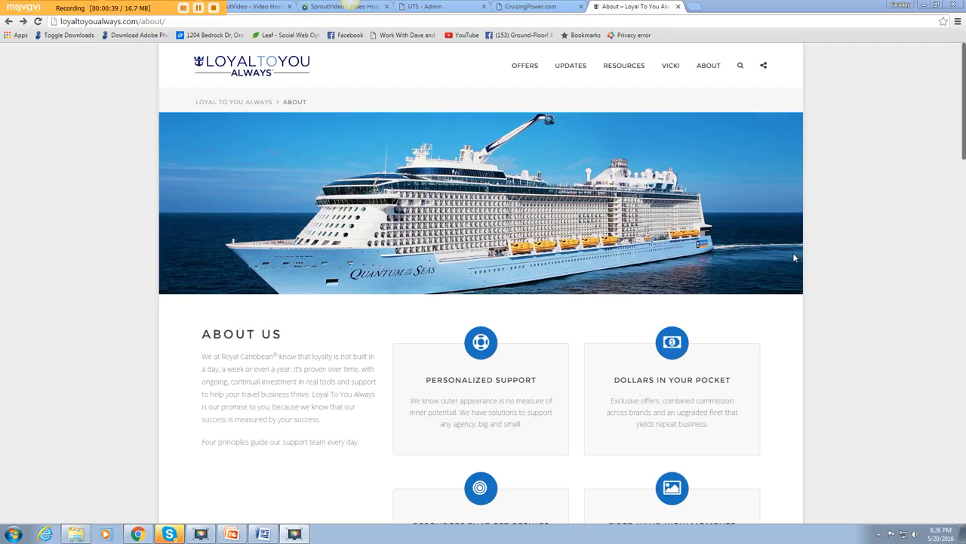
pyautogui.moveTo(572, 155)
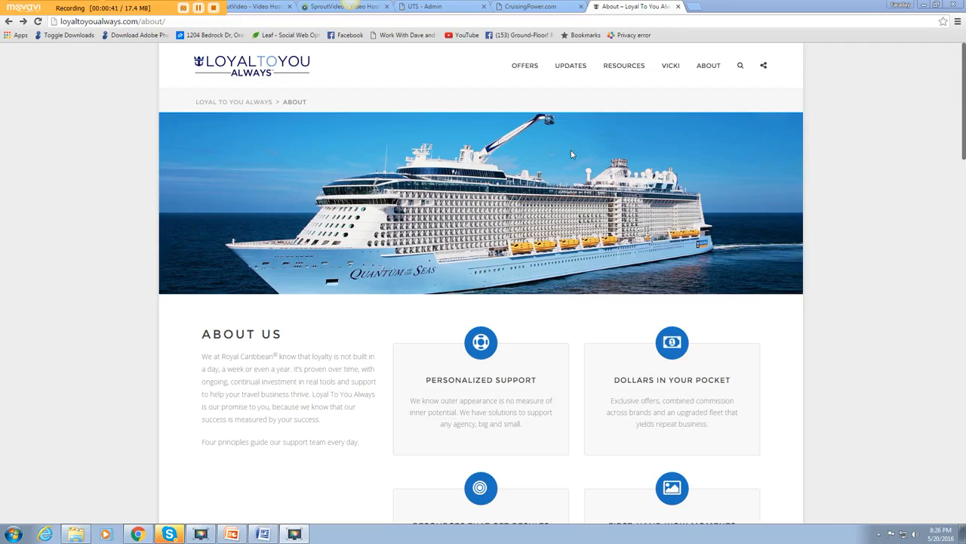
pyautogui.moveTo(508, 154)
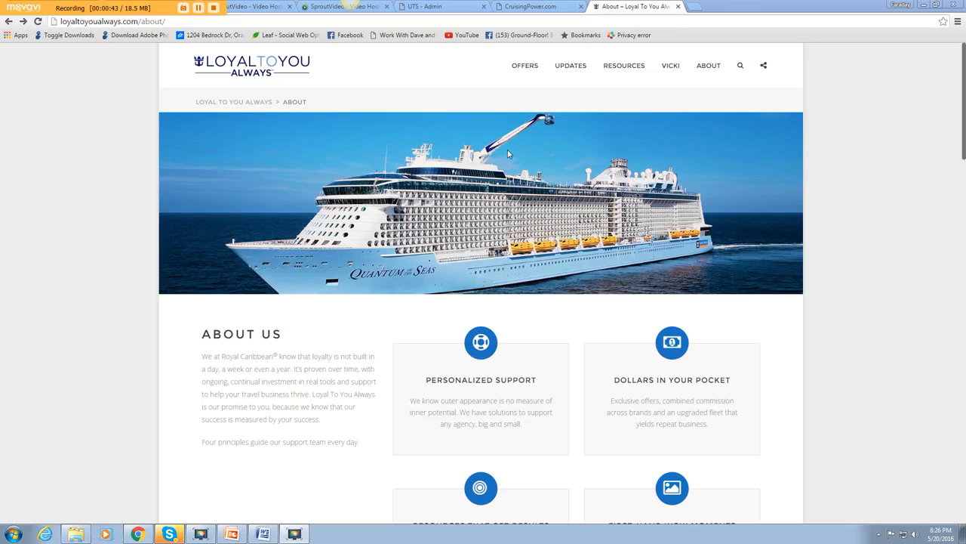
pyautogui.moveTo(542, 133)
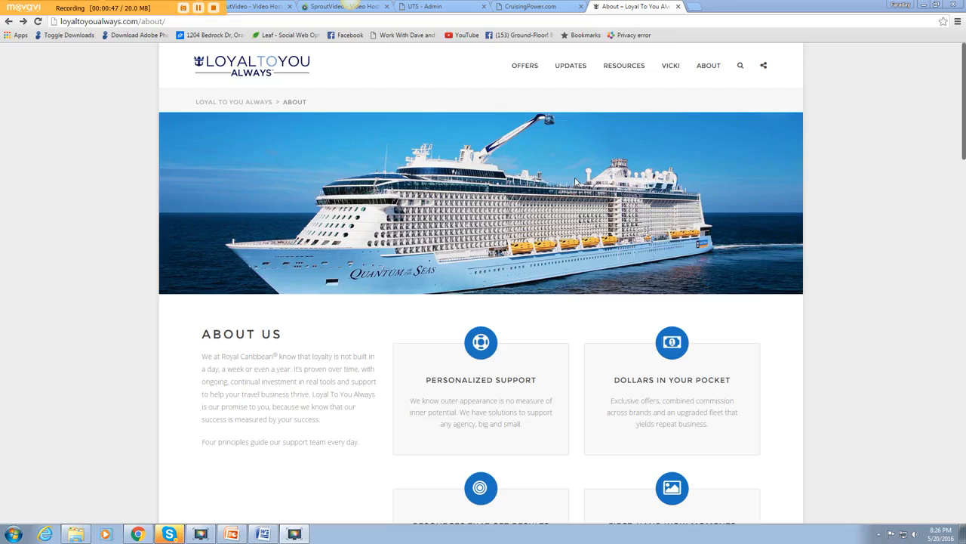
pyautogui.moveTo(688, 259)
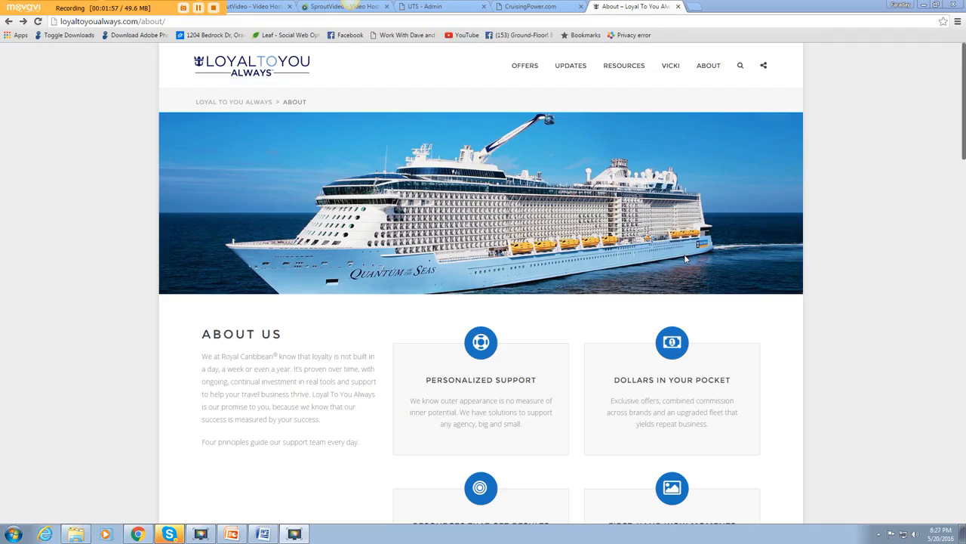
pyautogui.moveTo(702, 197)
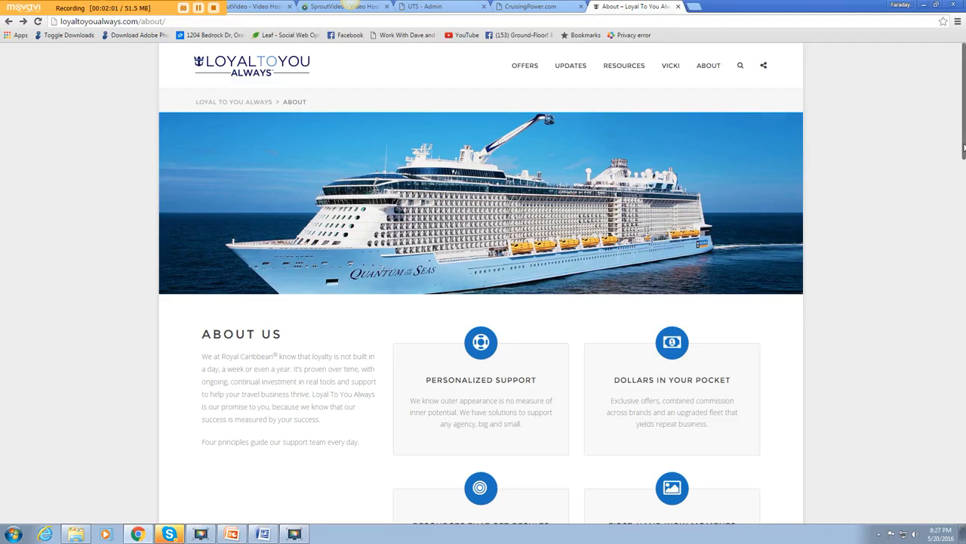
# Step: Scroll down through the current LoyalToYouAlways page and back up to its top navigation
pyautogui.scroll(-3)
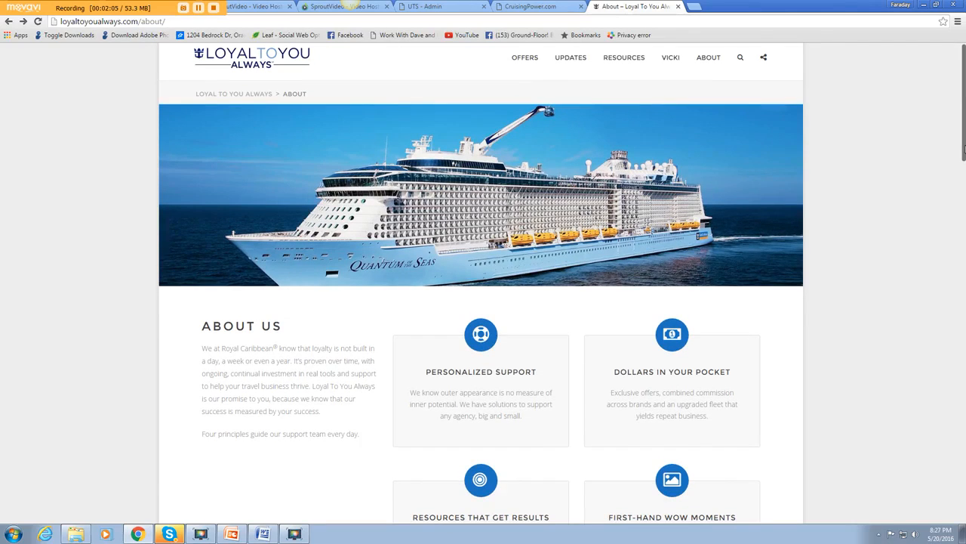
pyautogui.scroll(-3)
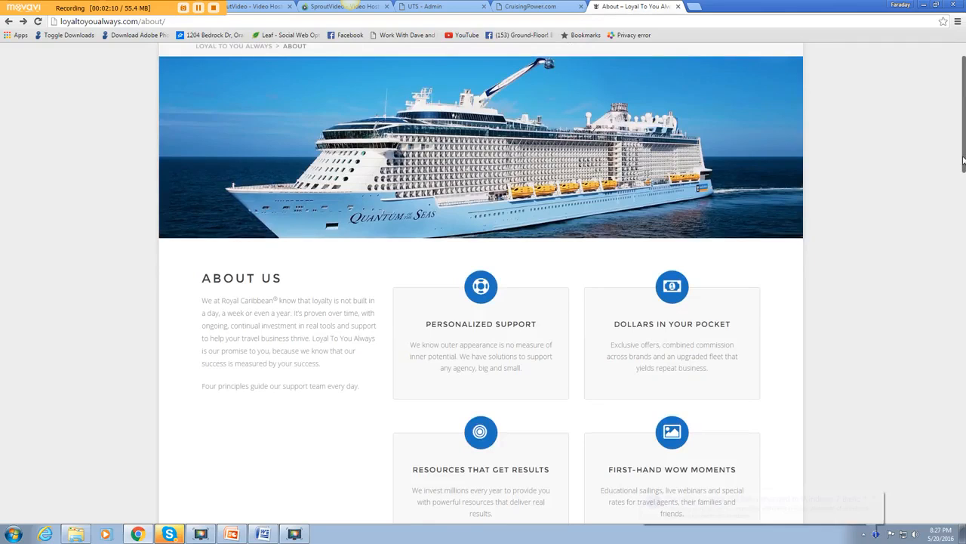
pyautogui.scroll(-3)
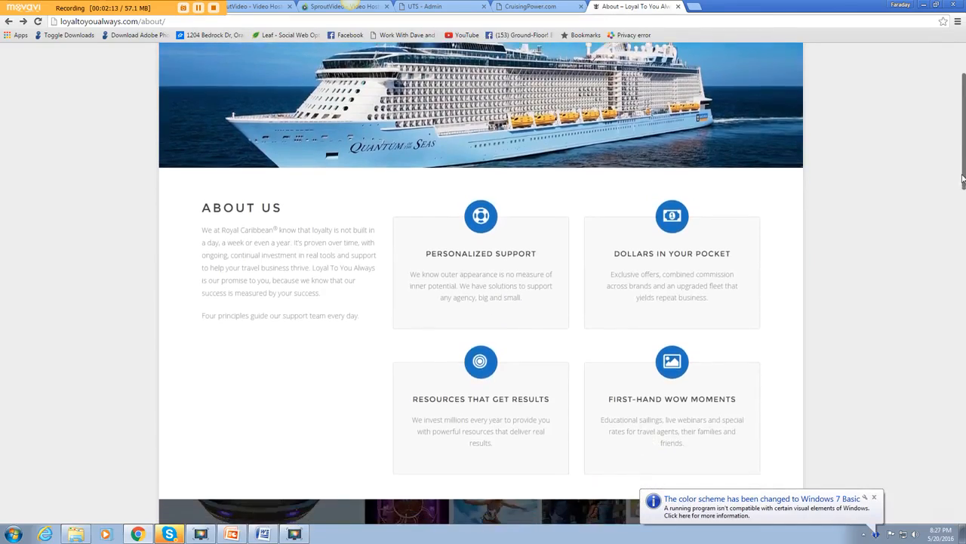
pyautogui.scroll(-3)
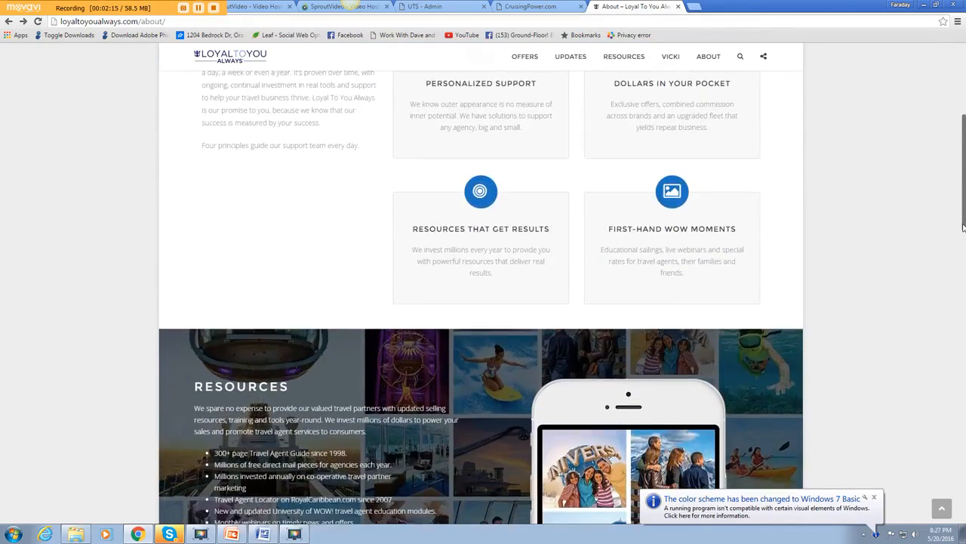
pyautogui.scroll(-3)
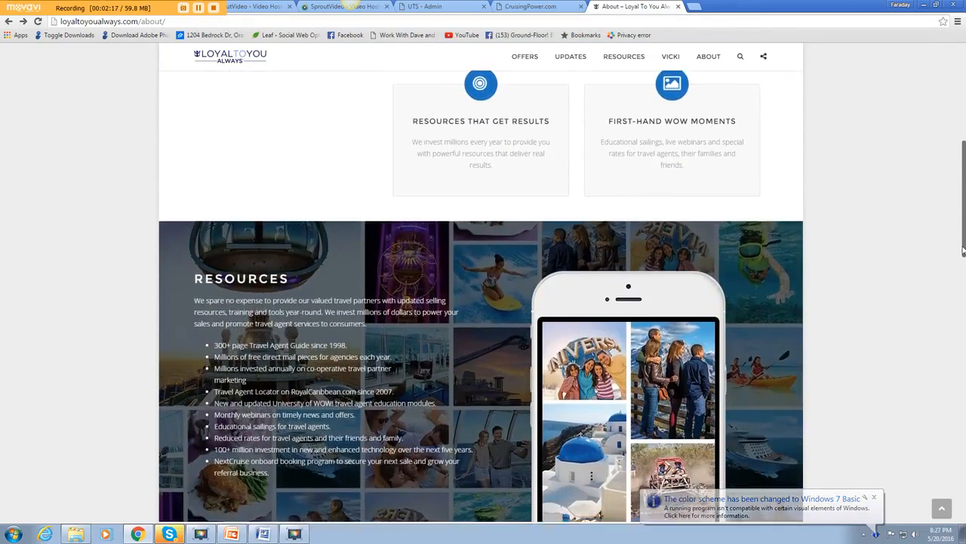
pyautogui.scroll(-3)
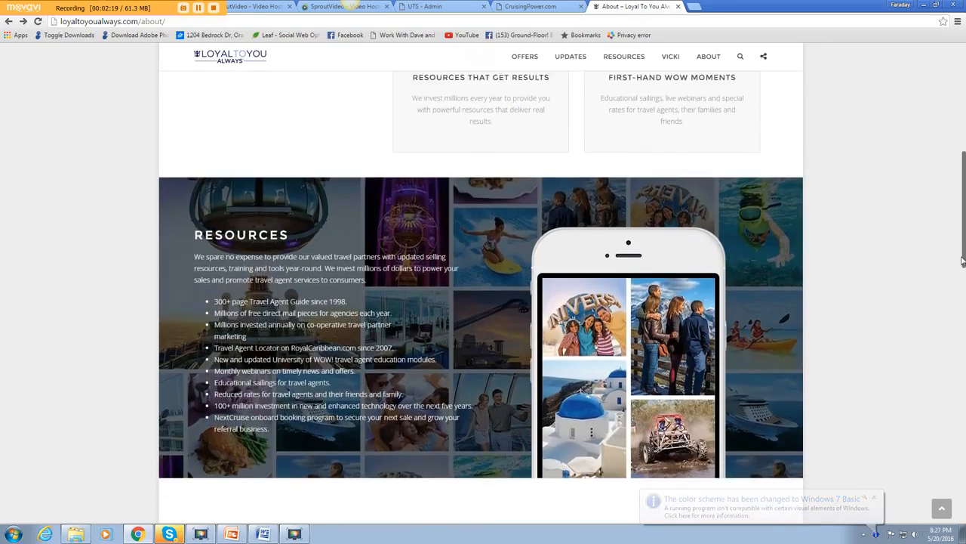
pyautogui.scroll(-3)
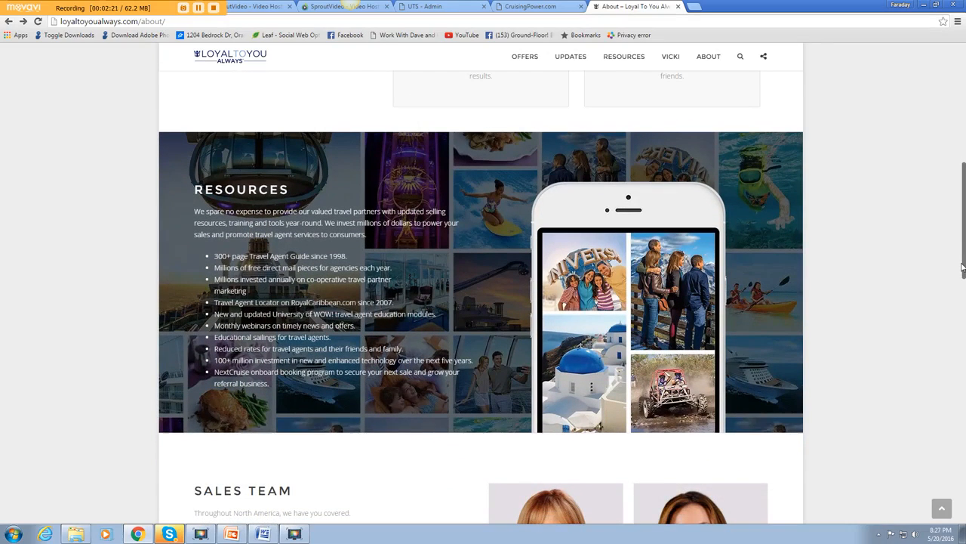
pyautogui.scroll(-3)
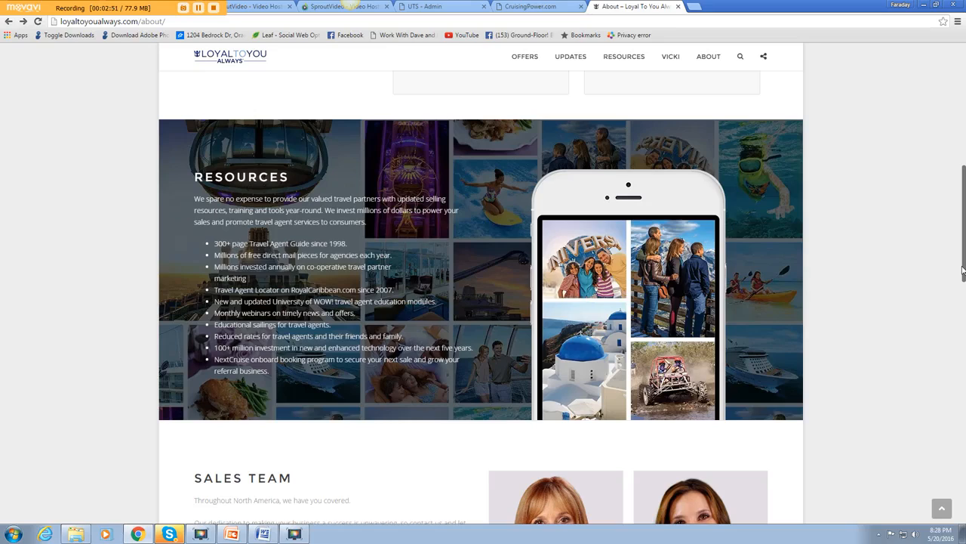
pyautogui.moveTo(562, 334)
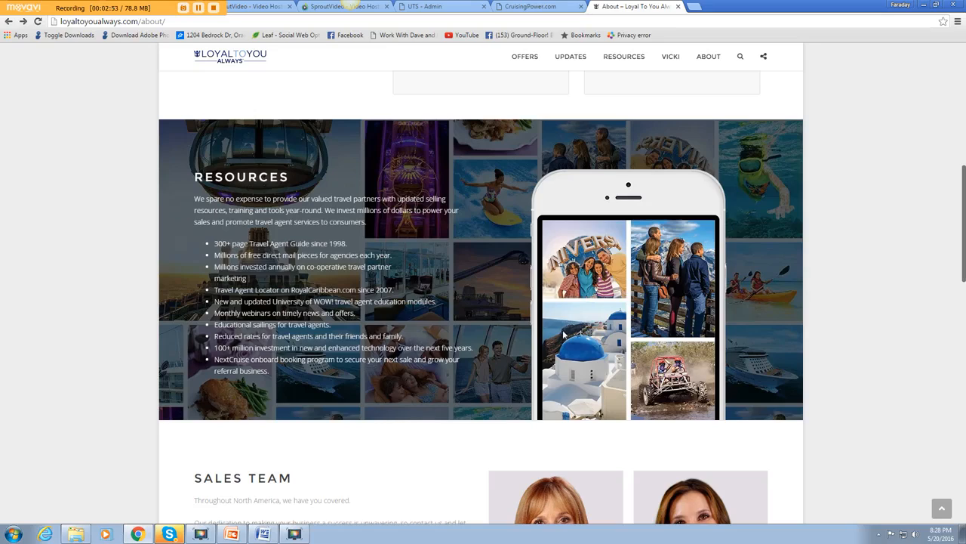
pyautogui.moveTo(434, 342)
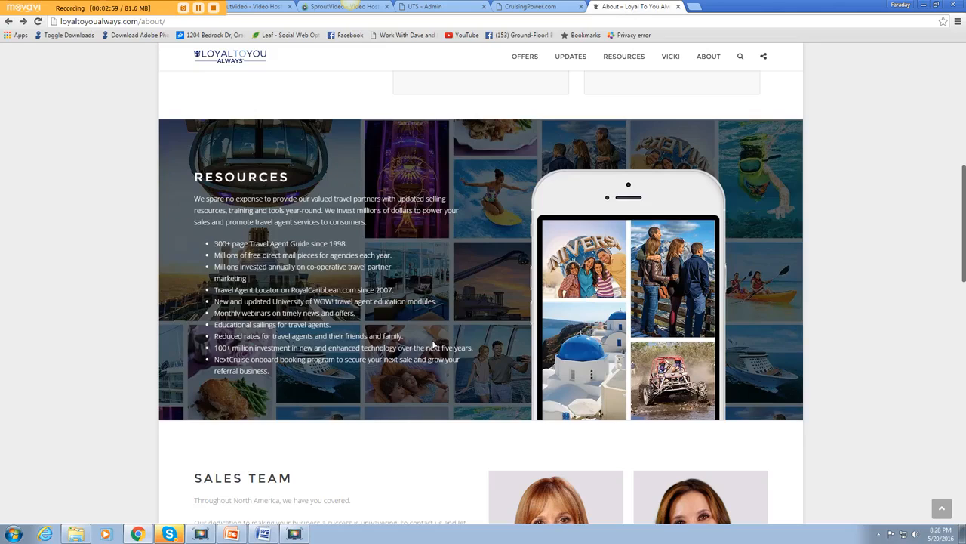
pyautogui.moveTo(471, 390)
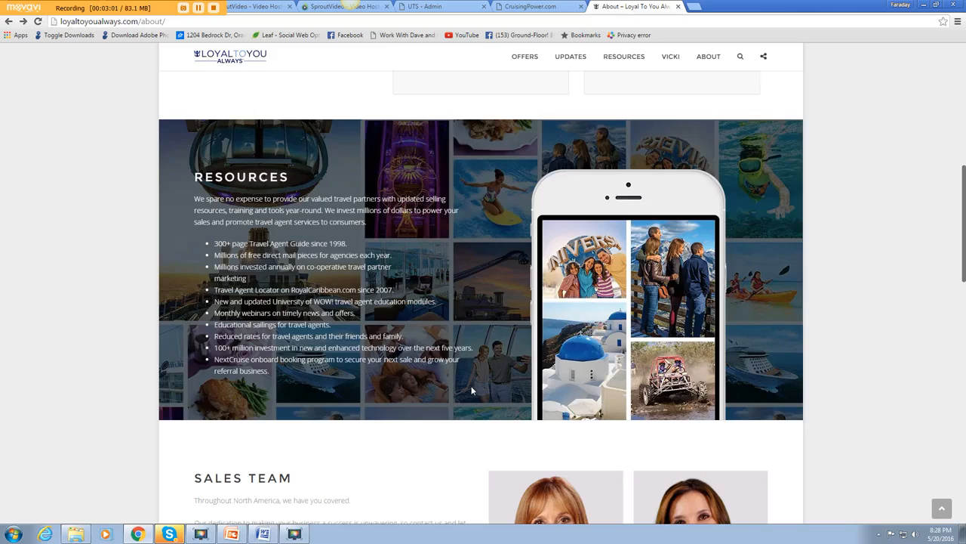
pyautogui.moveTo(433, 400)
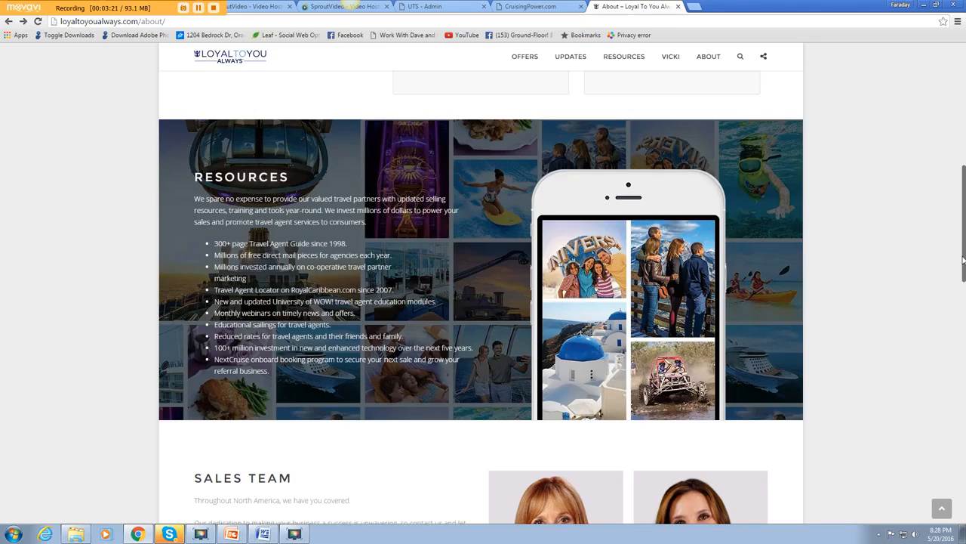
pyautogui.scroll(3)
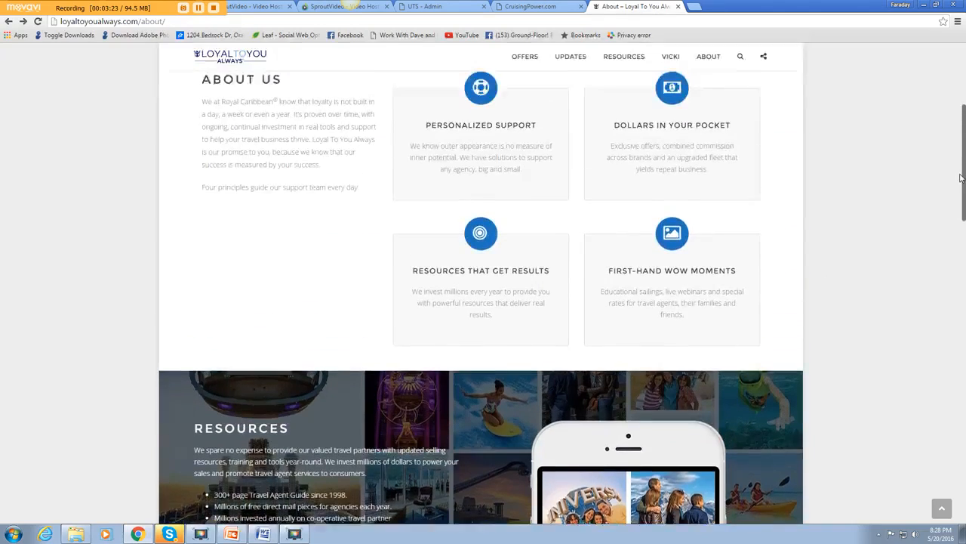
pyautogui.scroll(3)
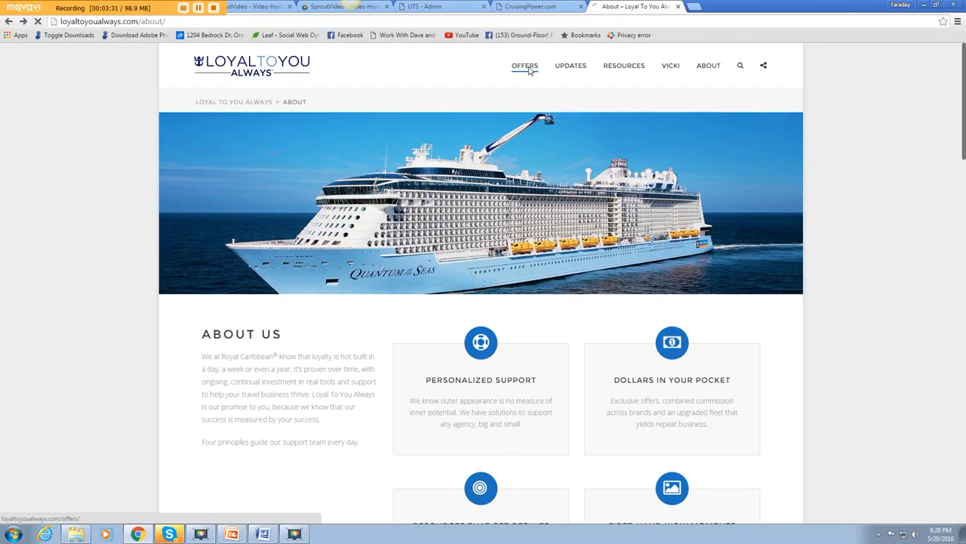
# Step: Go to the Offers page and scroll through its seven offer cards down to Royal Rundown
pyautogui.click(525, 66)
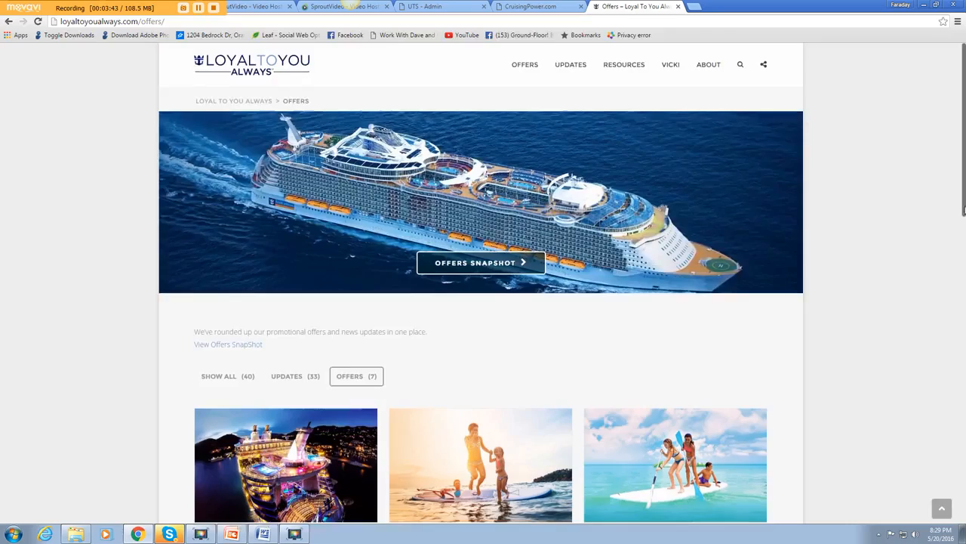
pyautogui.scroll(-3)
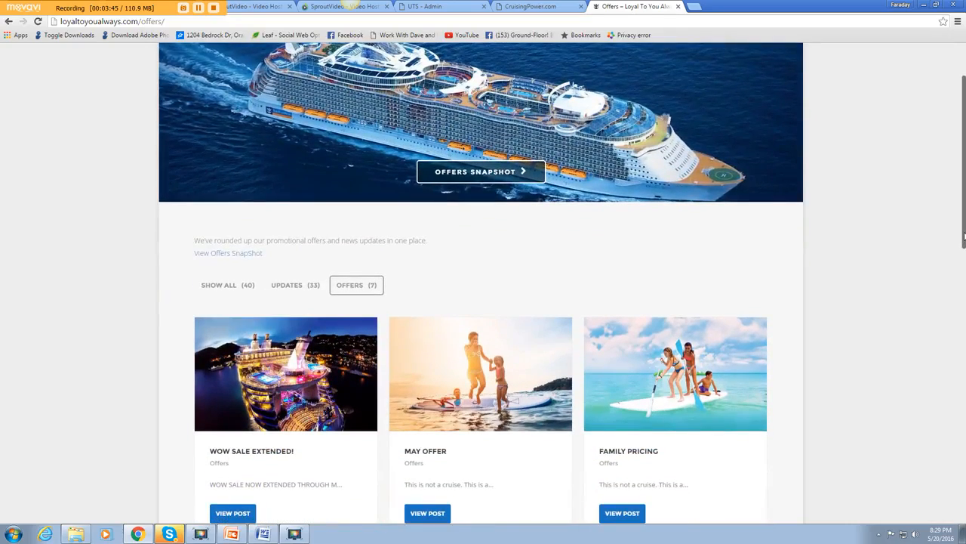
pyautogui.scroll(-3)
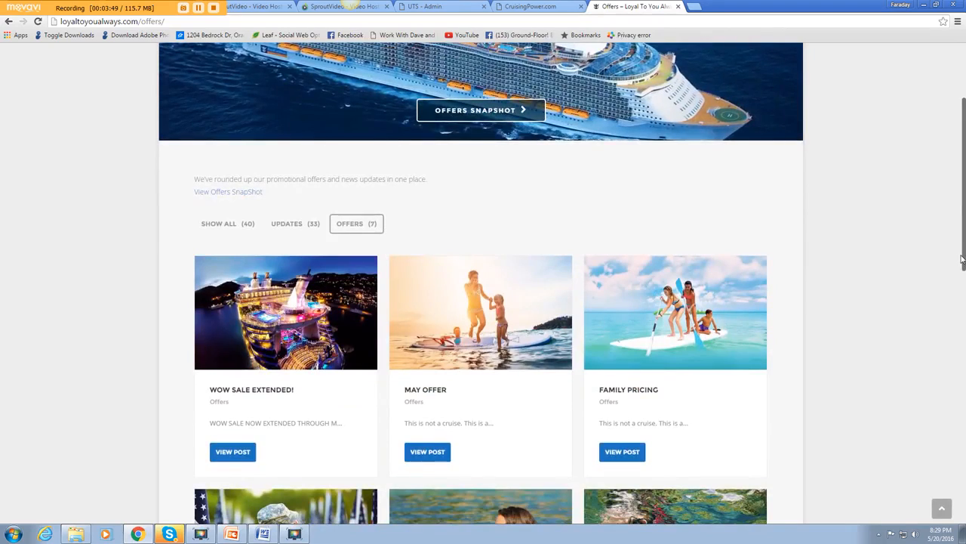
pyautogui.scroll(-3)
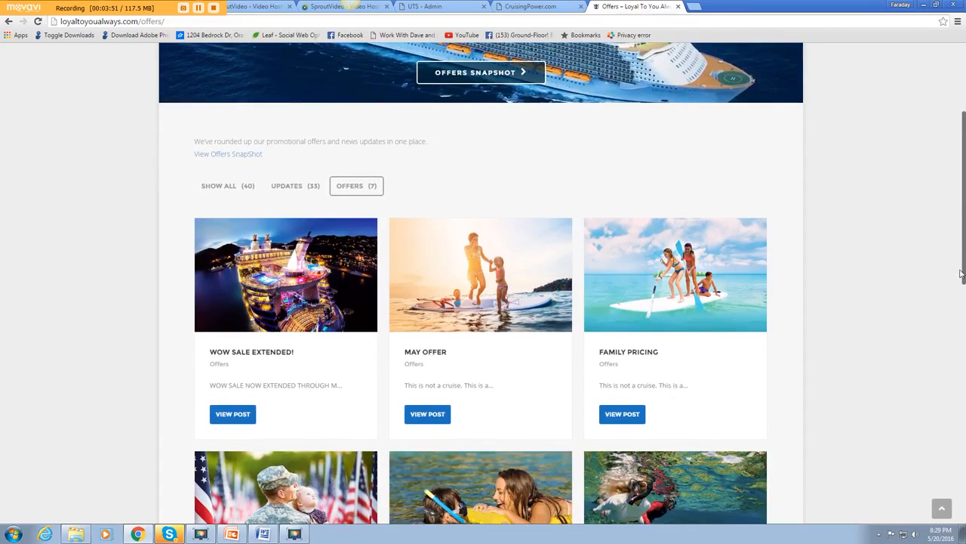
pyautogui.scroll(-3)
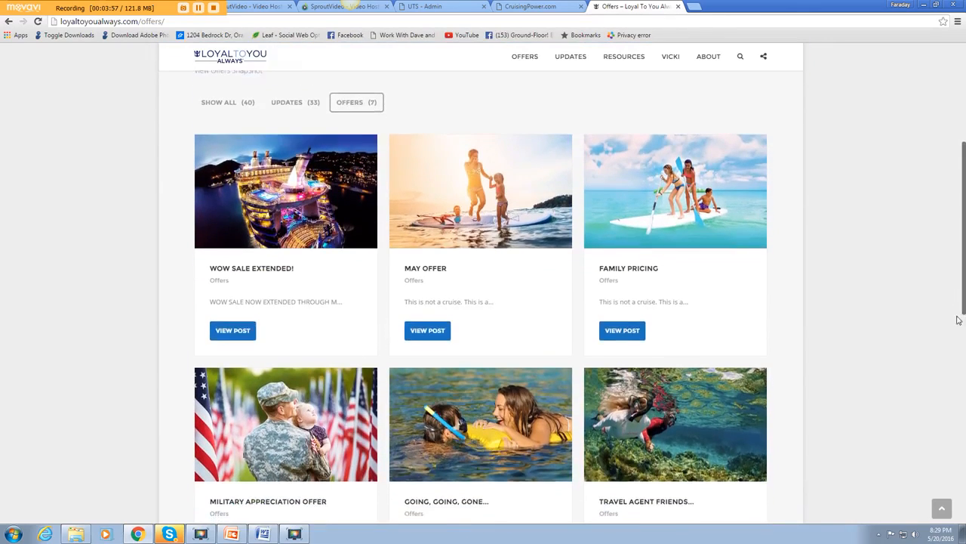
pyautogui.scroll(-3)
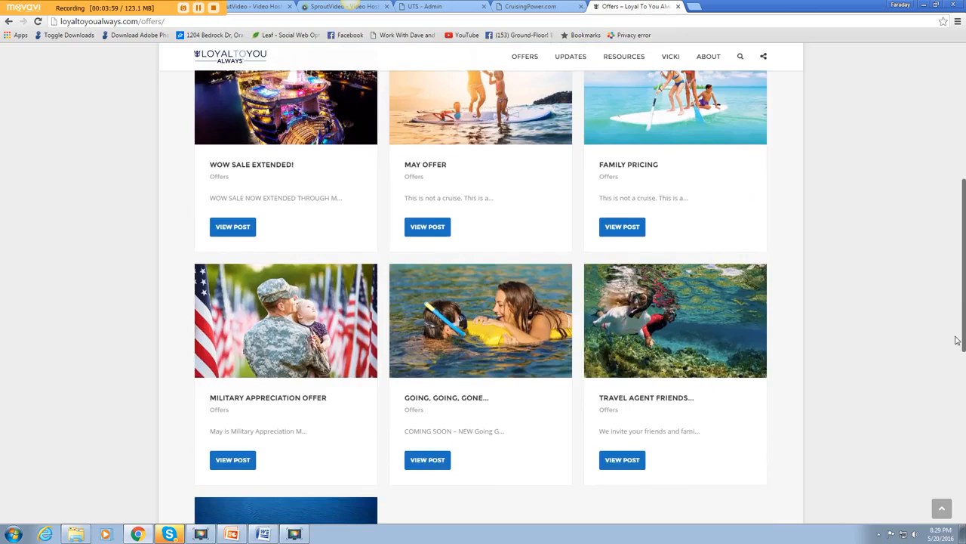
pyautogui.scroll(-3)
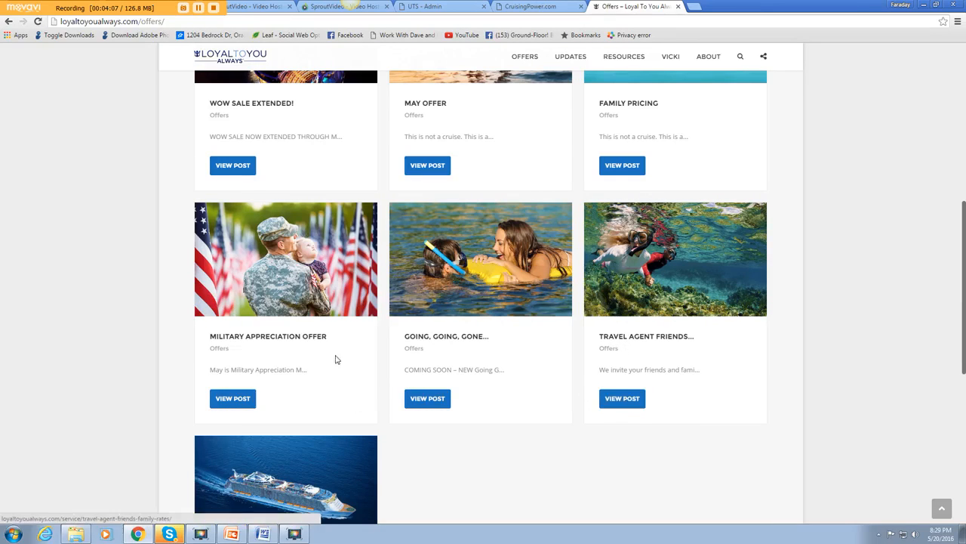
pyautogui.scroll(-3)
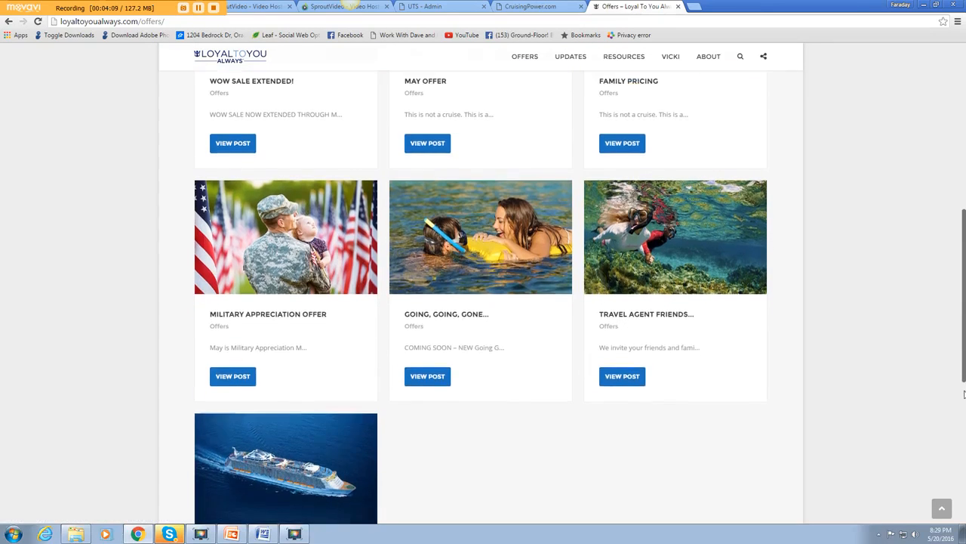
pyautogui.scroll(-3)
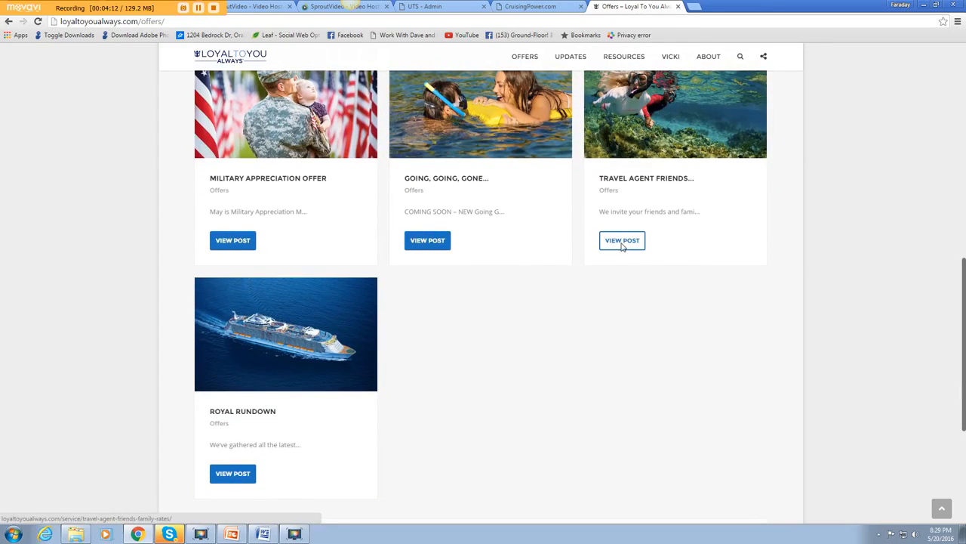
pyautogui.click(622, 240)
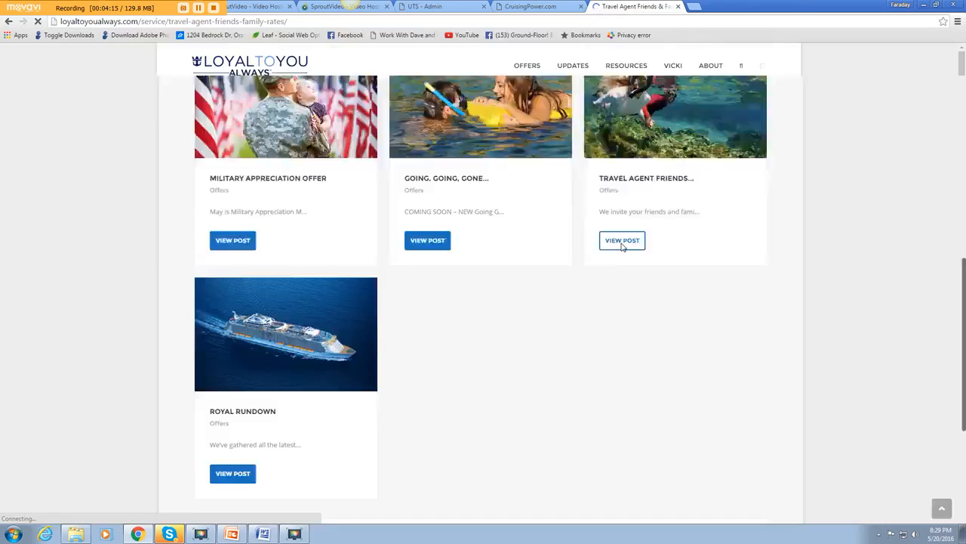
pyautogui.click(621, 240)
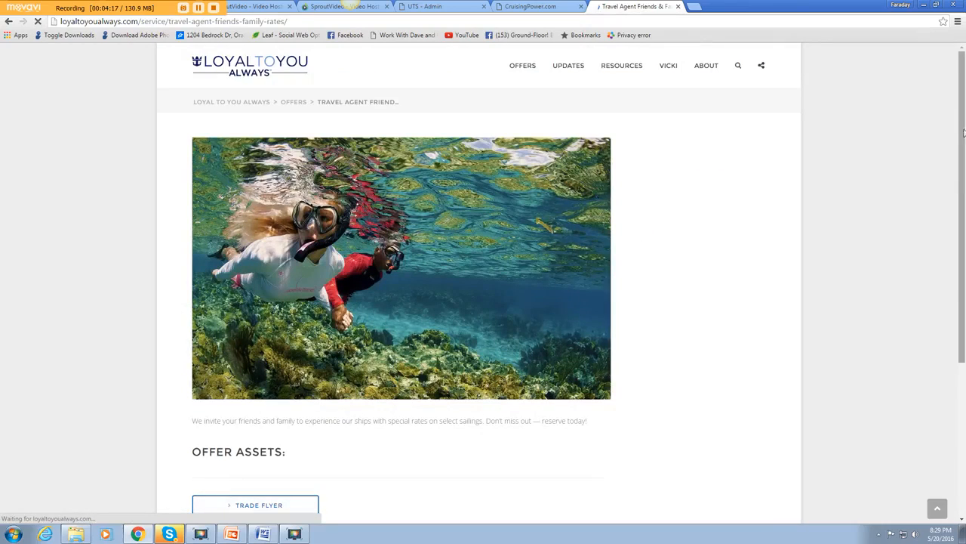
pyautogui.scroll(-3)
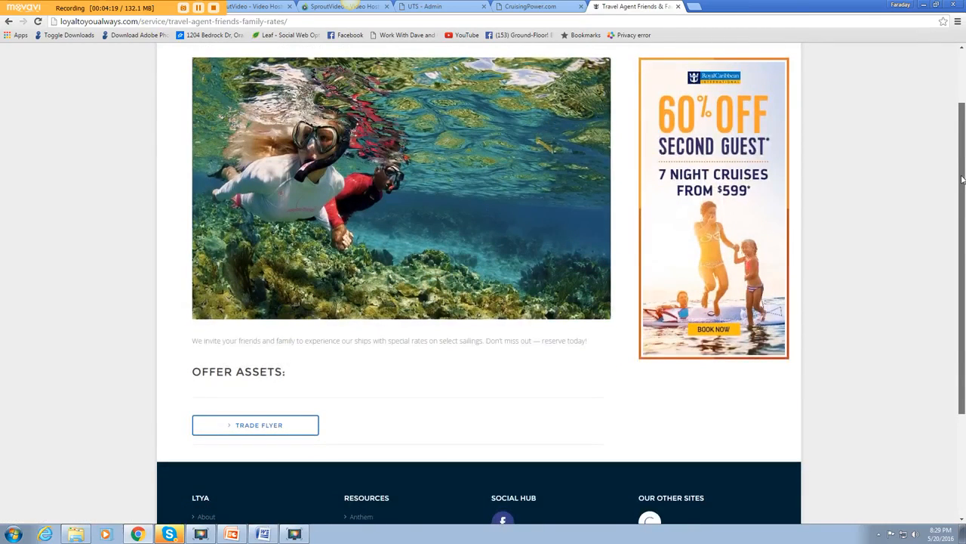
pyautogui.scroll(-3)
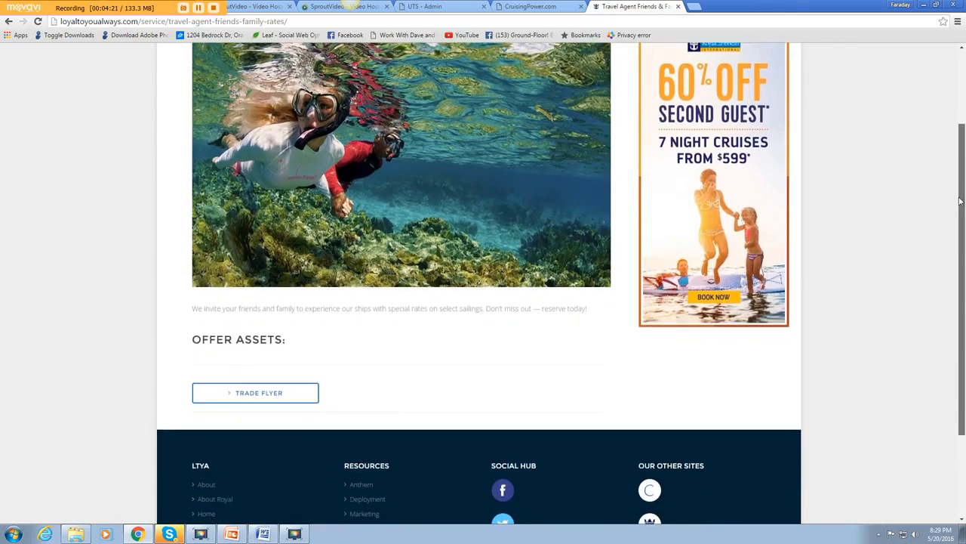
pyautogui.scroll(-3)
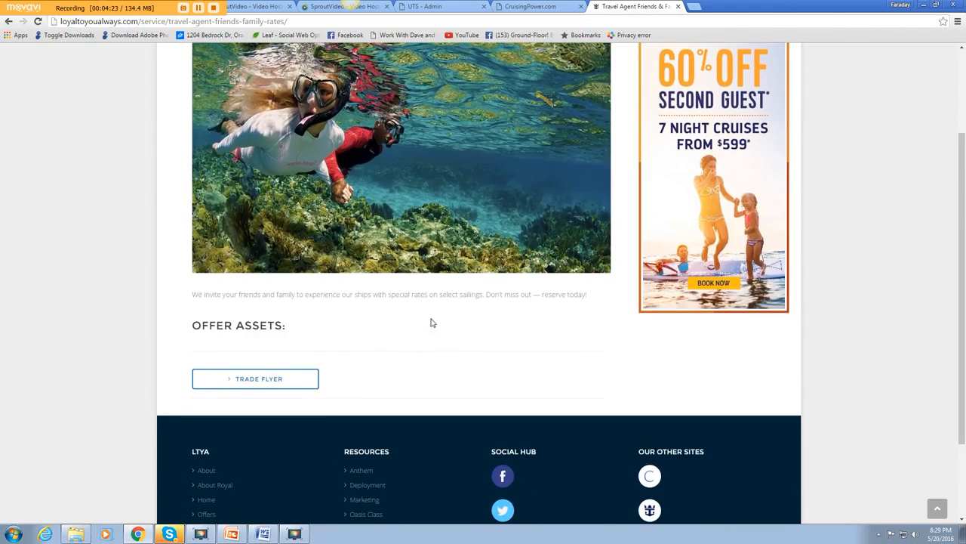
pyautogui.click(256, 378)
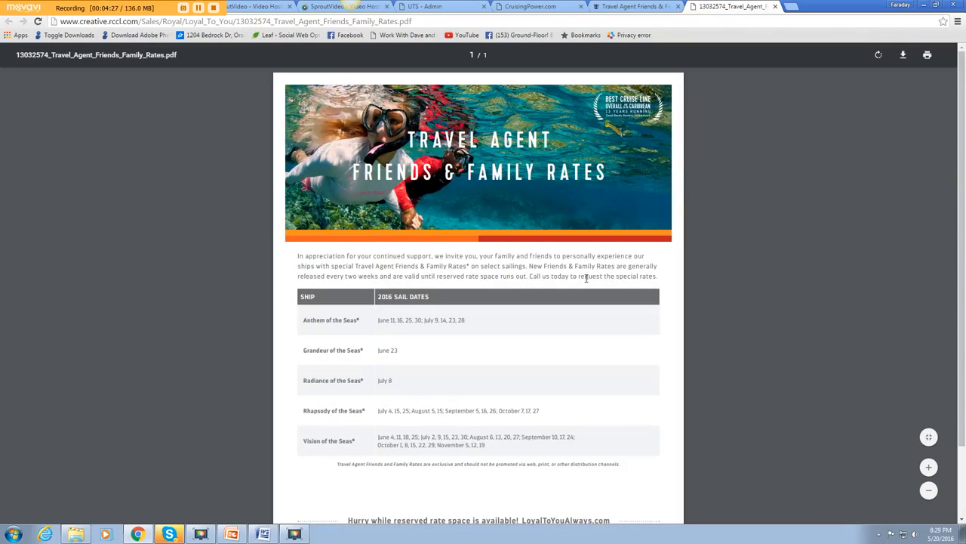
pyautogui.moveTo(372, 277)
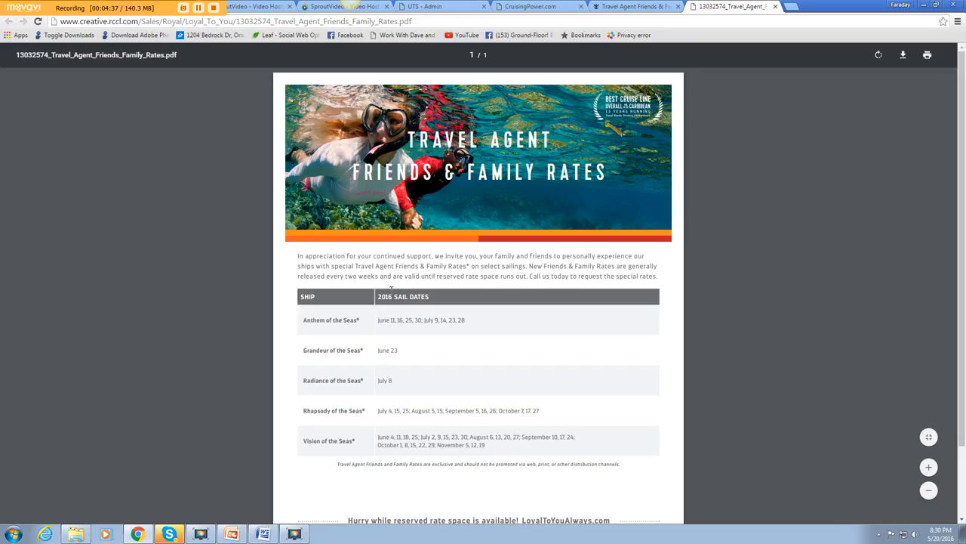
pyautogui.moveTo(399, 277)
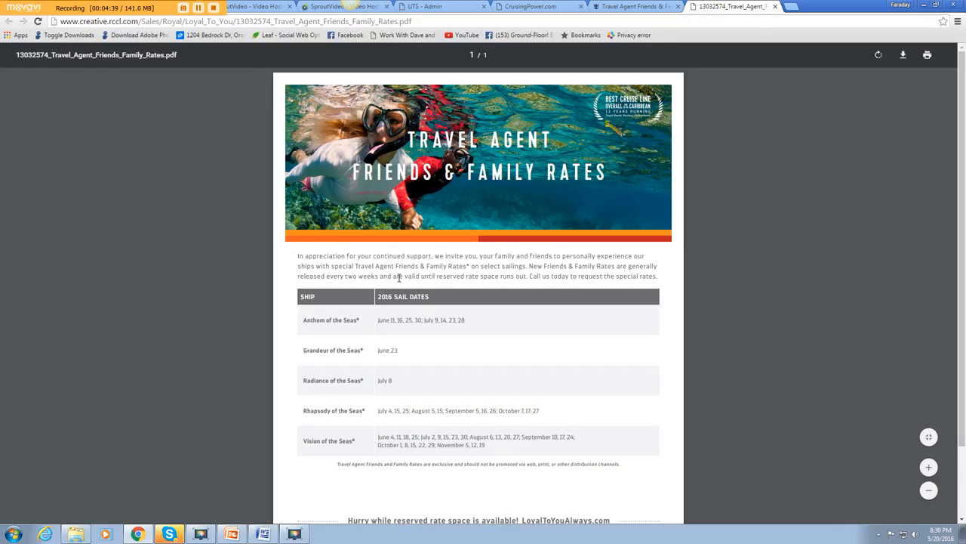
pyautogui.moveTo(521, 283)
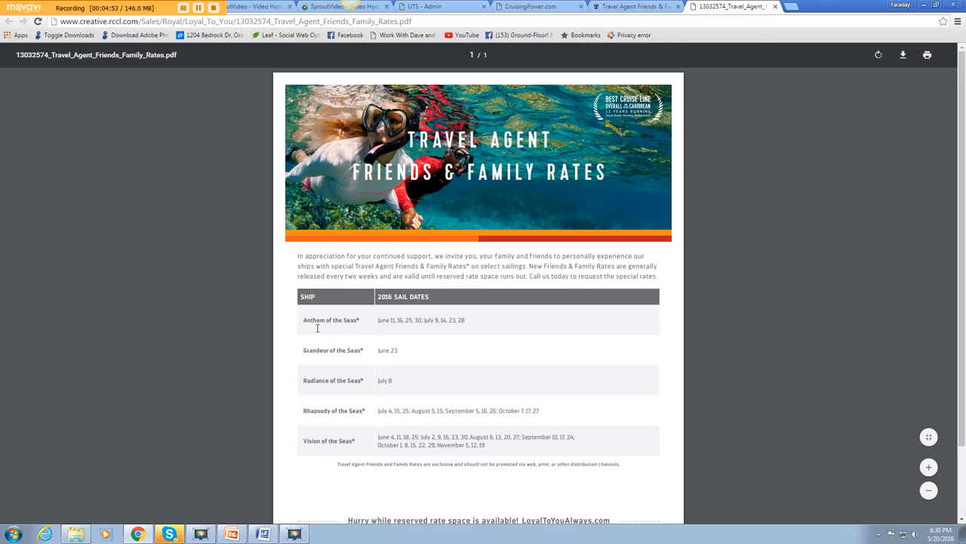
pyautogui.moveTo(354, 329)
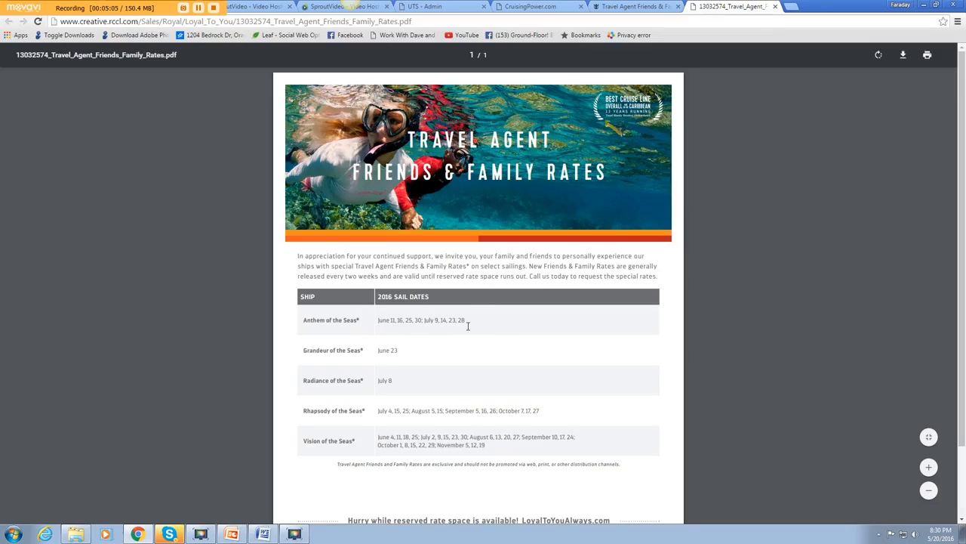
pyautogui.moveTo(371, 370)
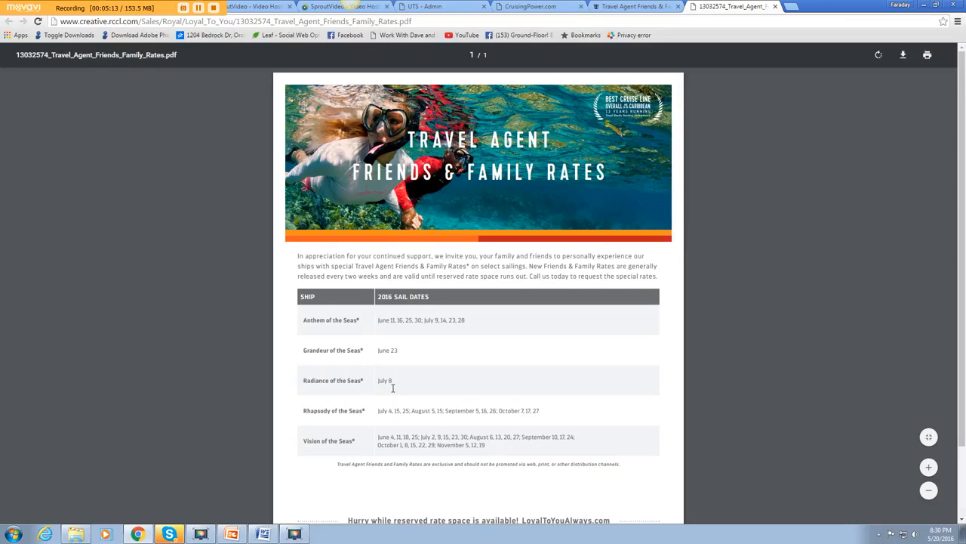
pyautogui.moveTo(381, 419)
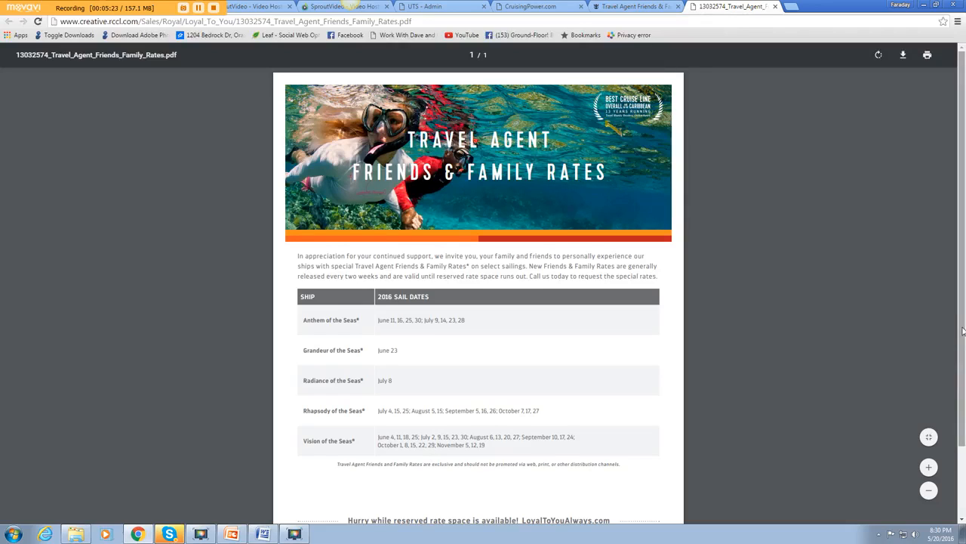
pyautogui.moveTo(833, 237)
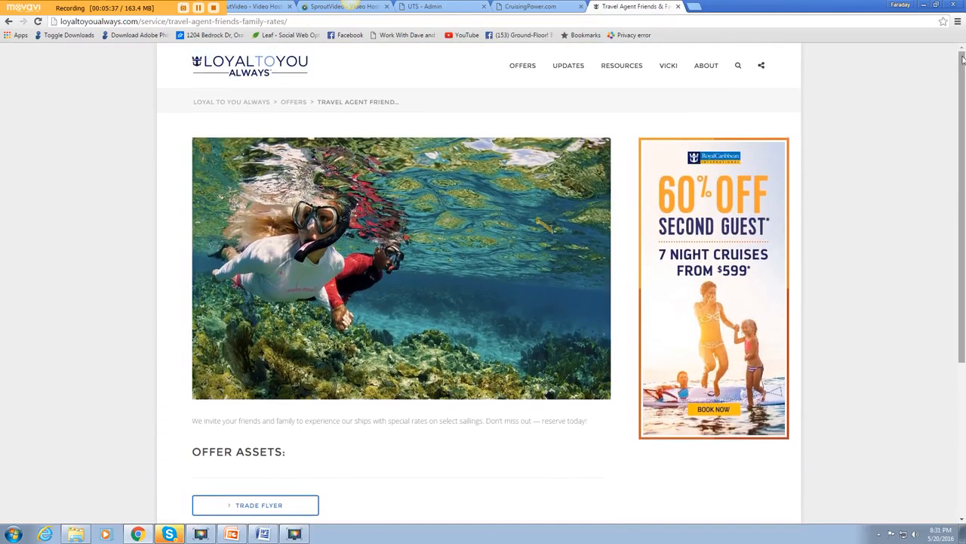
# Step: Go to the About Vicki page and scroll through her profile down to the contact form
pyautogui.click(621, 65)
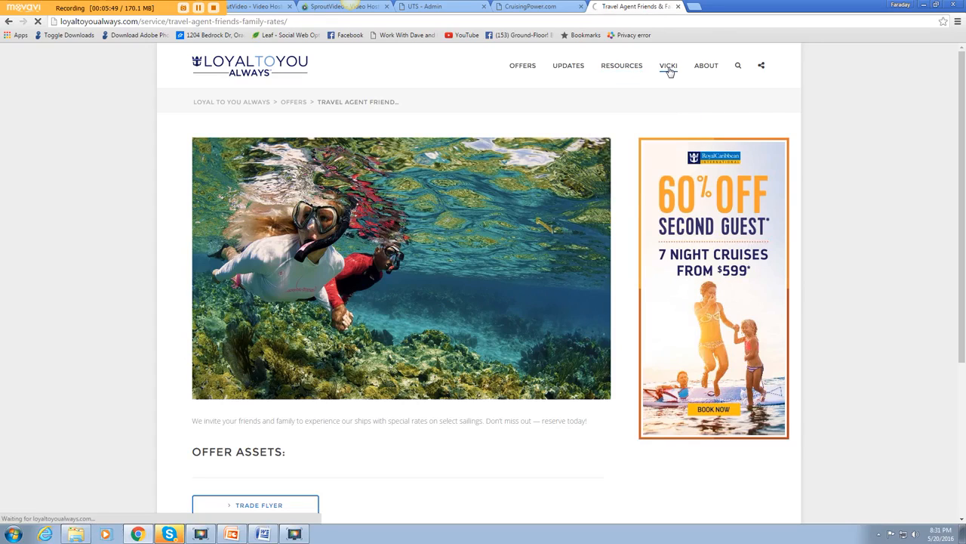
pyautogui.click(668, 65)
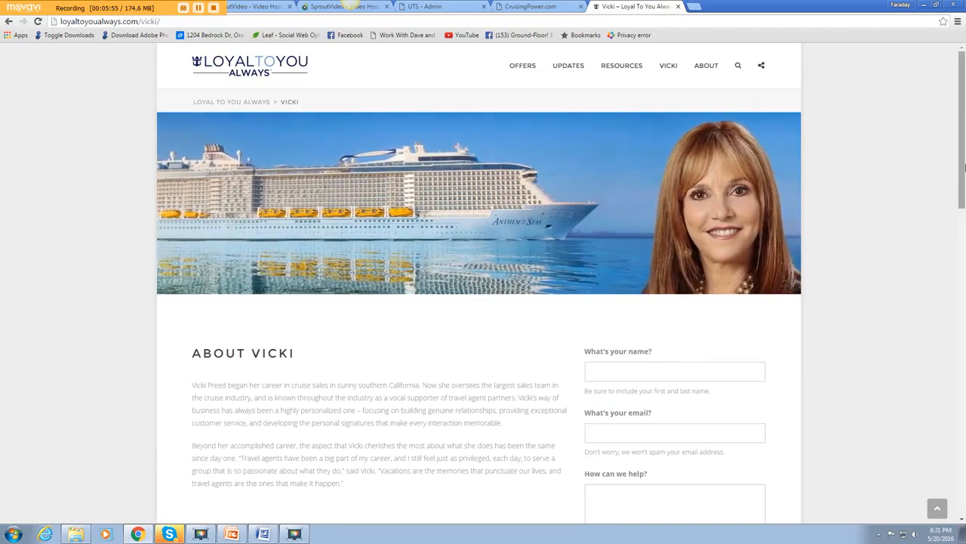
pyautogui.scroll(-3)
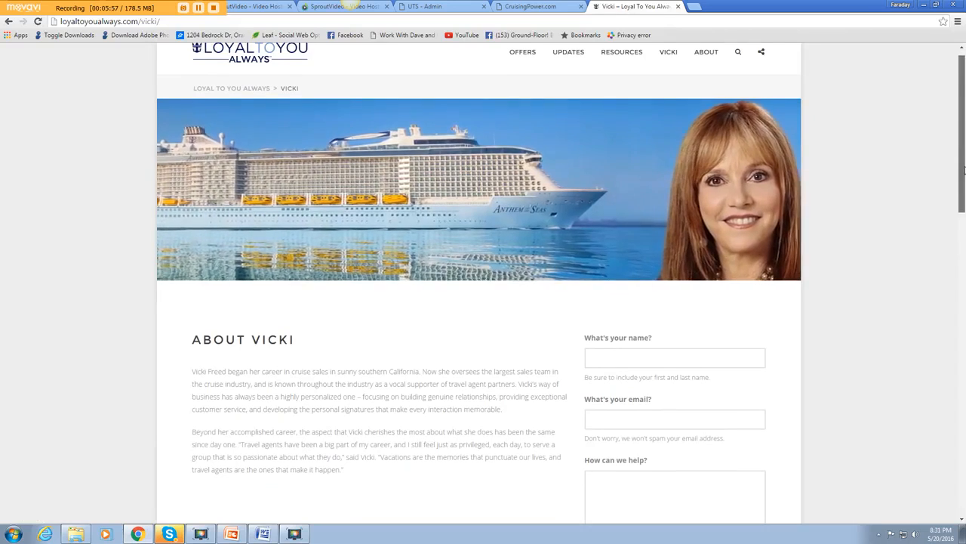
pyautogui.scroll(-3)
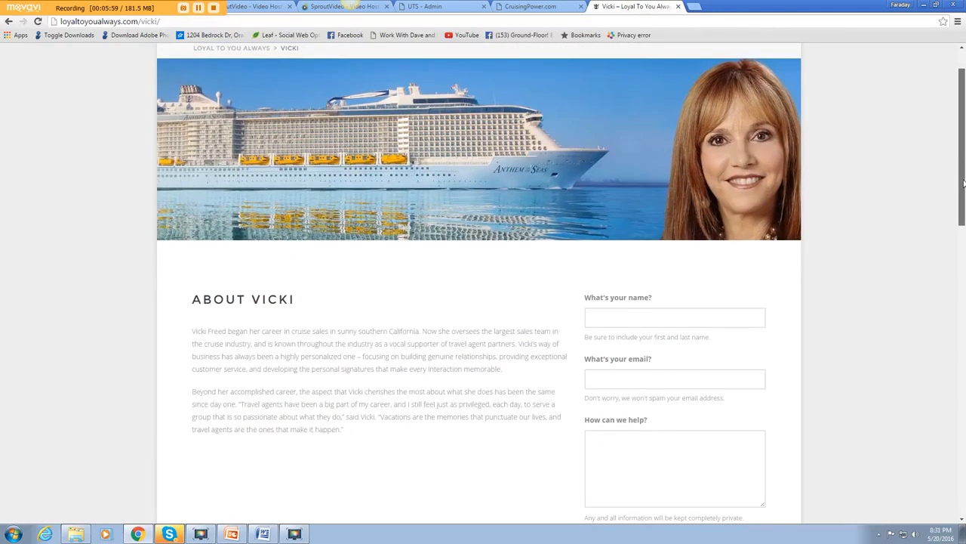
pyautogui.scroll(-3)
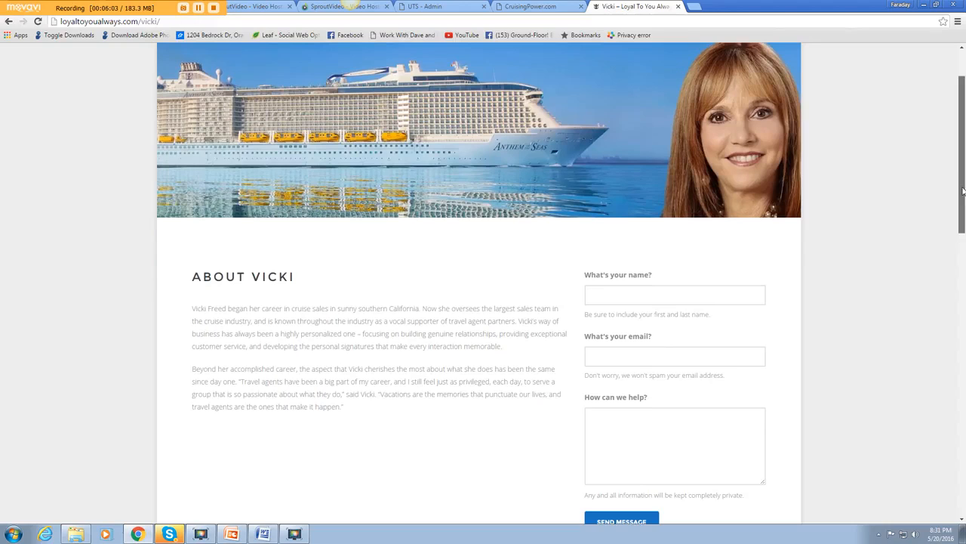
pyautogui.scroll(-3)
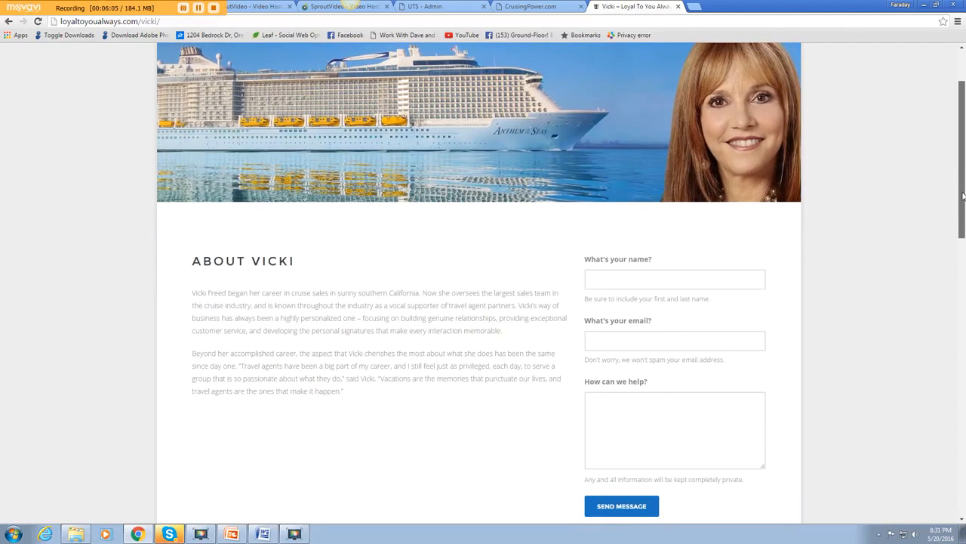
pyautogui.scroll(-3)
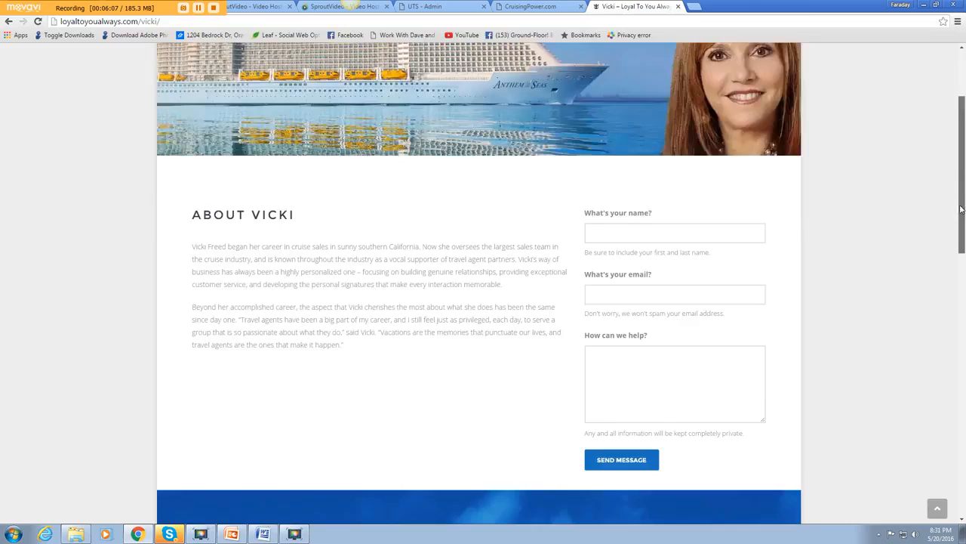
# Step: Return toward the top of the page, then switch to the CruisingPower sign-in tab
pyautogui.scroll(3)
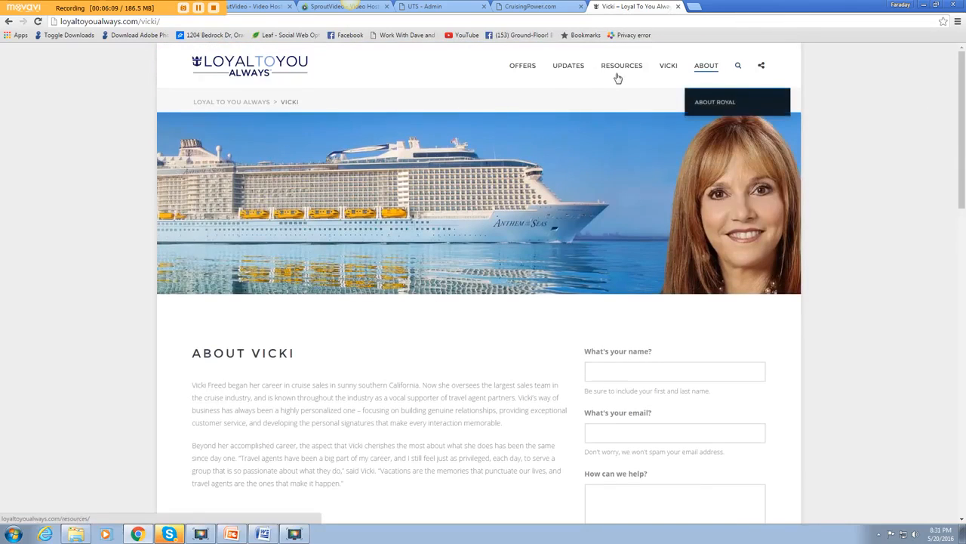
pyautogui.click(621, 65)
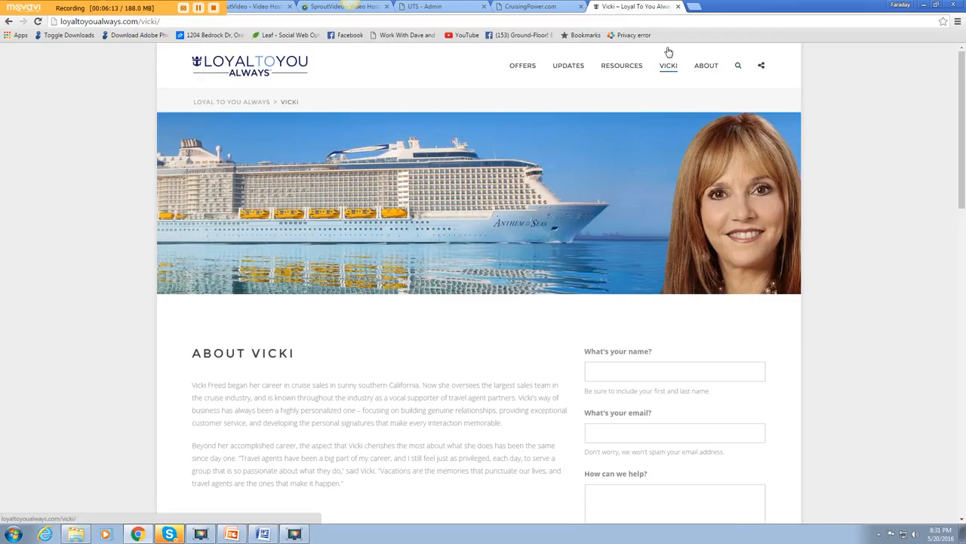
pyautogui.click(528, 6)
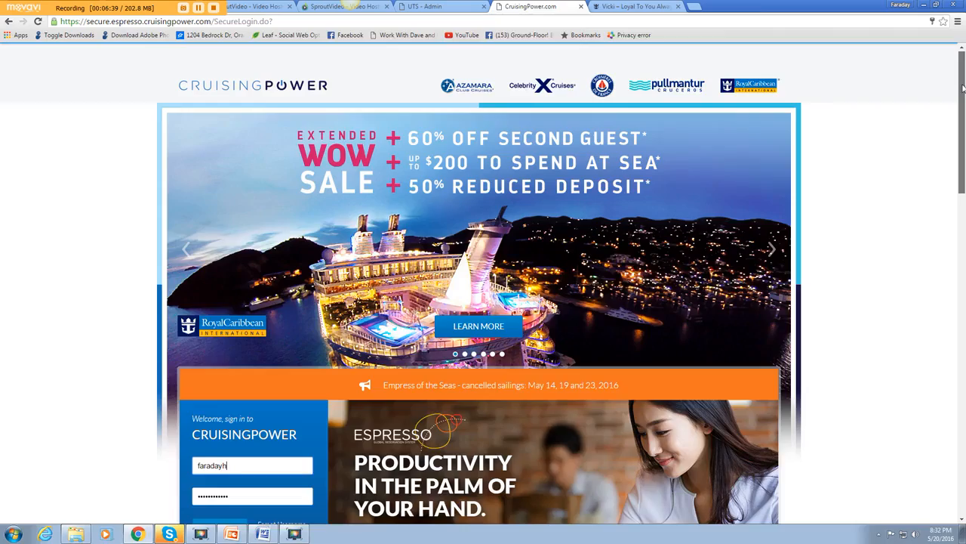
# Step: Scroll to the login box and sign in to CruisingPower, reaching the welcome-back page
pyautogui.scroll(-3)
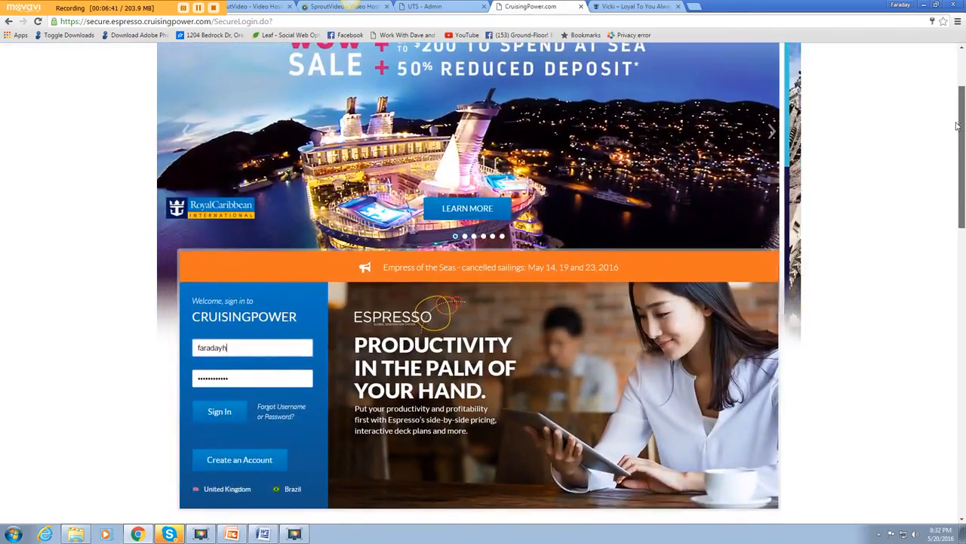
pyautogui.scroll(-3)
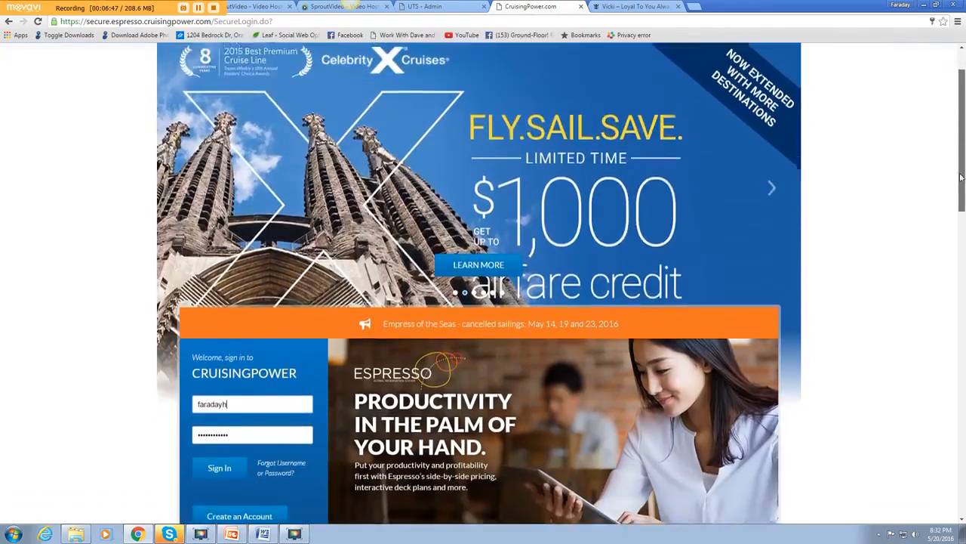
pyautogui.scroll(-3)
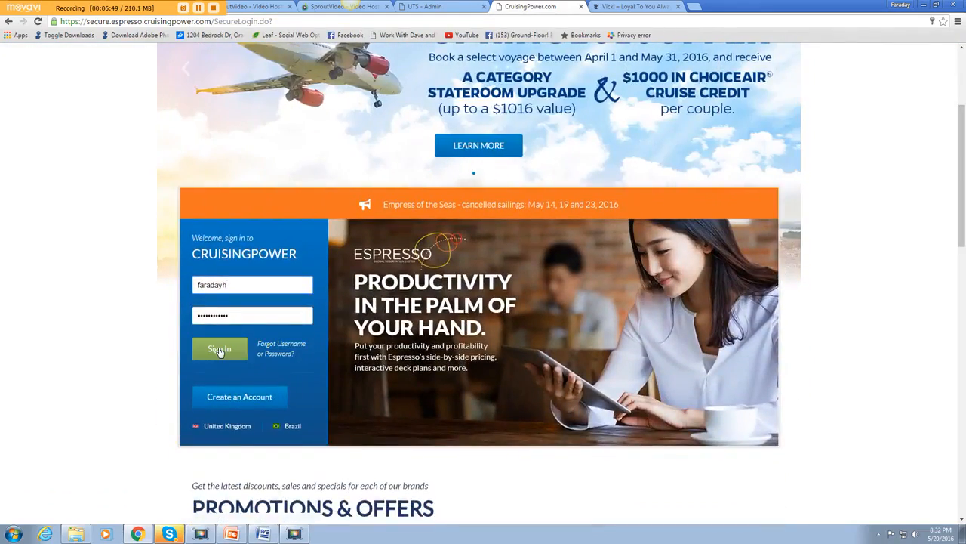
pyautogui.click(219, 349)
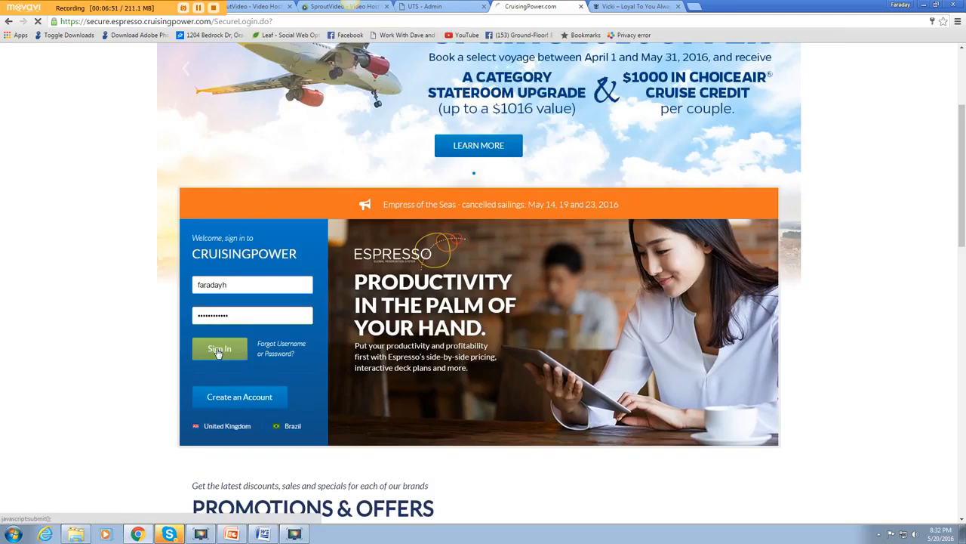
pyautogui.click(219, 348)
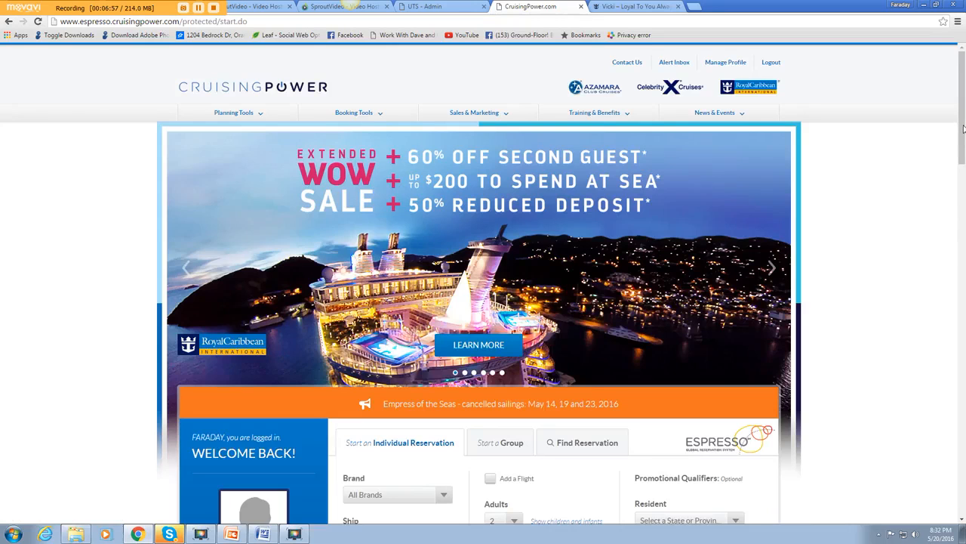
# Step: Choose TA Reduced Rates from the Training & Benefits menu to reach the Reduced Rate Request form
pyautogui.scroll(-3)
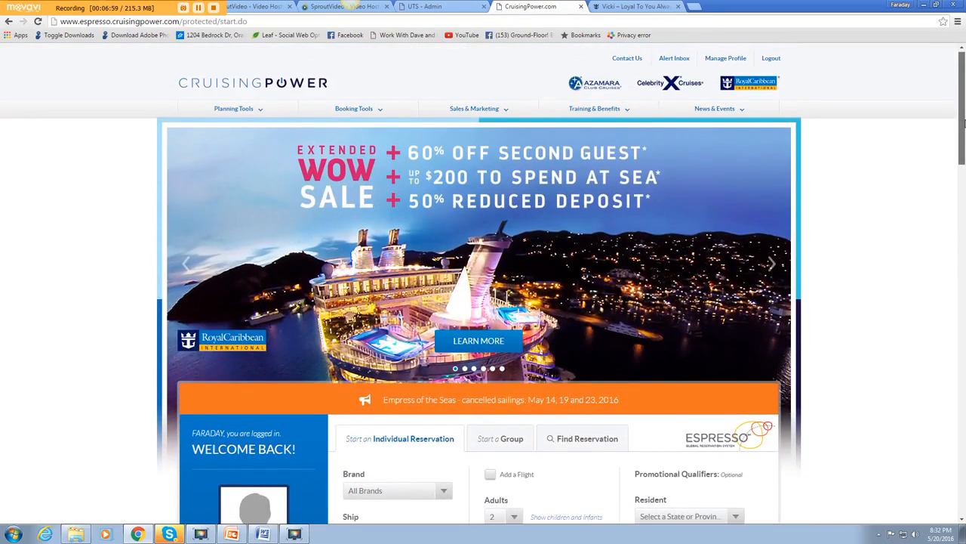
pyautogui.click(714, 108)
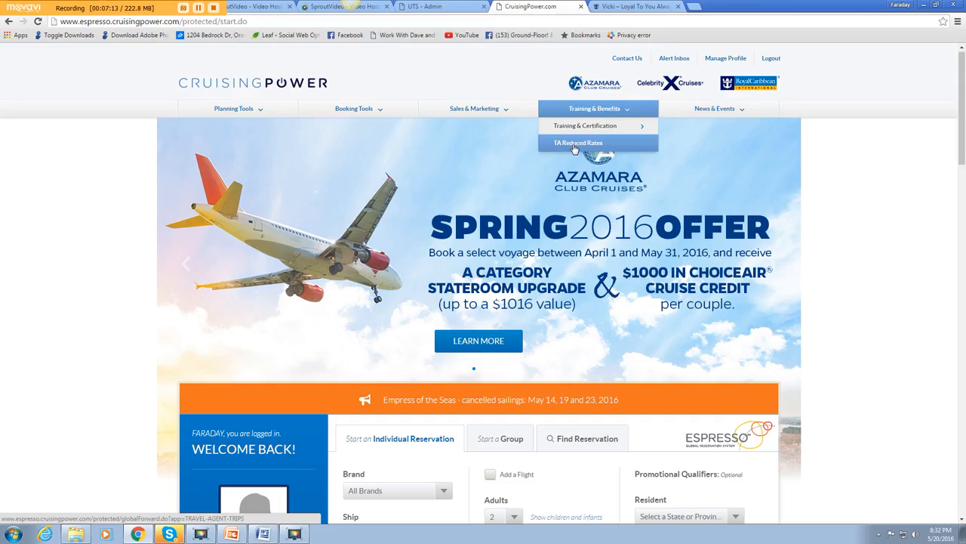
pyautogui.click(578, 143)
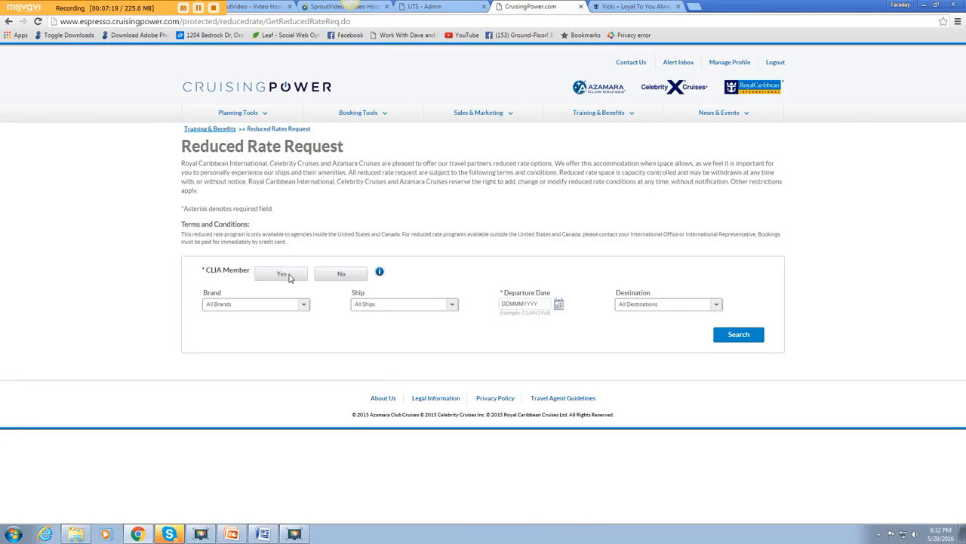
# Step: Search reduced rates as a CLIA member for All Brands, All Destinations, departing 01JUN2016, and scroll the results
pyautogui.click(281, 274)
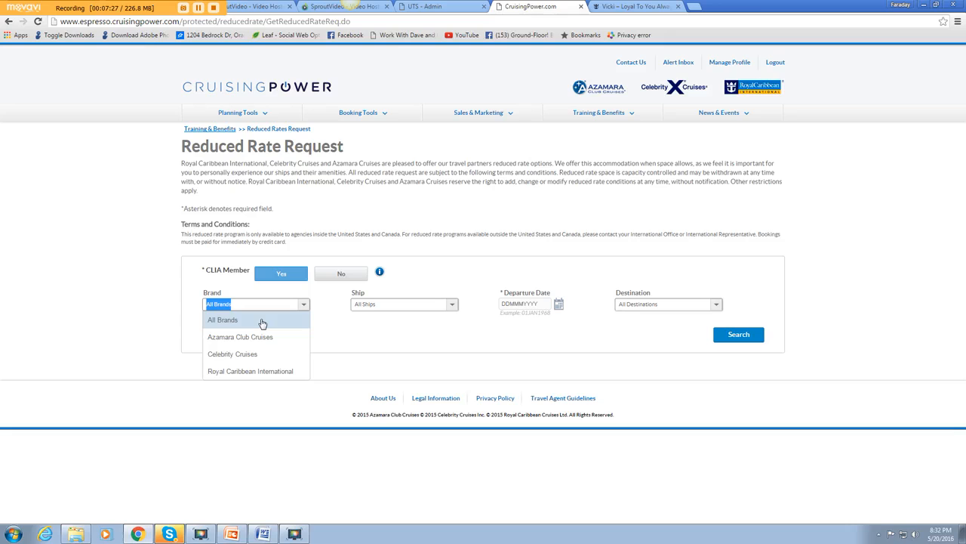
pyautogui.click(222, 319)
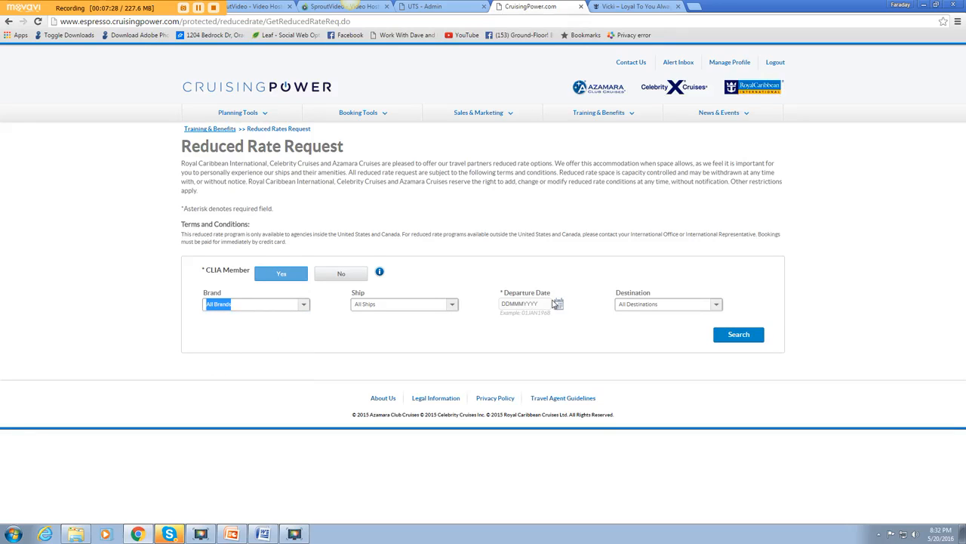
pyautogui.click(558, 303)
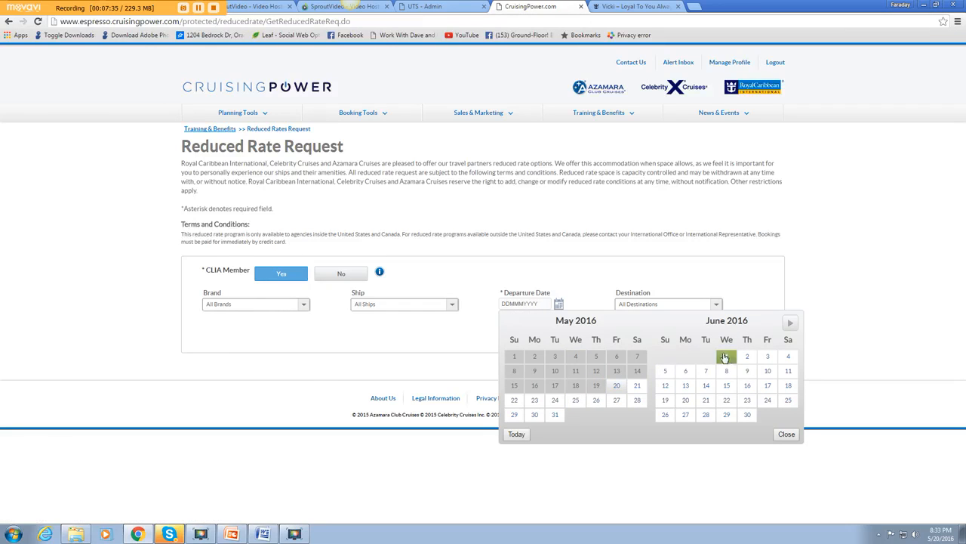
pyautogui.click(727, 355)
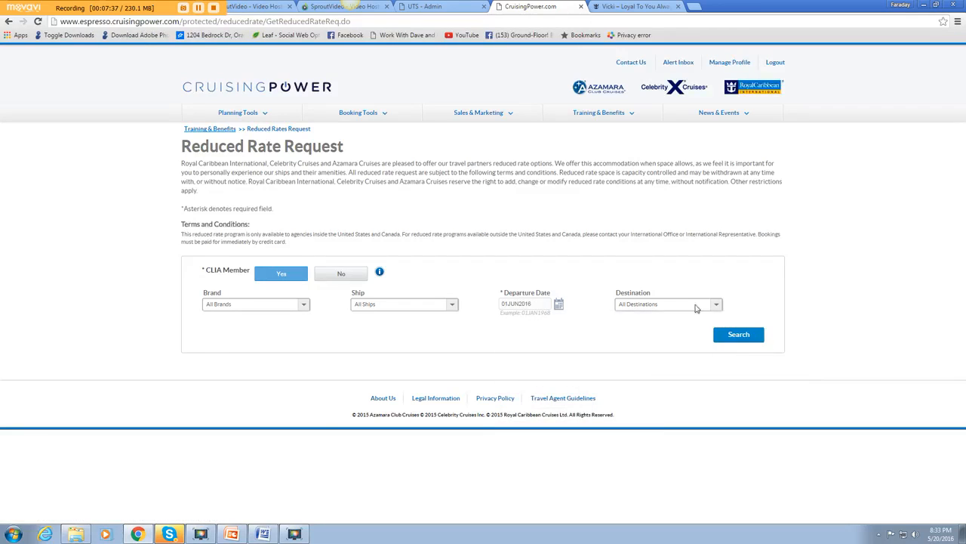
pyautogui.moveTo(721, 314)
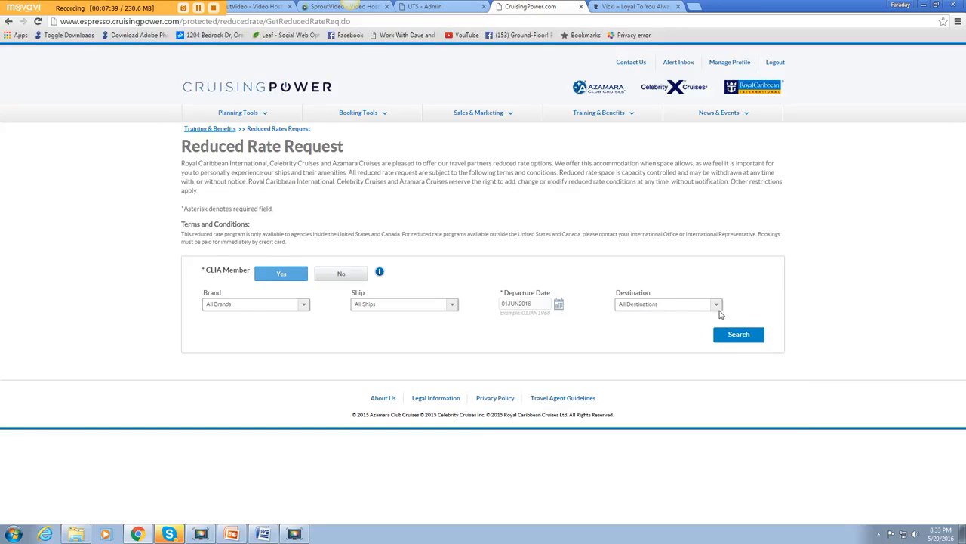
pyautogui.click(739, 334)
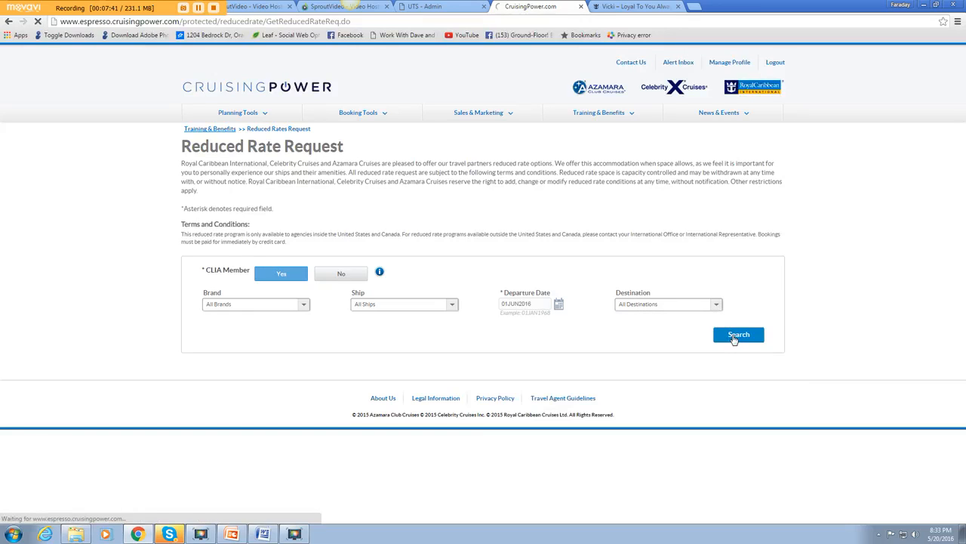
pyautogui.click(738, 334)
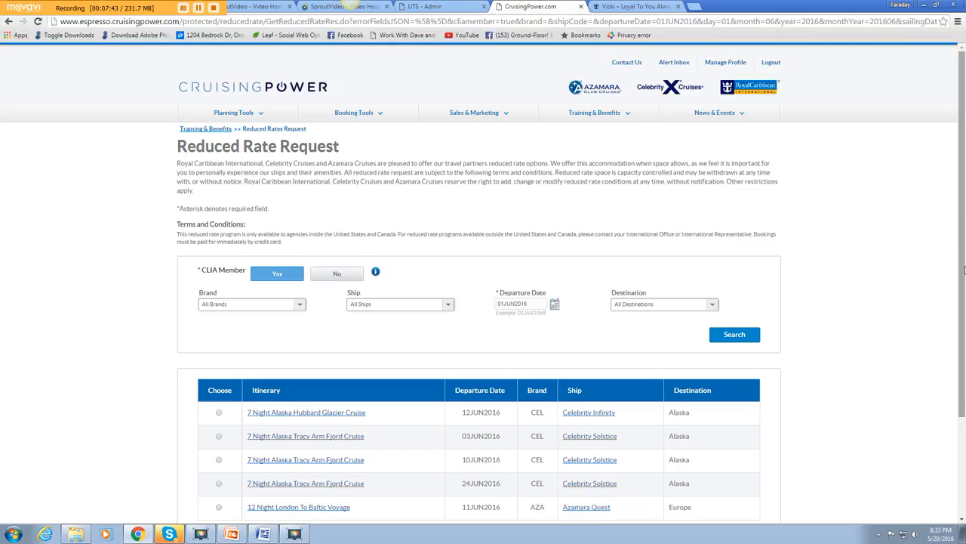
pyautogui.scroll(-3)
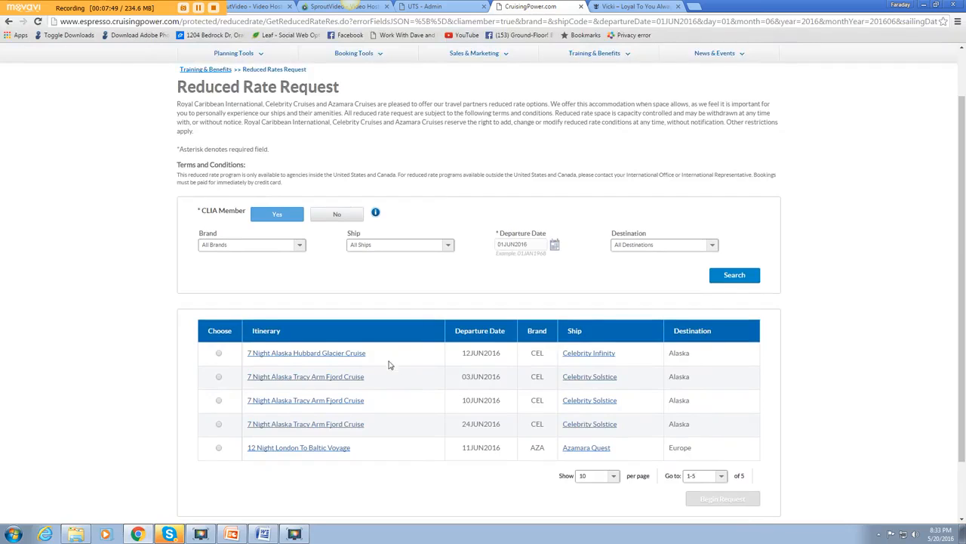
pyautogui.moveTo(370, 457)
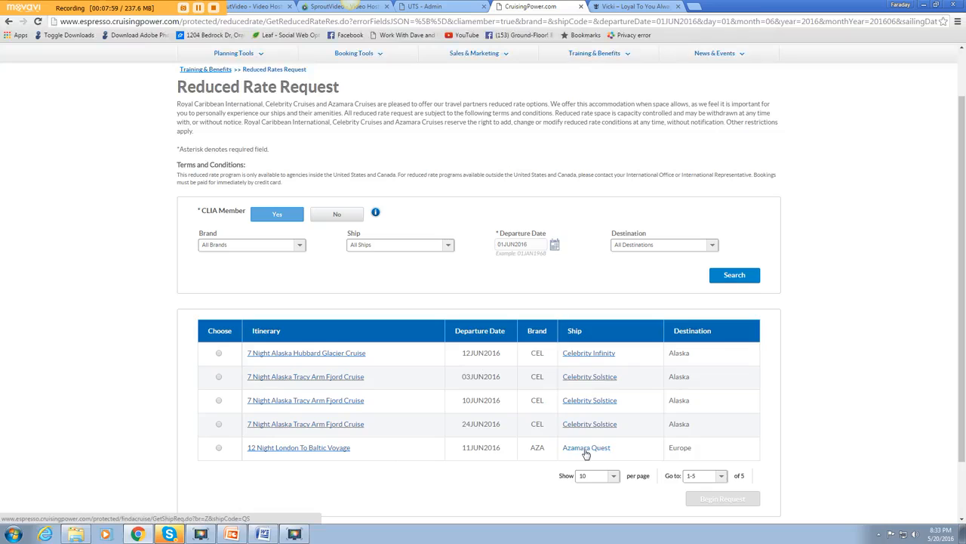
pyautogui.moveTo(433, 400)
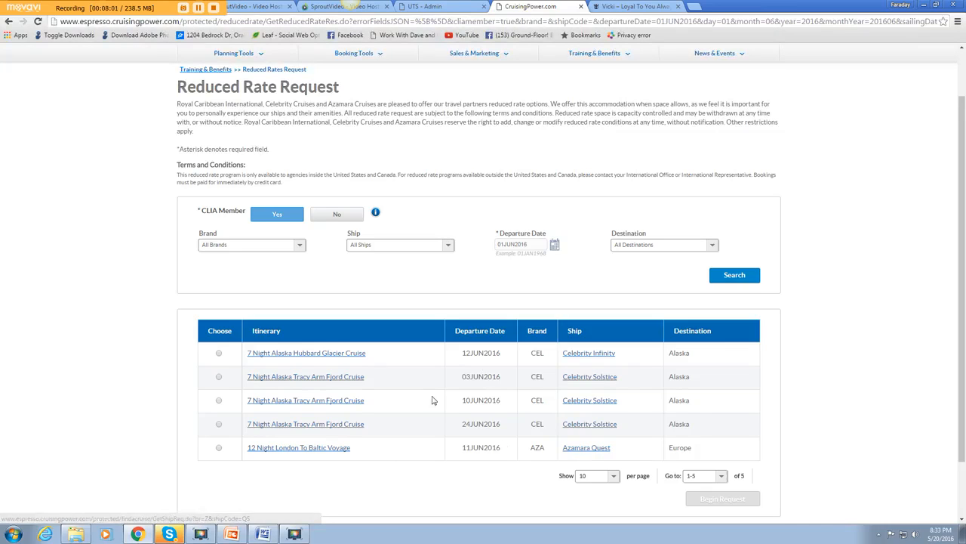
pyautogui.moveTo(378, 365)
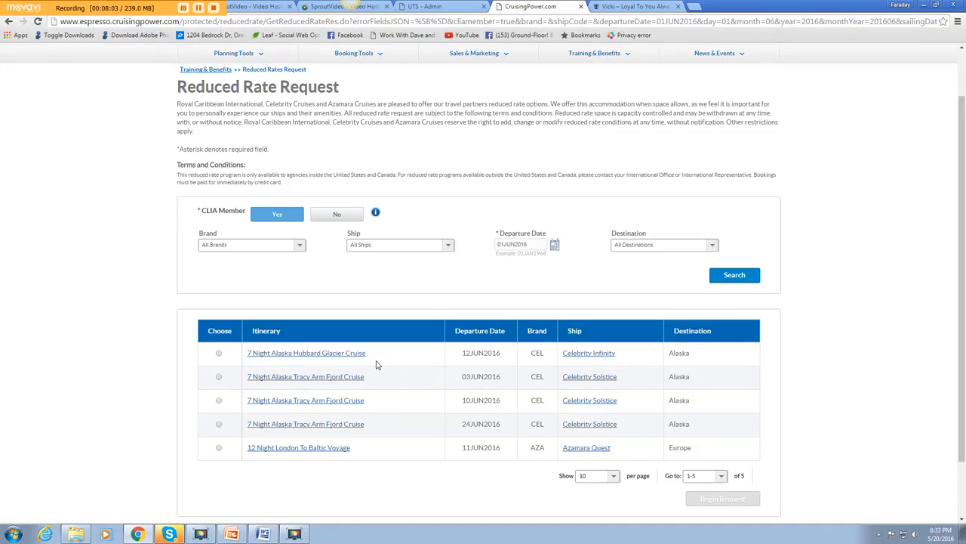
pyautogui.moveTo(375, 431)
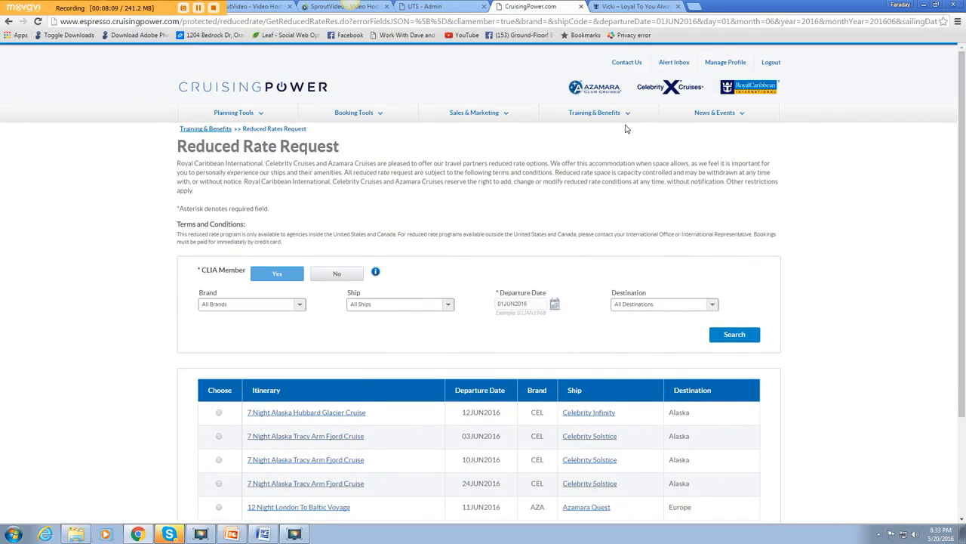
# Step: Browse the Sales & Marketing and Booking Tools menus, then go to Planning Tools > Search Itineraries
pyautogui.click(474, 112)
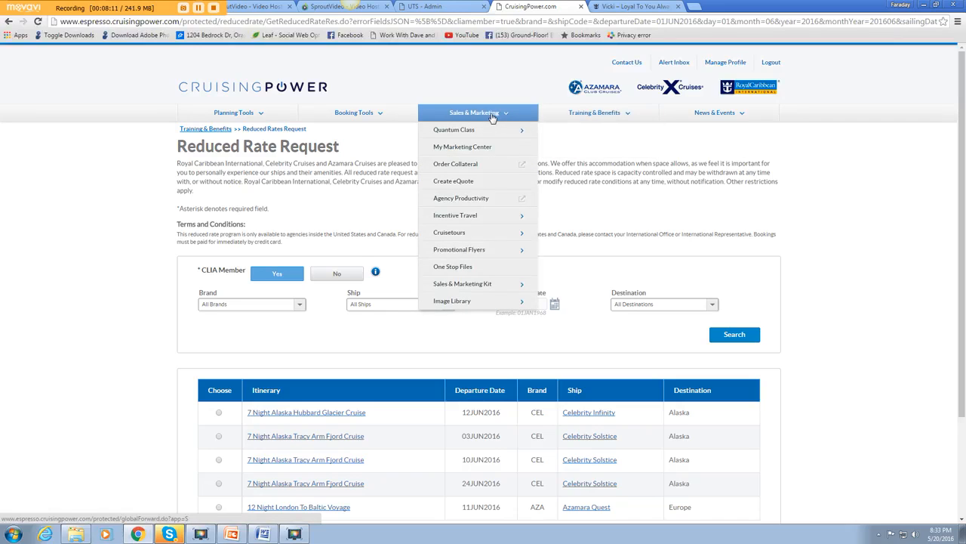
pyautogui.moveTo(483, 124)
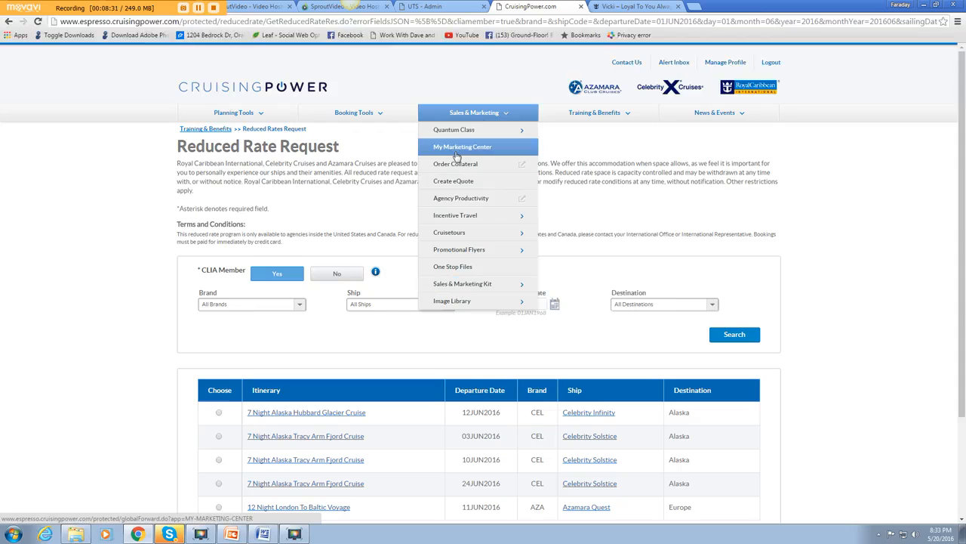
pyautogui.moveTo(455, 215)
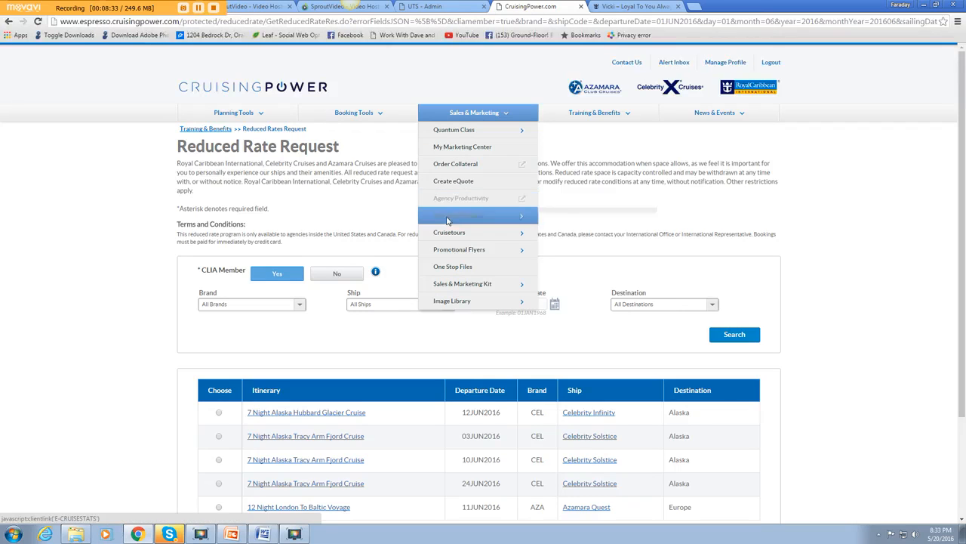
pyautogui.moveTo(455, 215)
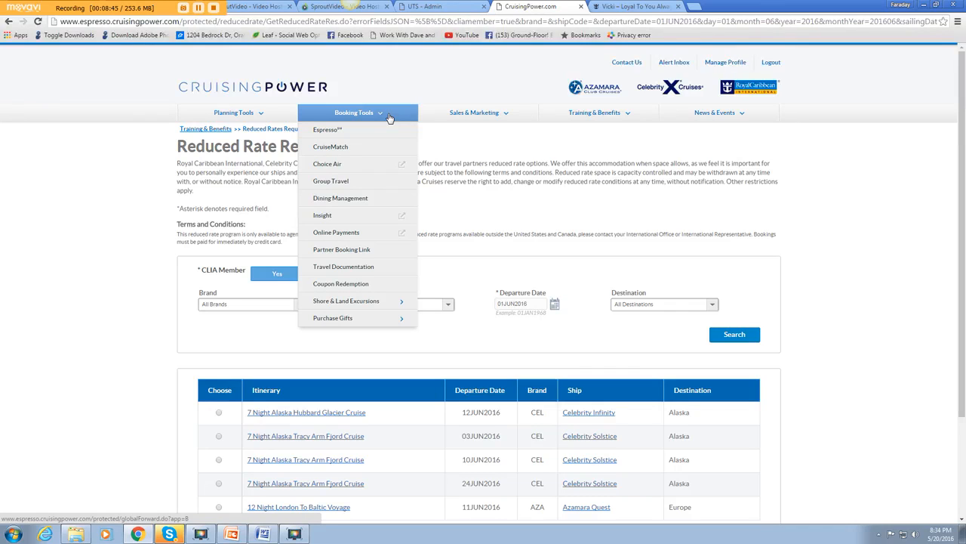
pyautogui.moveTo(372, 113)
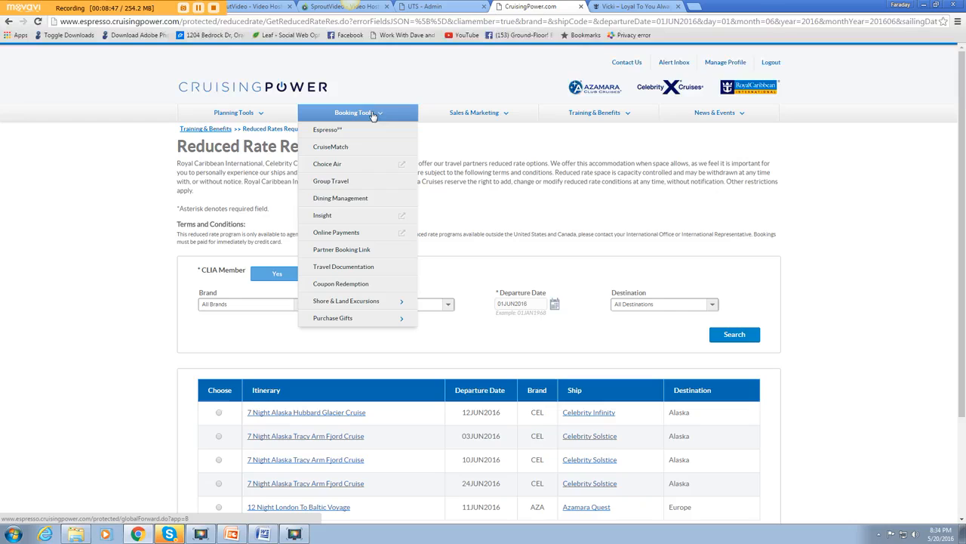
pyautogui.moveTo(351, 129)
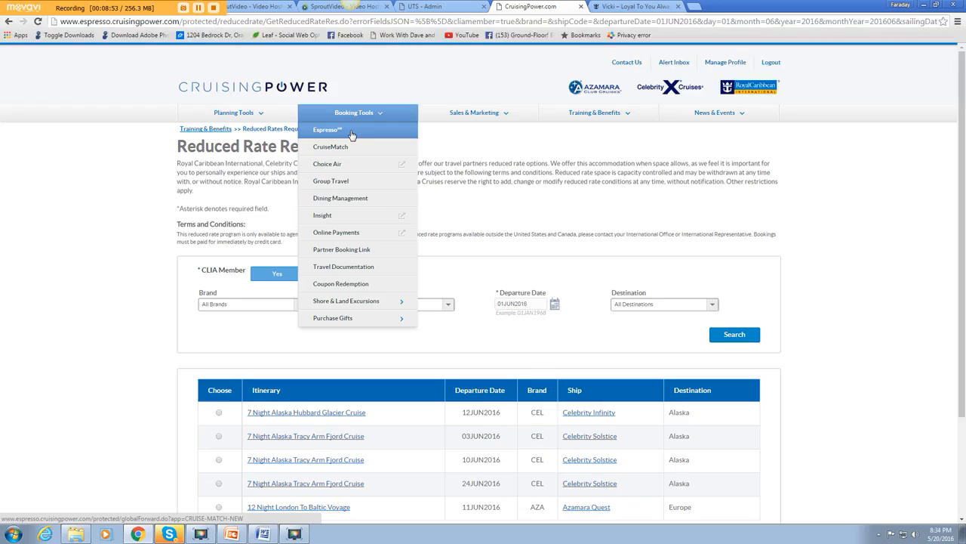
pyautogui.moveTo(349, 134)
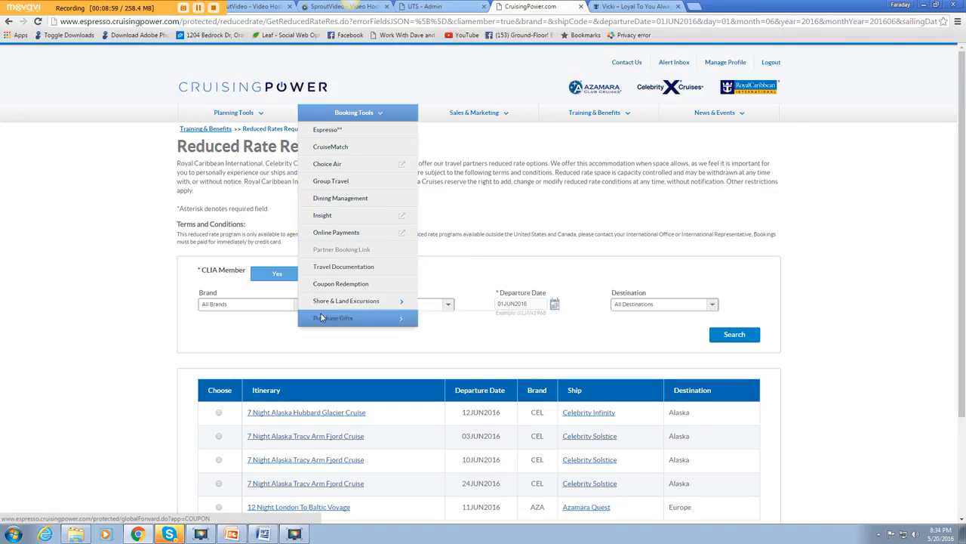
pyautogui.moveTo(345, 300)
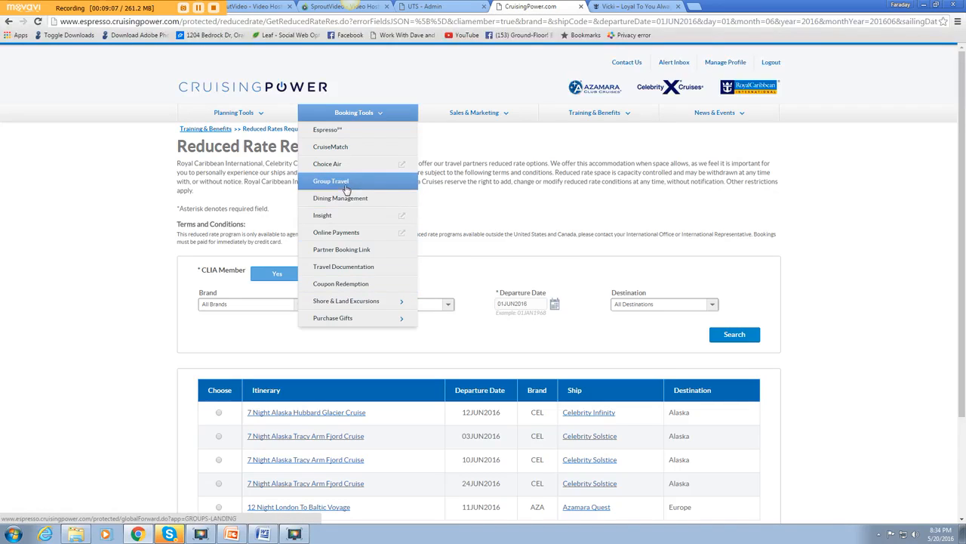
pyautogui.moveTo(327, 164)
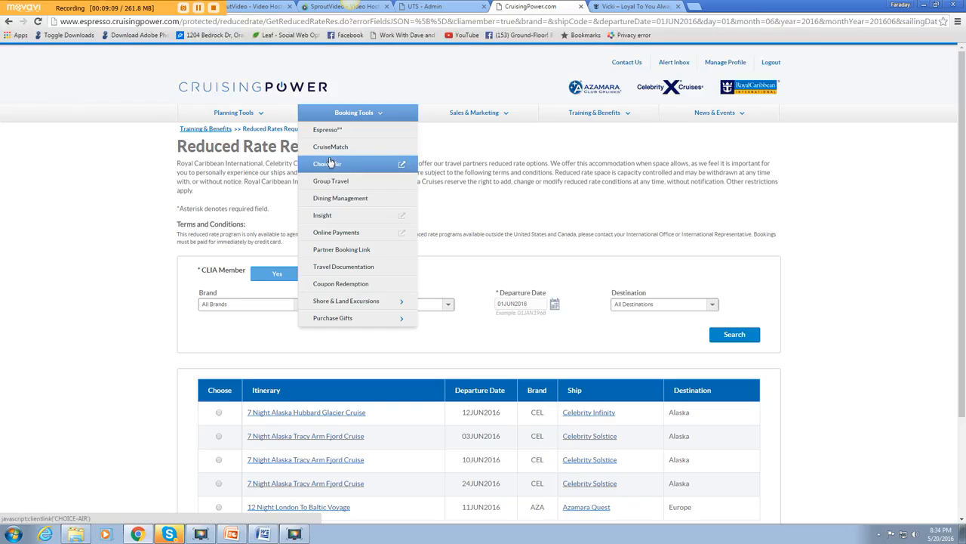
pyautogui.moveTo(330, 146)
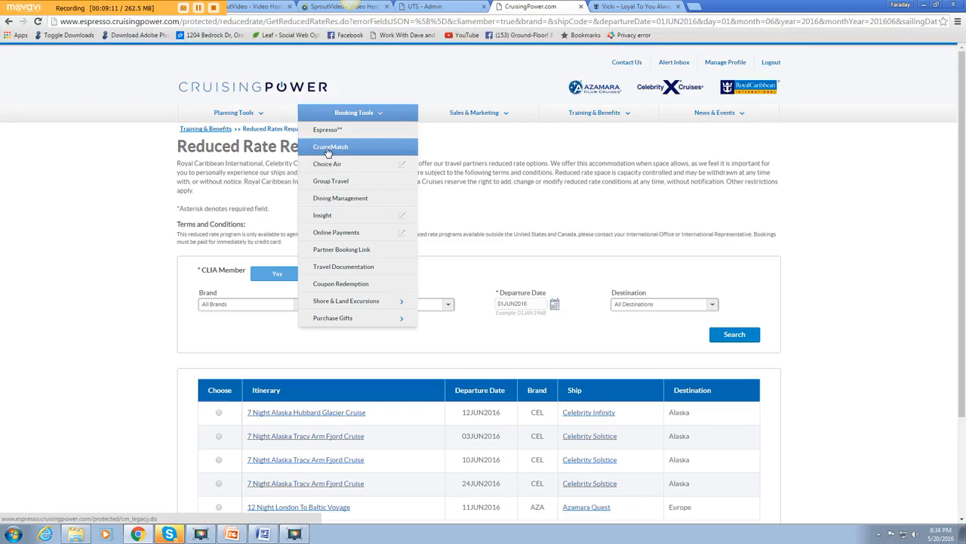
pyautogui.click(234, 112)
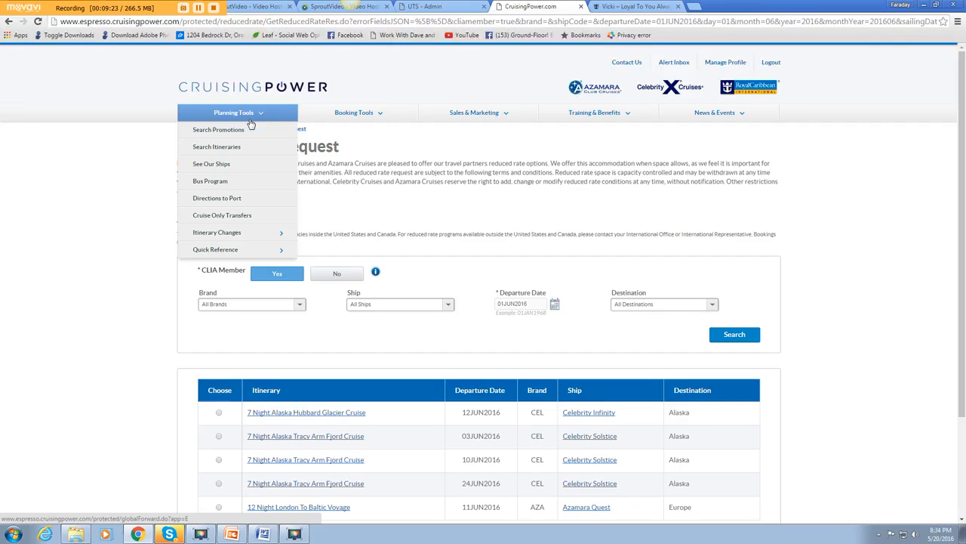
pyautogui.moveTo(219, 129)
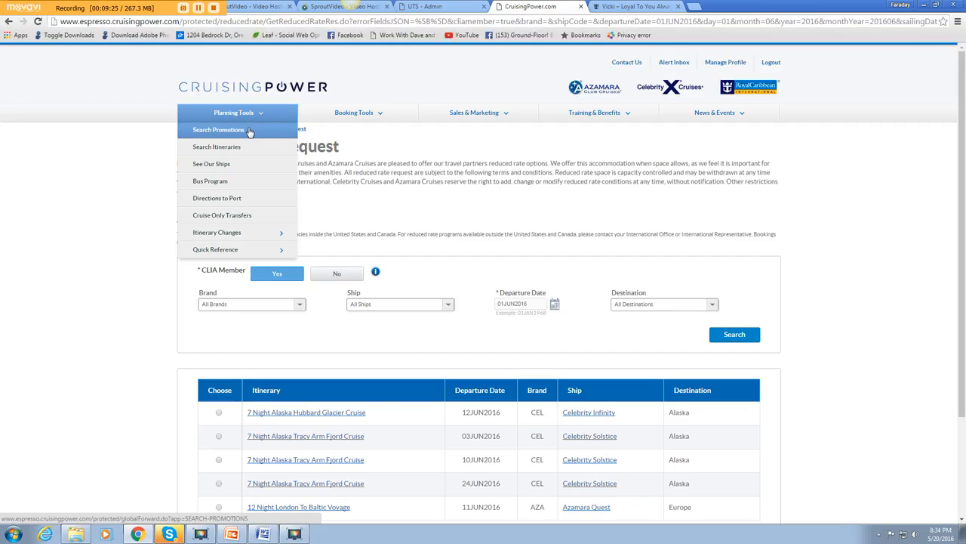
pyautogui.moveTo(210, 180)
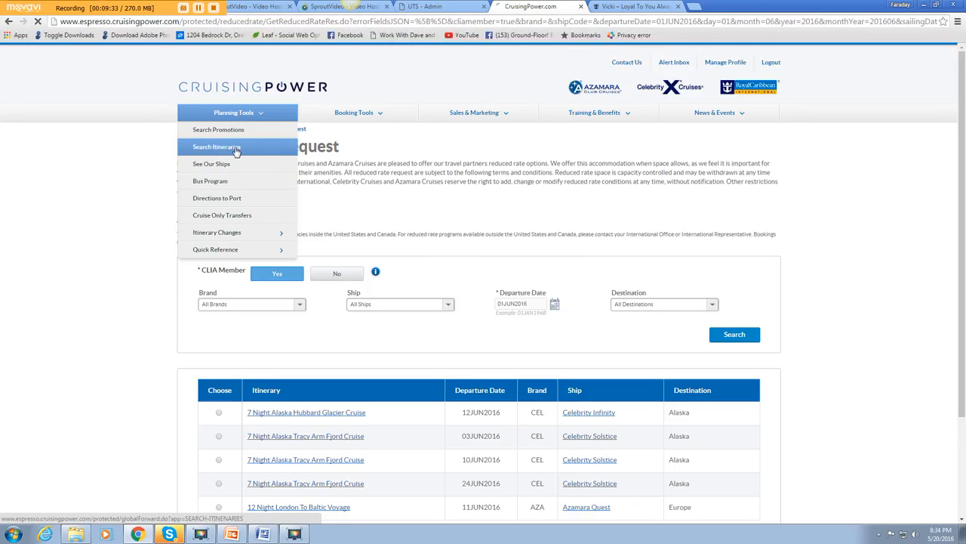
pyautogui.click(218, 146)
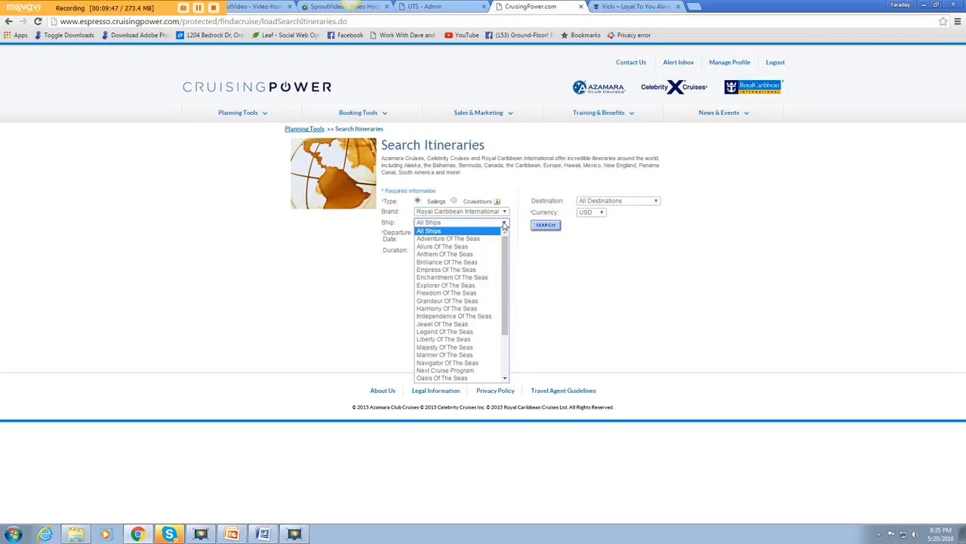
# Step: Search itineraries for Royal Caribbean's Anthem Of The Seas, Caribbean, August 2016, any length, in USD
pyautogui.scroll(-3)
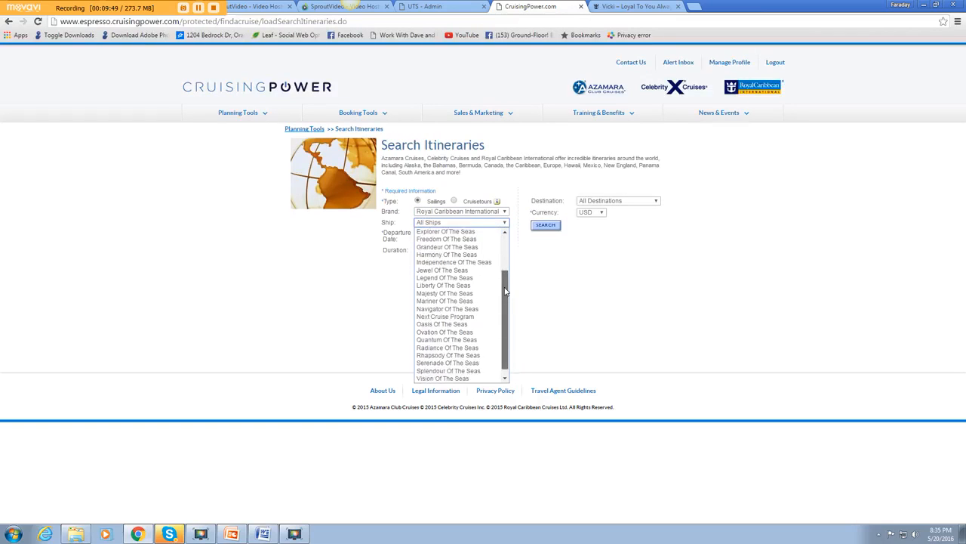
pyautogui.scroll(-3)
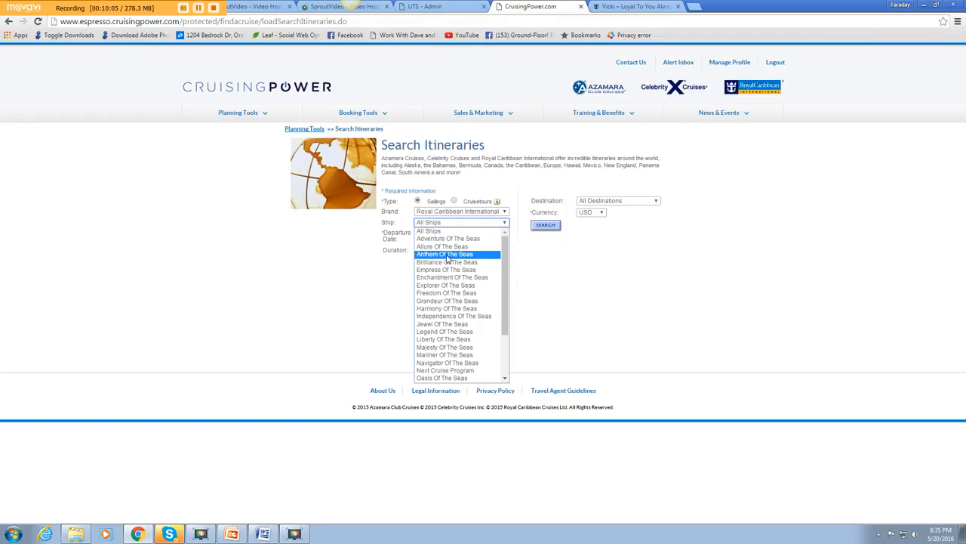
pyautogui.click(445, 254)
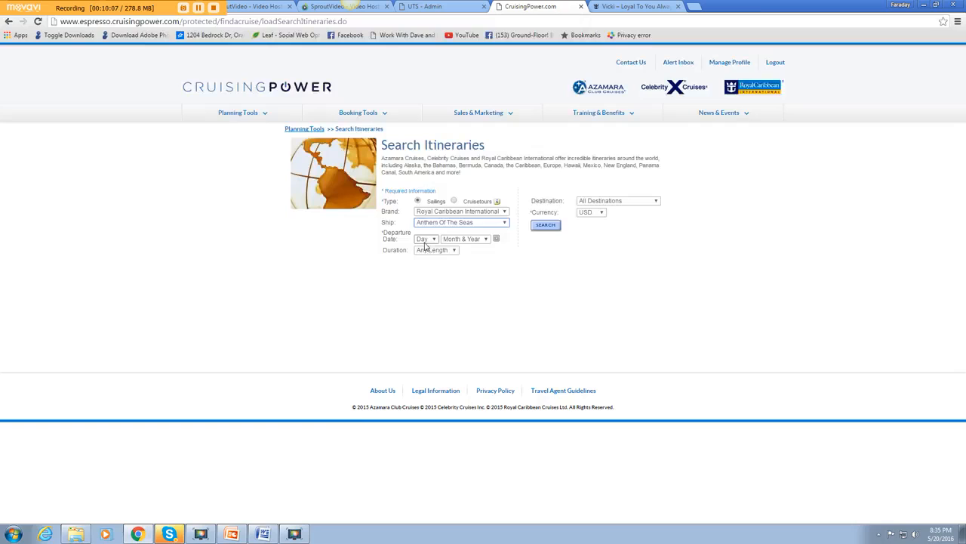
pyautogui.click(427, 239)
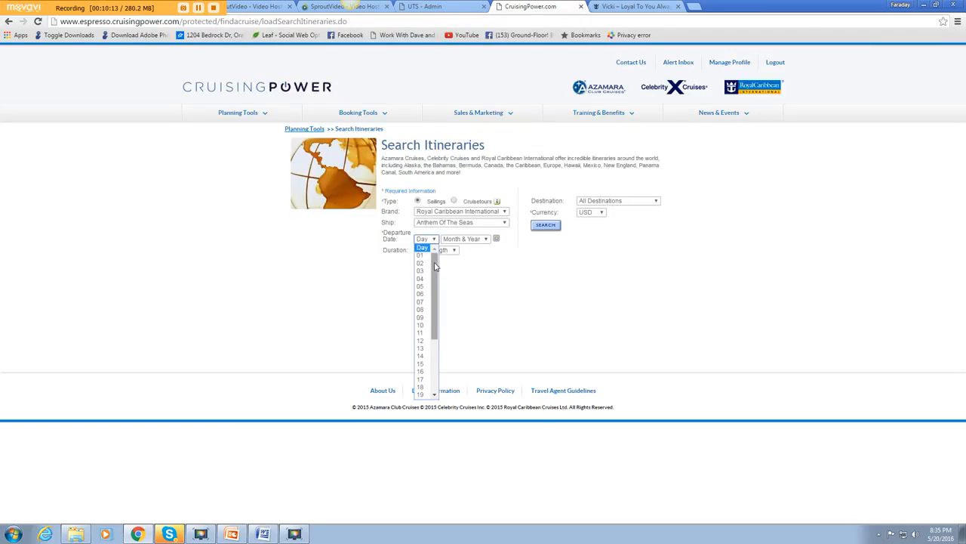
pyautogui.click(420, 348)
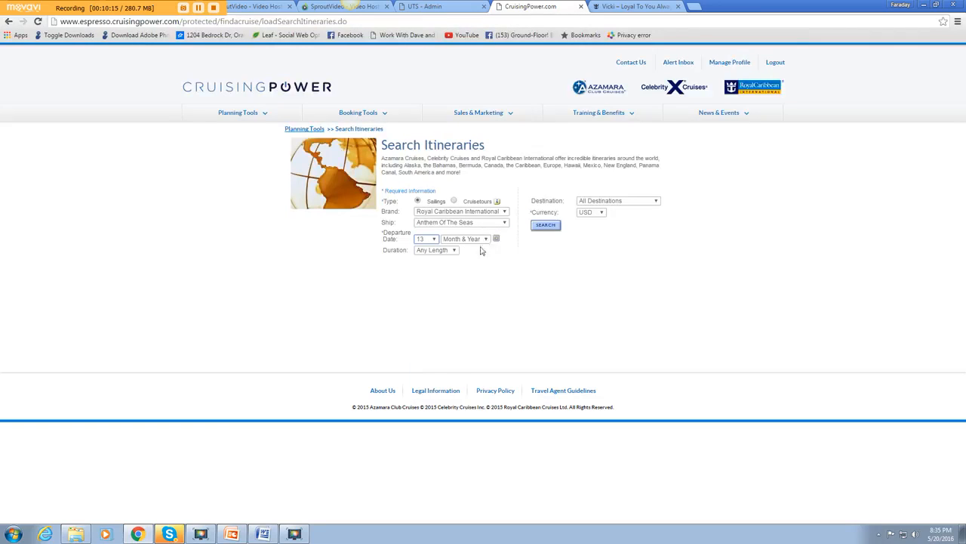
pyautogui.click(496, 239)
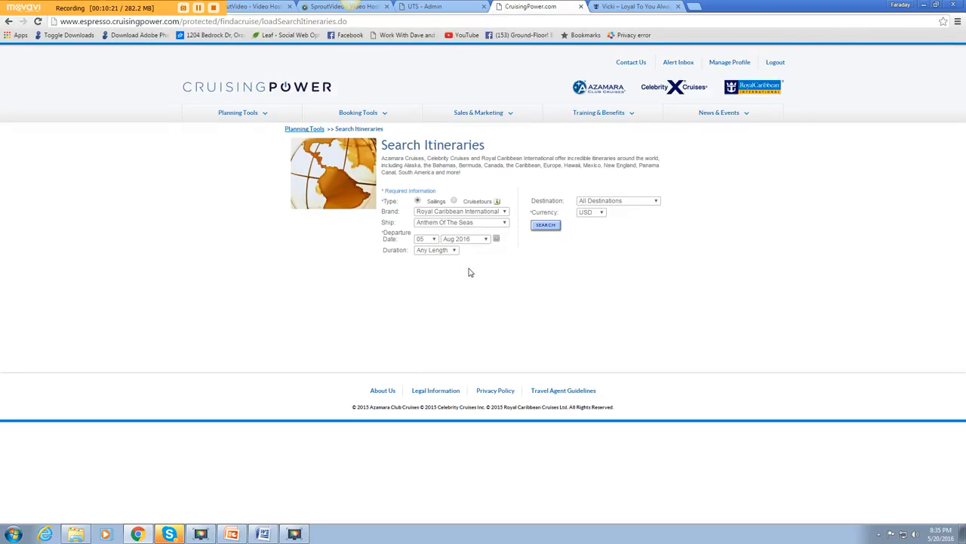
pyautogui.click(437, 250)
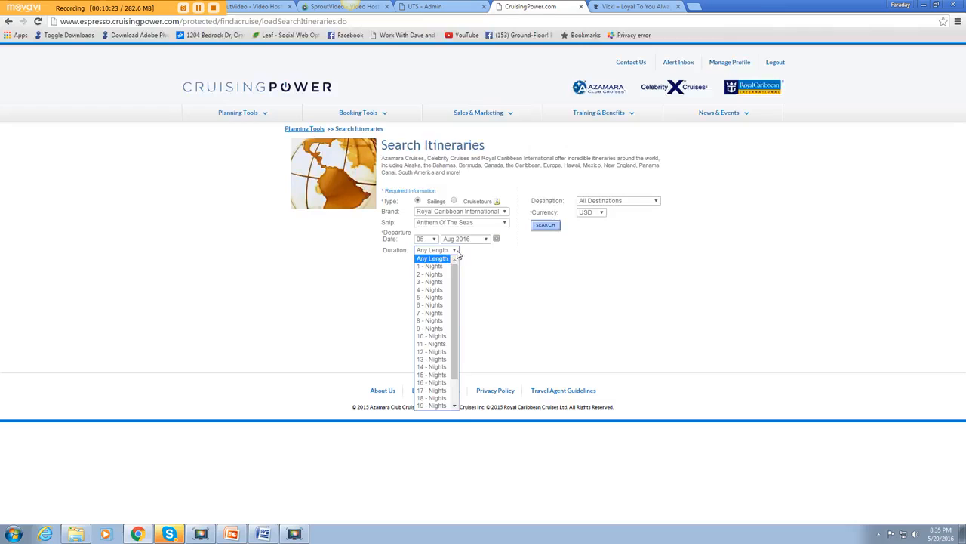
pyautogui.click(432, 258)
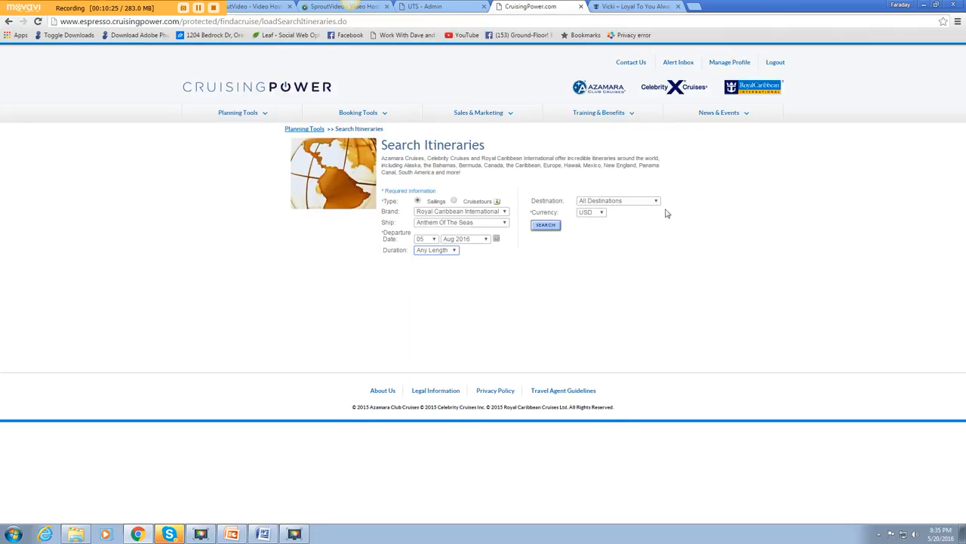
pyautogui.click(618, 200)
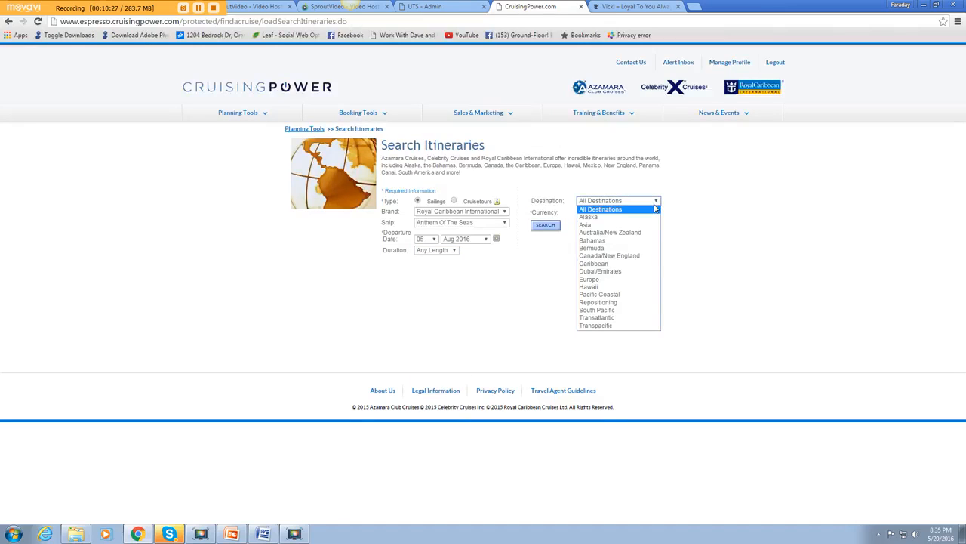
pyautogui.moveTo(594, 264)
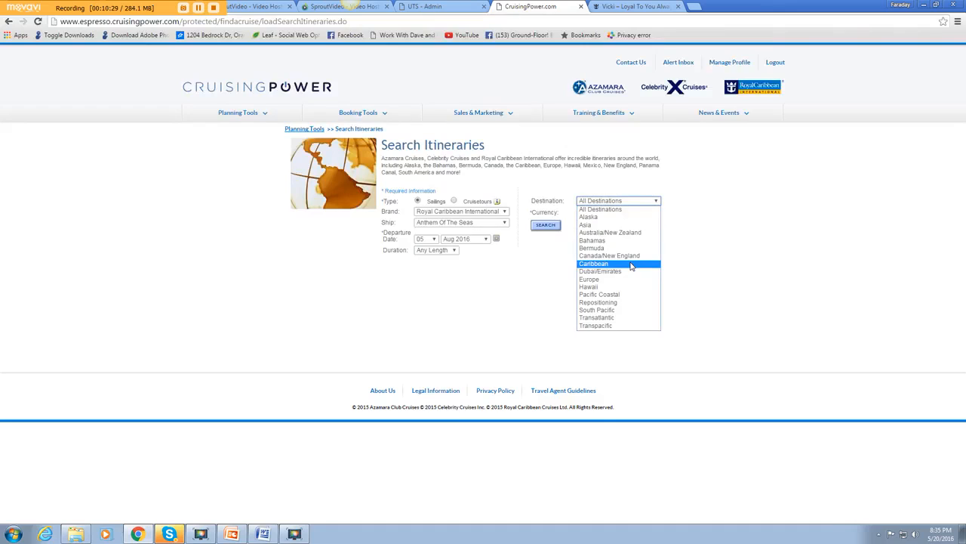
pyautogui.click(593, 264)
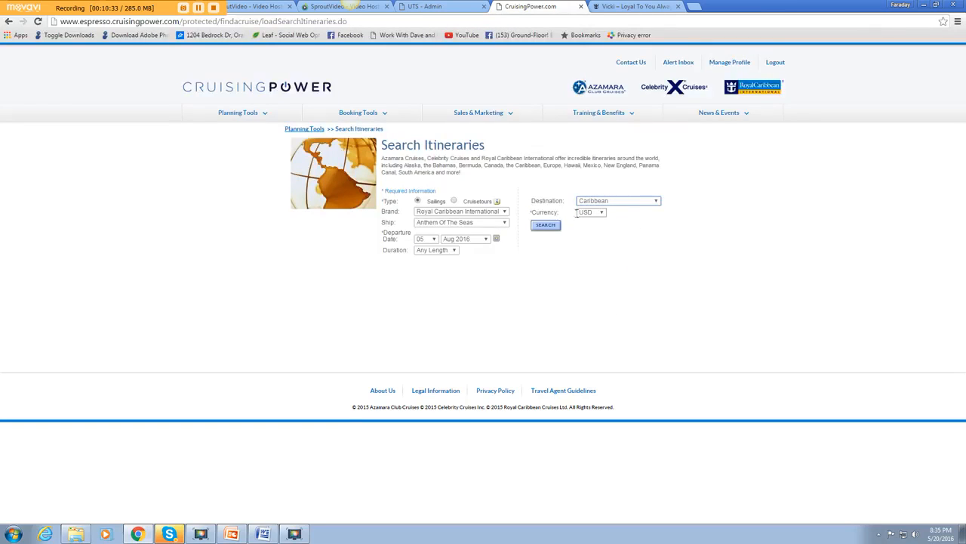
pyautogui.click(545, 225)
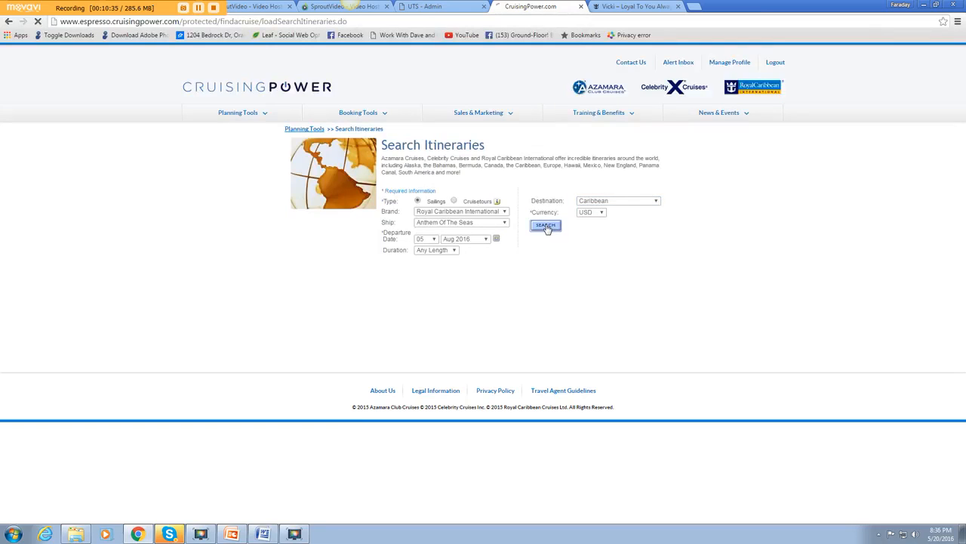
pyautogui.click(546, 226)
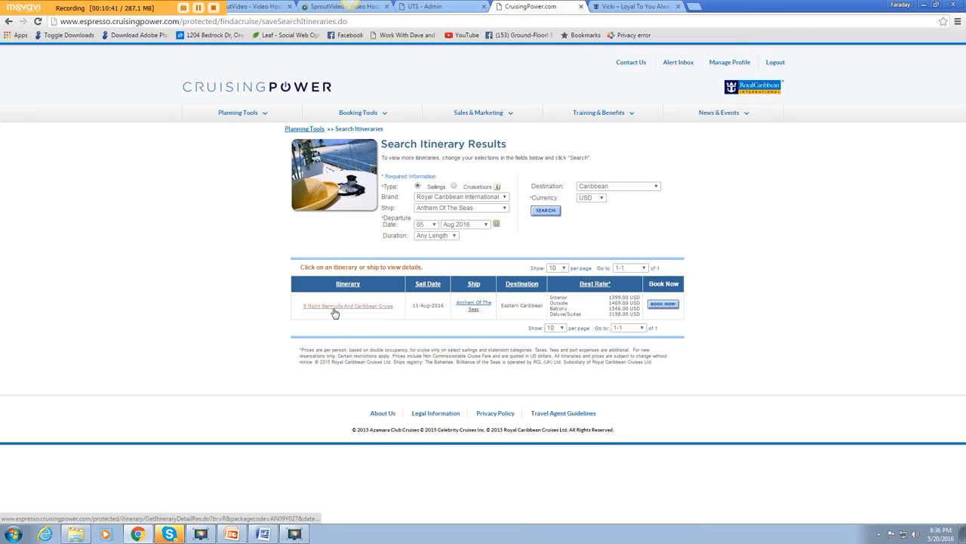
pyautogui.moveTo(414, 317)
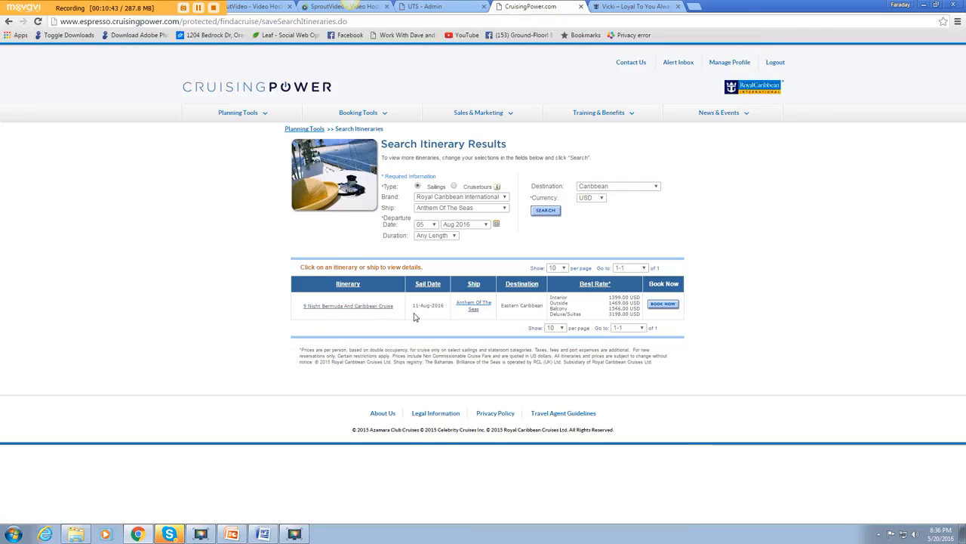
pyautogui.moveTo(443, 314)
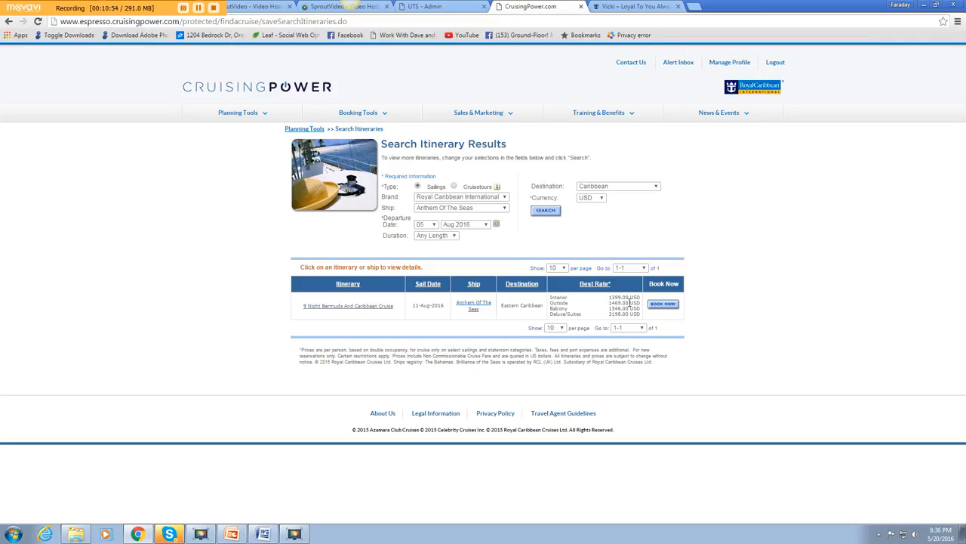
pyautogui.moveTo(591, 169)
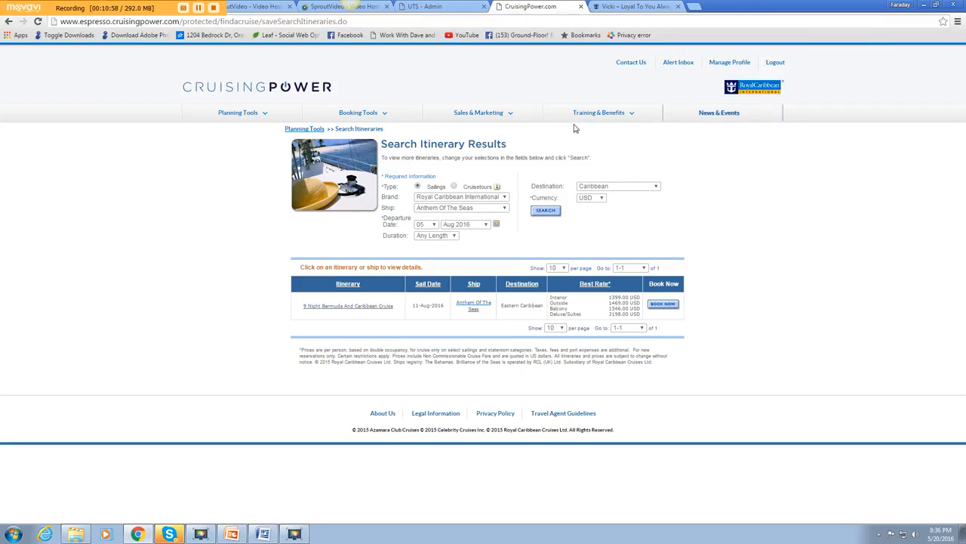
pyautogui.moveTo(718, 113)
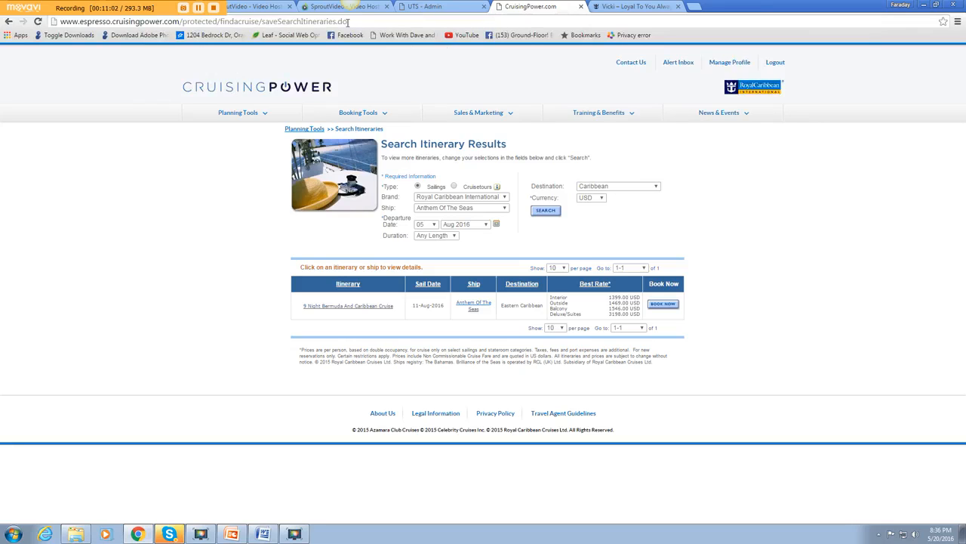
# Step: Use the address bar to return from the itinerary results to the Reduced Rate Request page
pyautogui.click(36, 21)
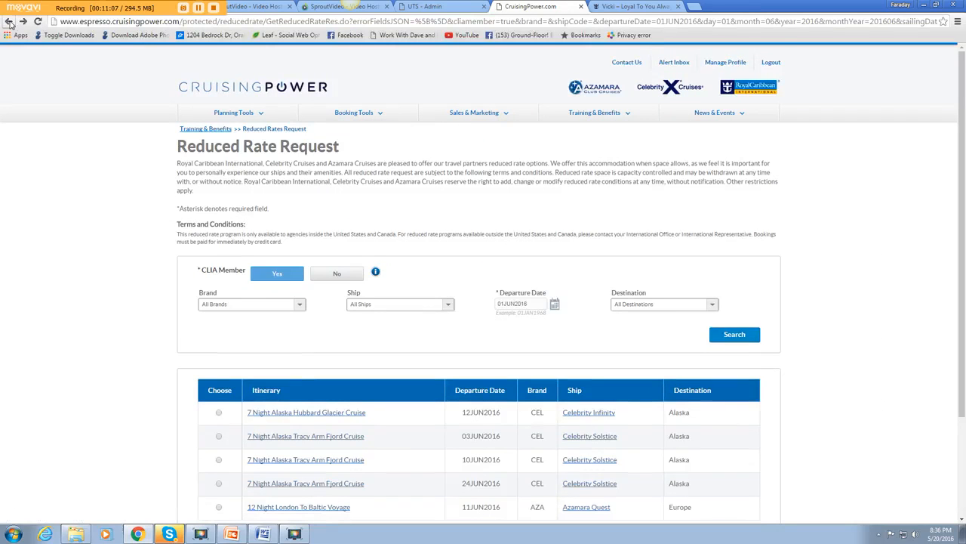
# Step: Go back, then launch Espresso from the Booking Tools menu
pyautogui.click(358, 113)
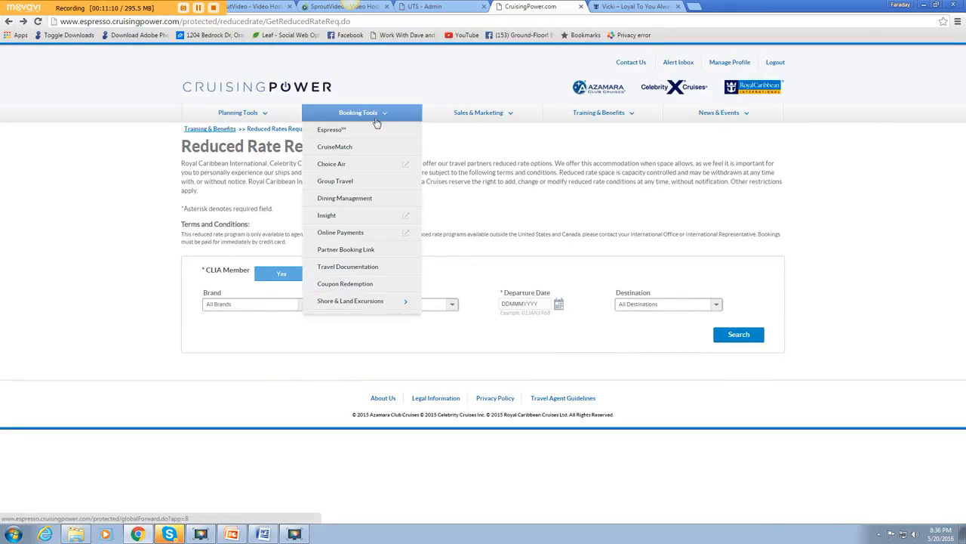
pyautogui.click(330, 129)
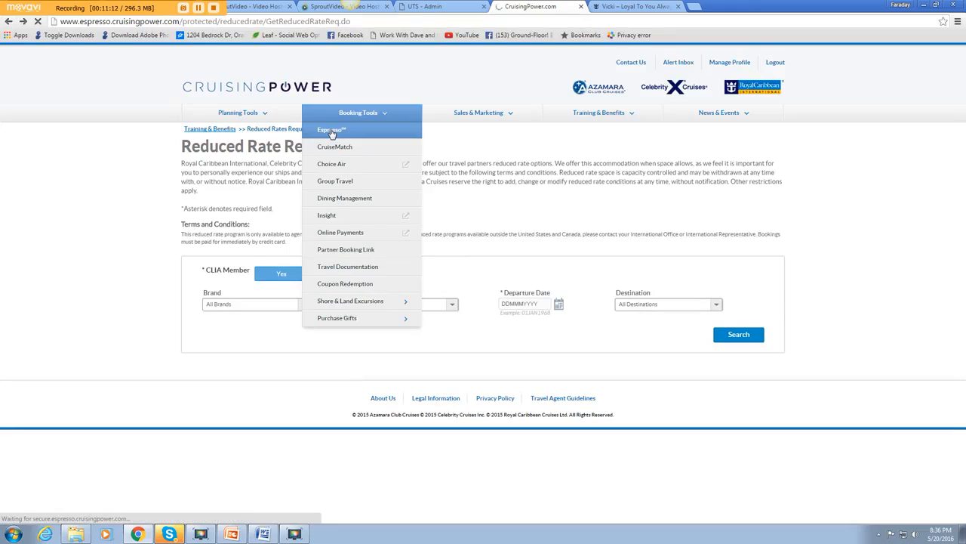
pyautogui.click(330, 129)
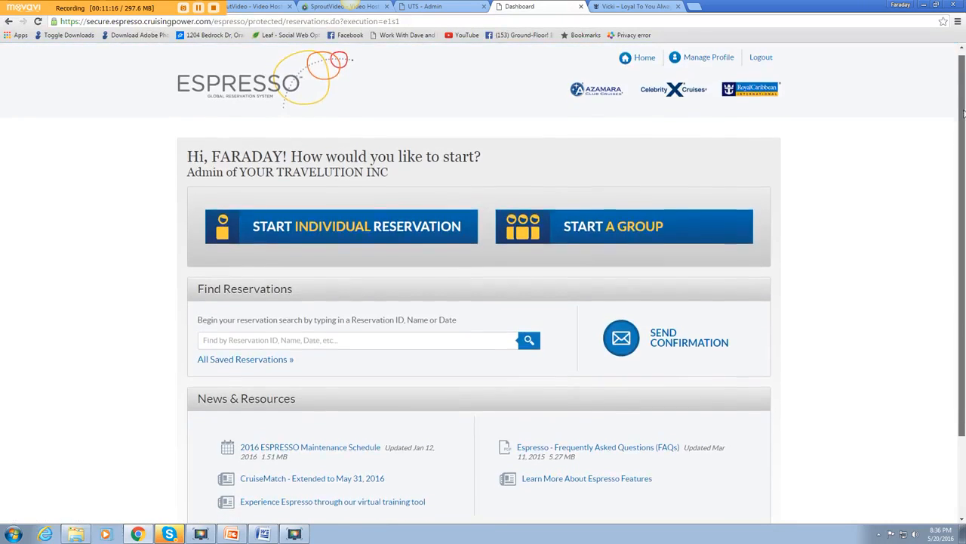
# Step: Scroll down the Espresso dashboard past reservation starts and search to News & Resources
pyautogui.scroll(-3)
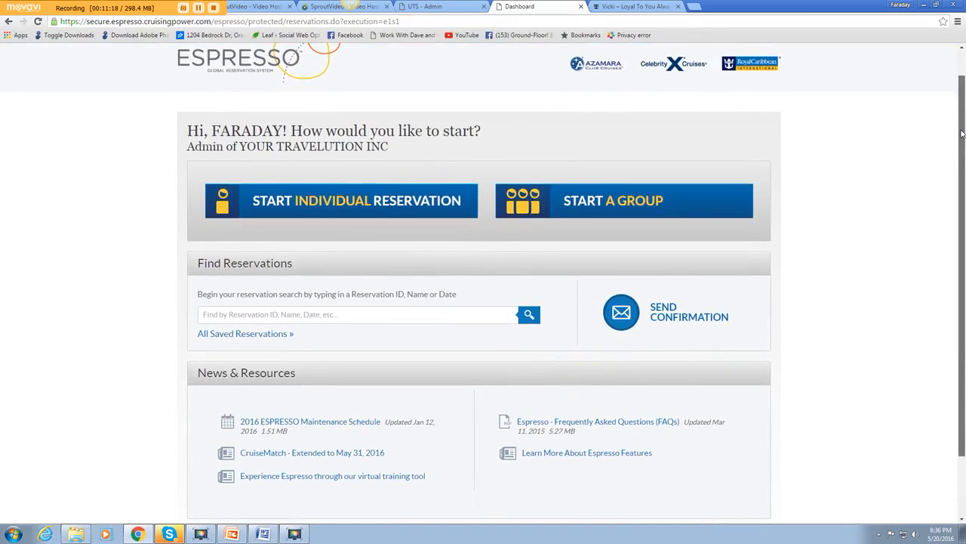
pyautogui.scroll(-3)
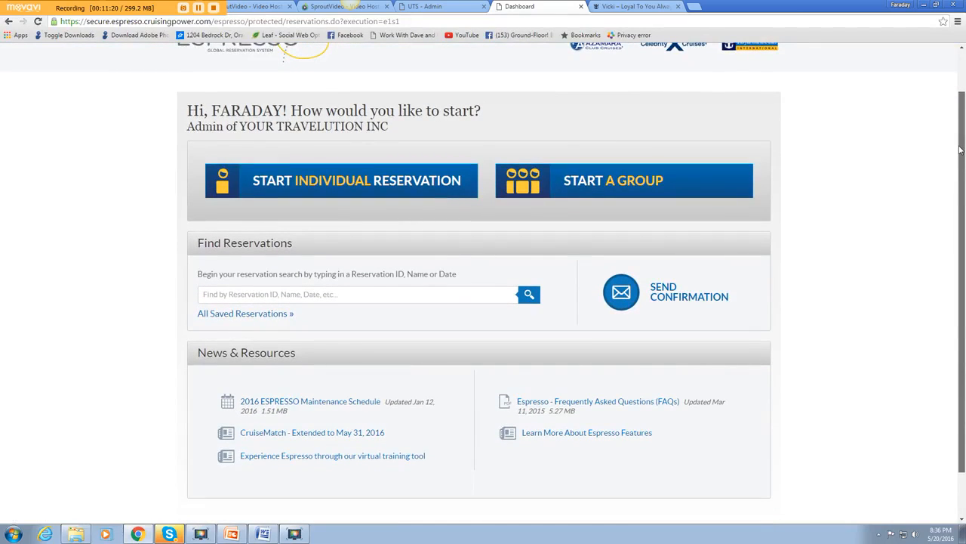
pyautogui.scroll(-3)
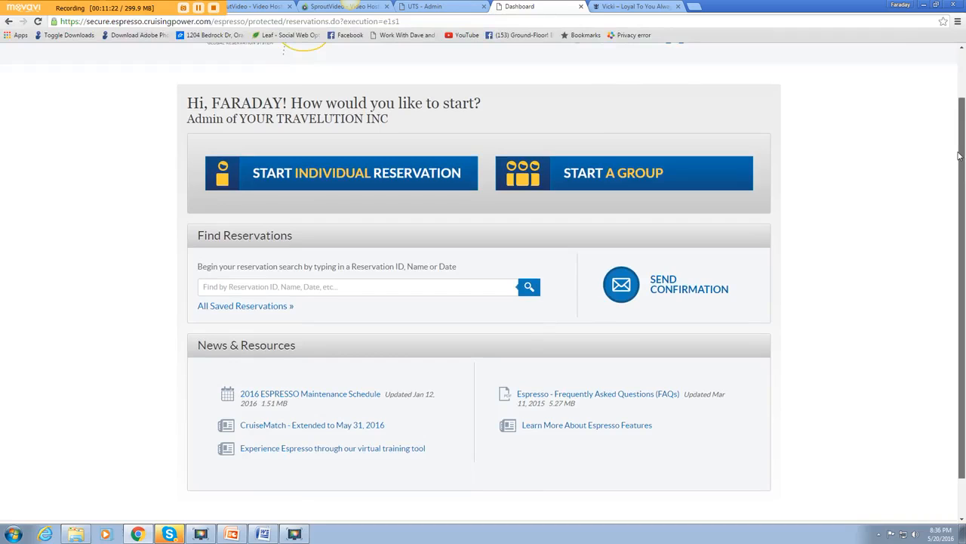
pyautogui.scroll(-3)
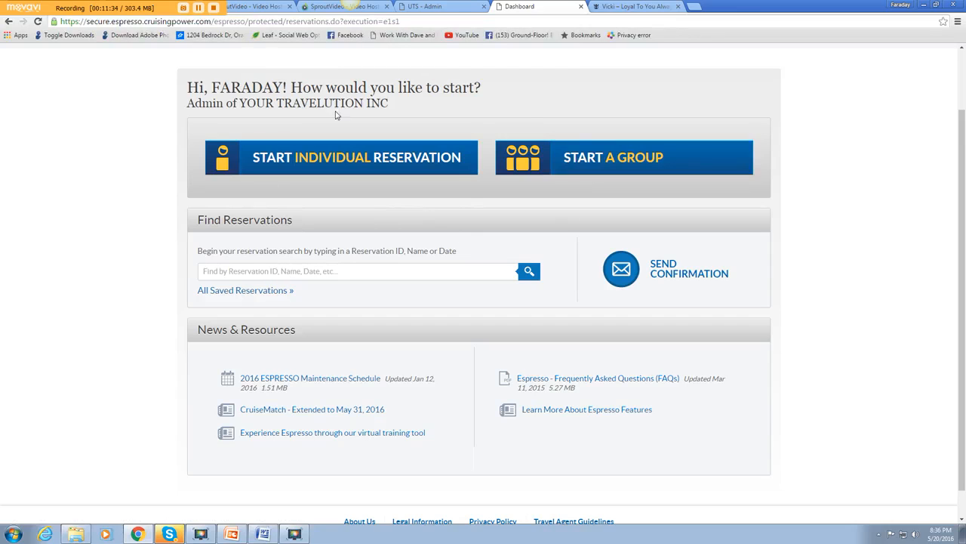
pyautogui.scroll(-3)
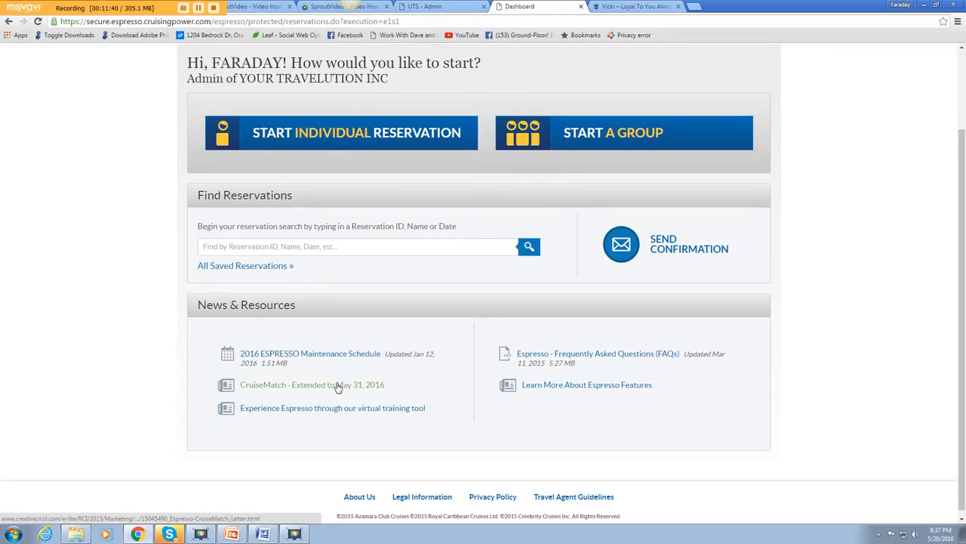
# Step: Open the 'CruiseMatch - Extended to May 31, 2016' letter from News & Resources
pyautogui.click(312, 385)
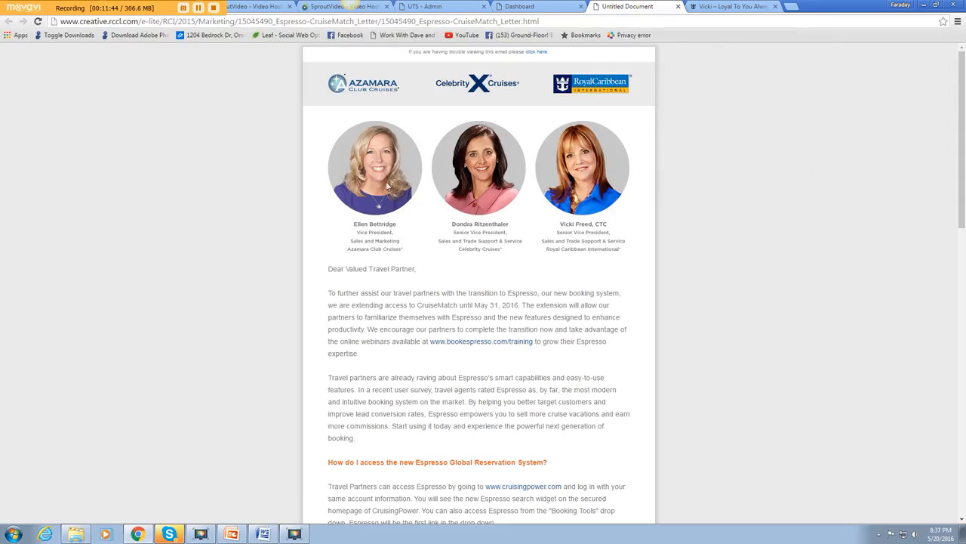
pyautogui.moveTo(610, 212)
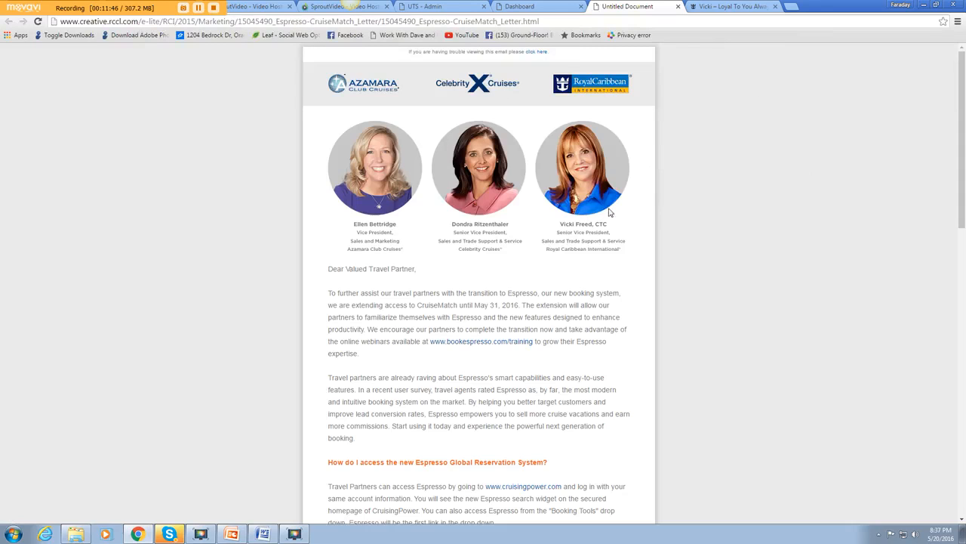
pyautogui.moveTo(533, 255)
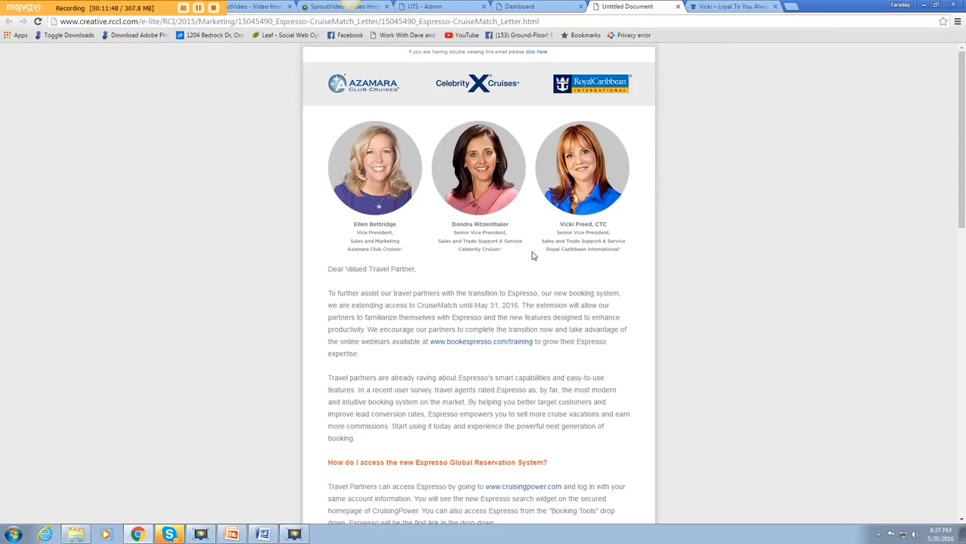
pyautogui.moveTo(404, 255)
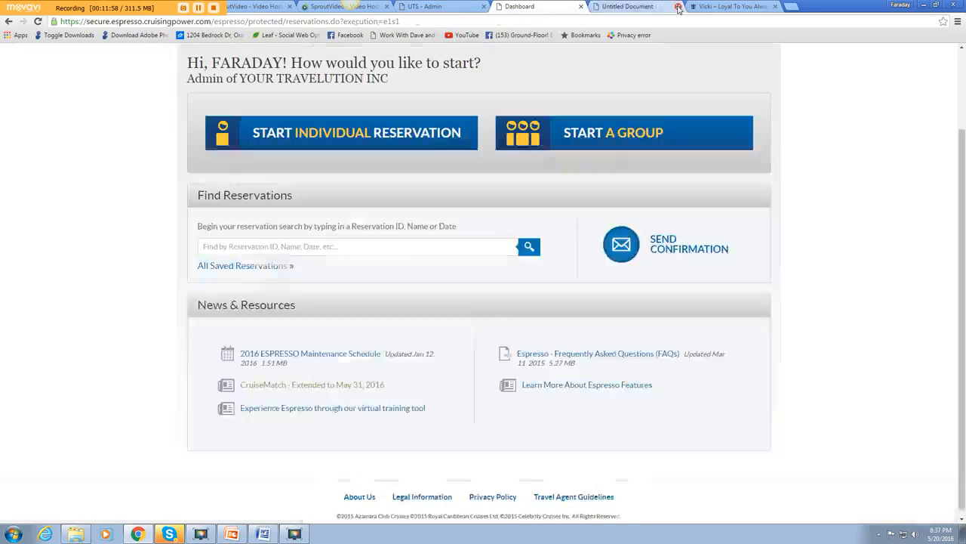
pyautogui.click(678, 6)
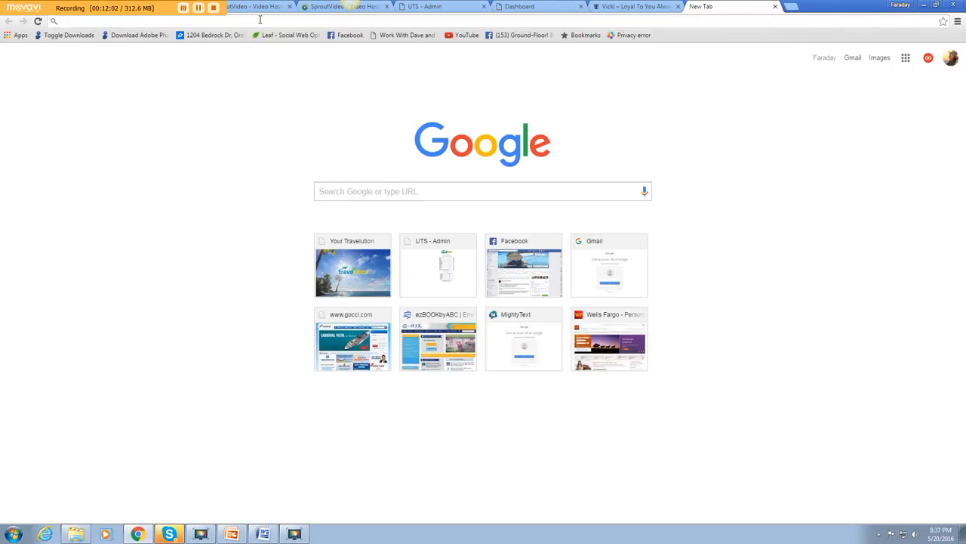
pyautogui.write('www.cruisingpower.com')
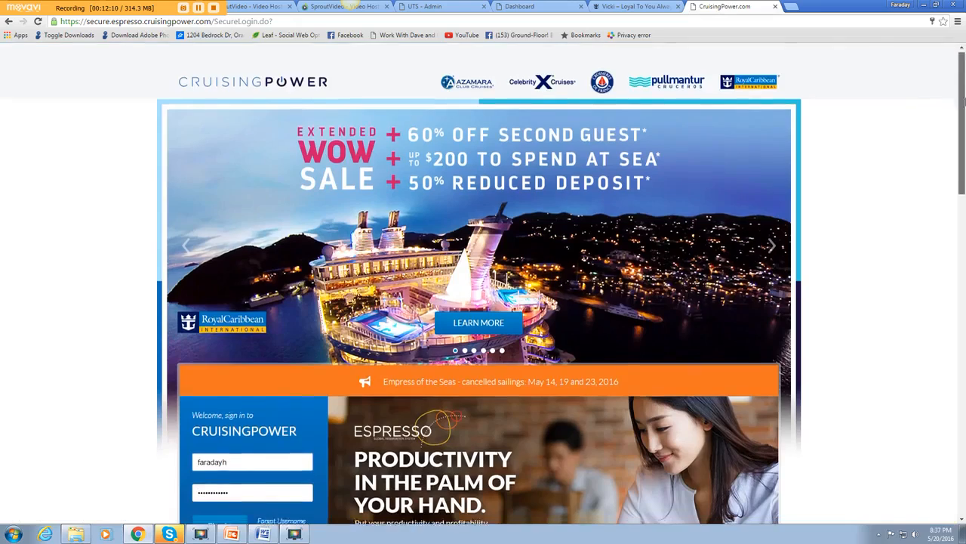
pyautogui.scroll(-3)
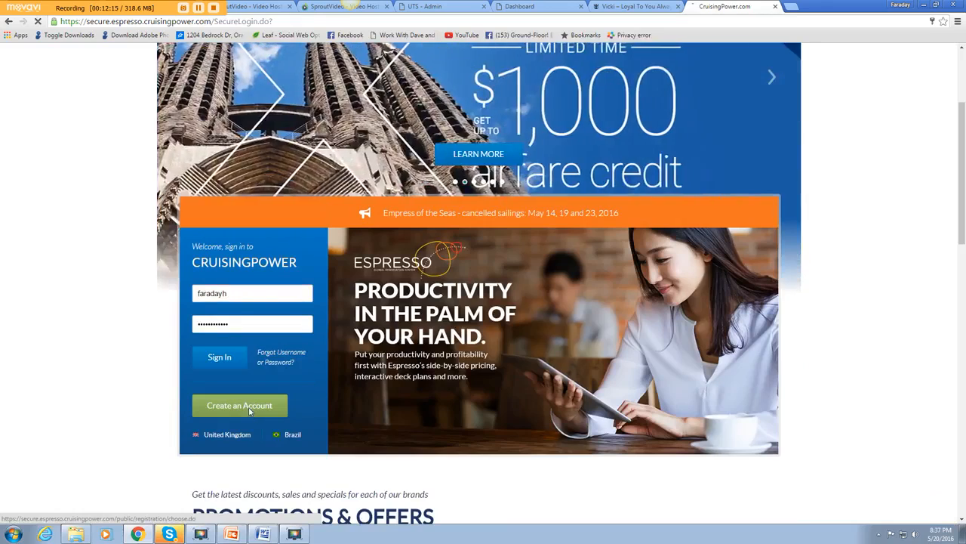
pyautogui.click(240, 405)
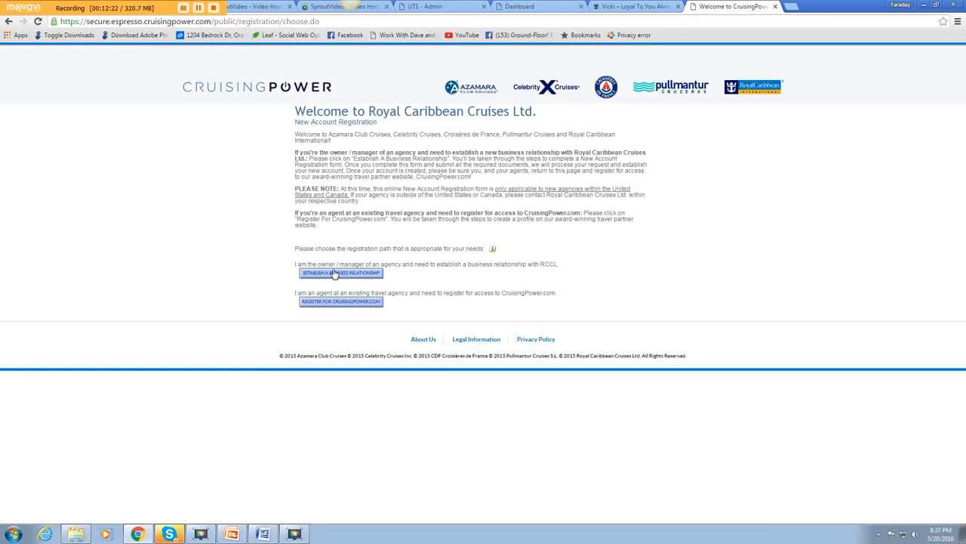
pyautogui.moveTo(341, 301)
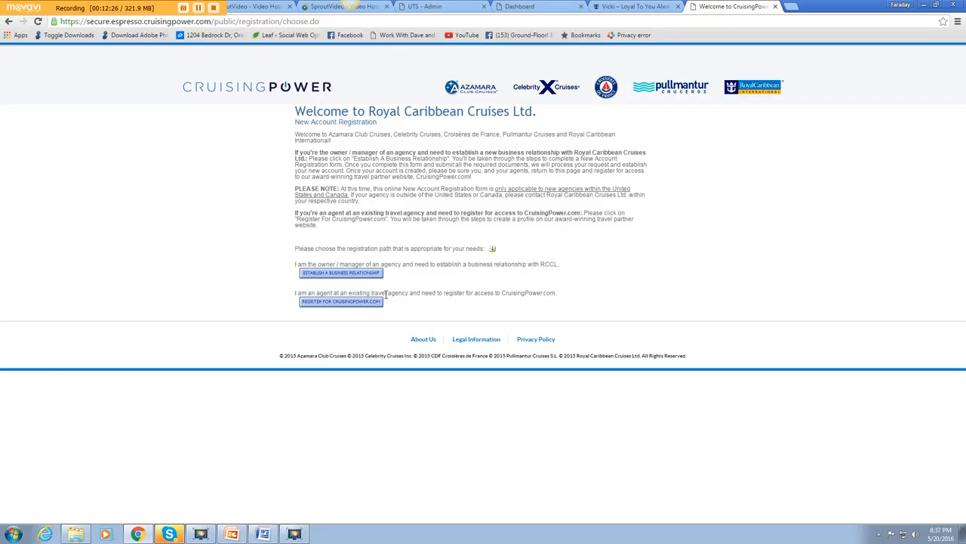
pyautogui.moveTo(466, 302)
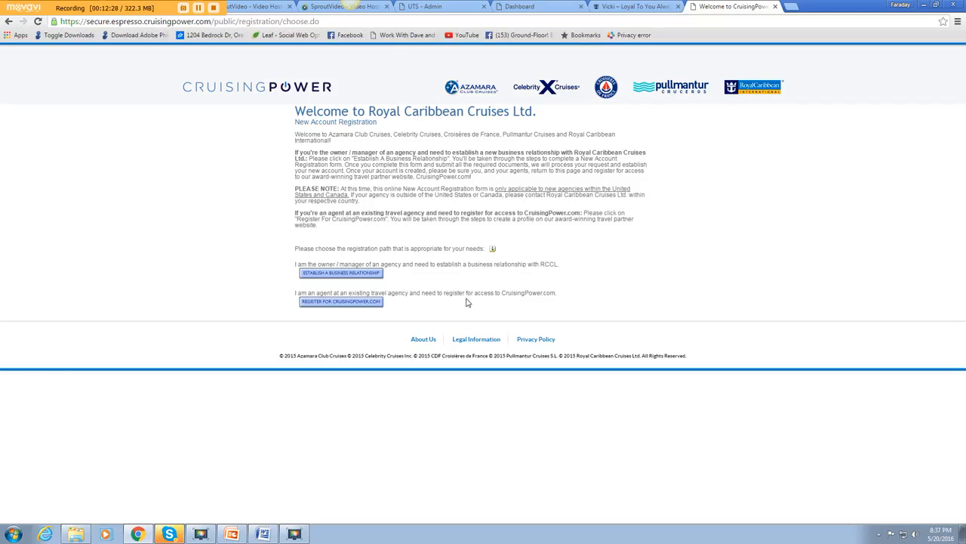
pyautogui.moveTo(514, 295)
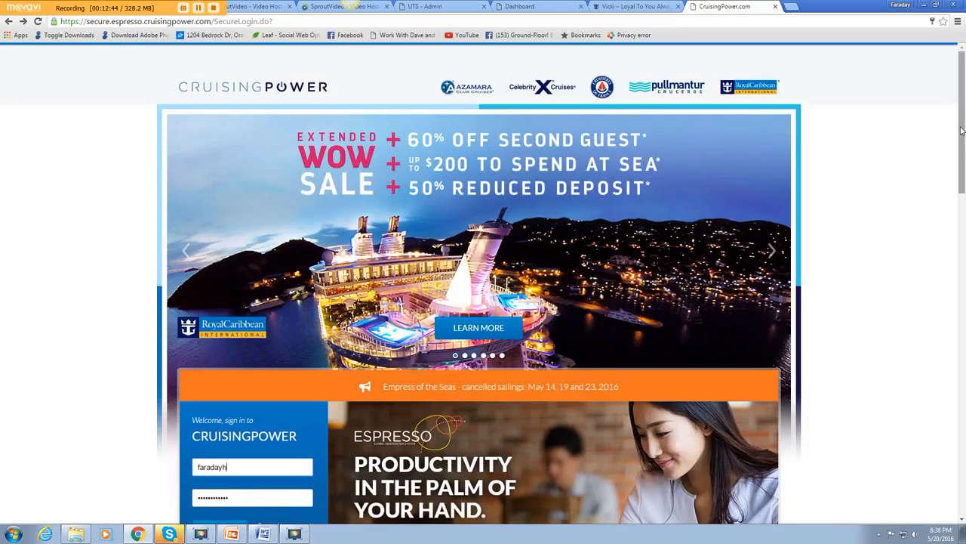
# Step: Sign in to CruisingPower with the saved credentials and reach the Espresso reservation search
pyautogui.scroll(-3)
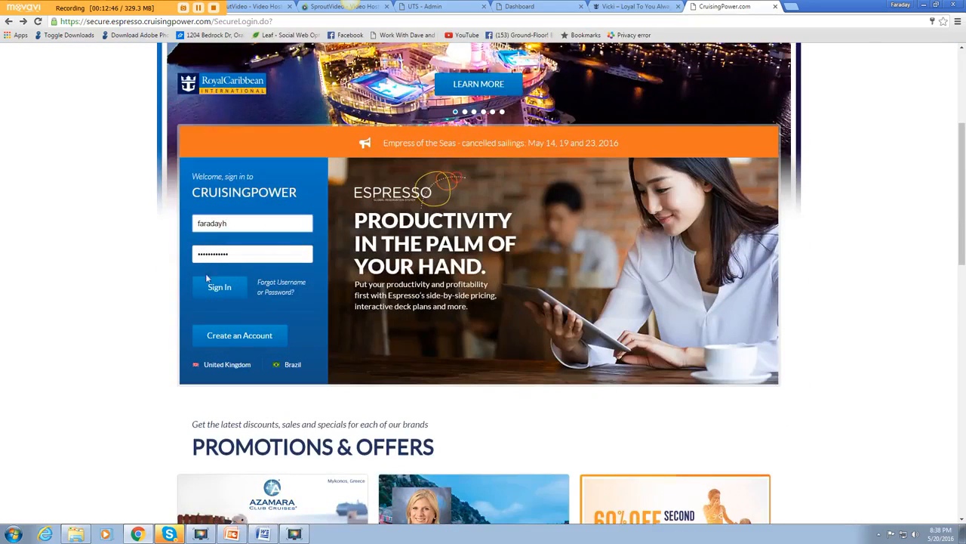
pyautogui.click(219, 287)
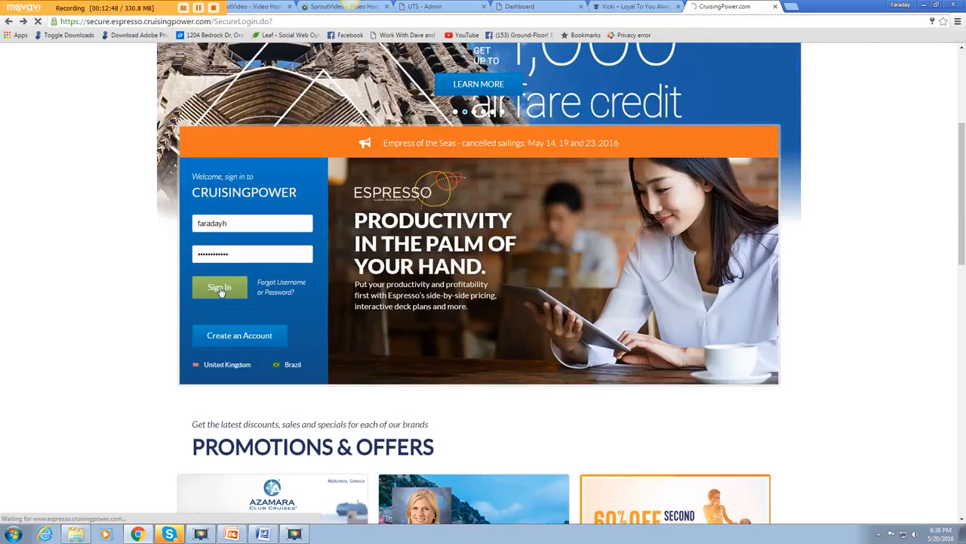
pyautogui.click(219, 287)
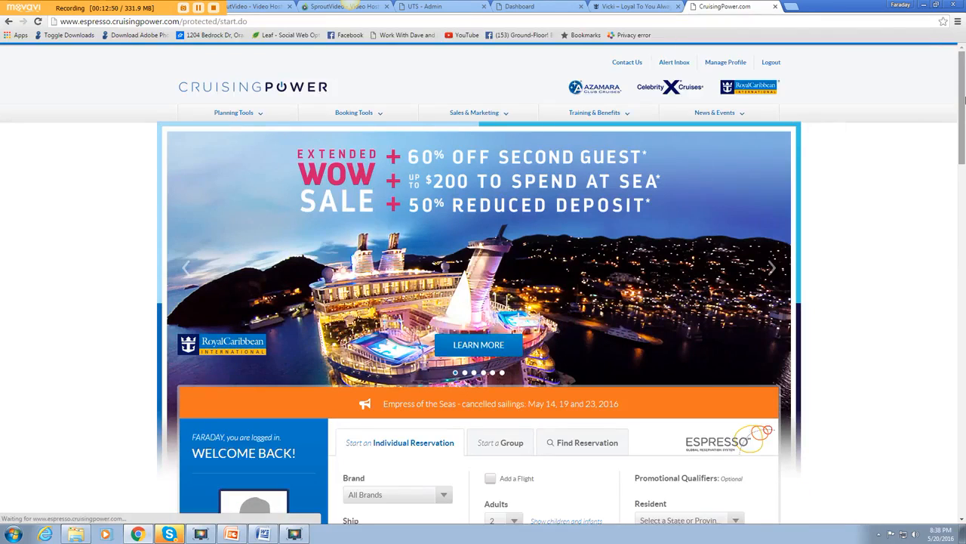
pyautogui.scroll(-3)
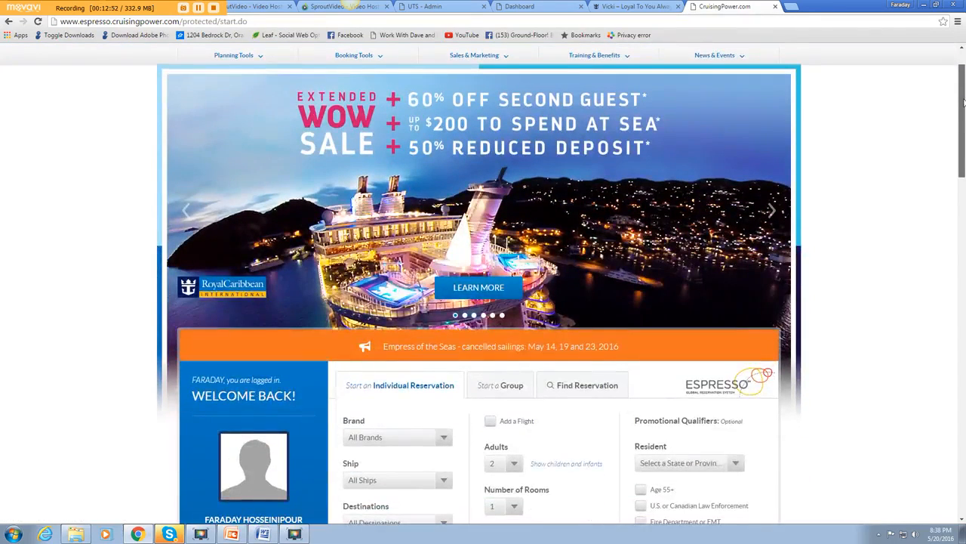
pyautogui.scroll(-3)
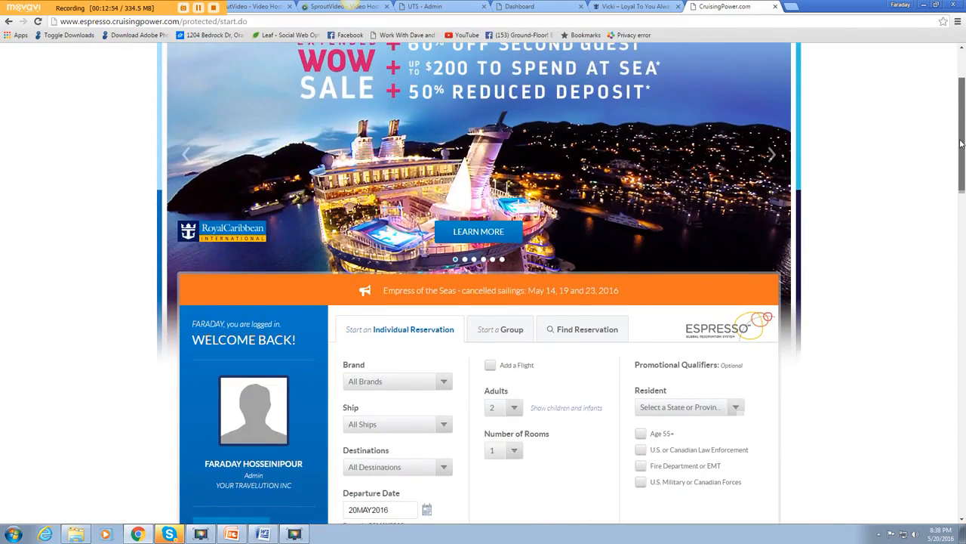
pyautogui.scroll(-3)
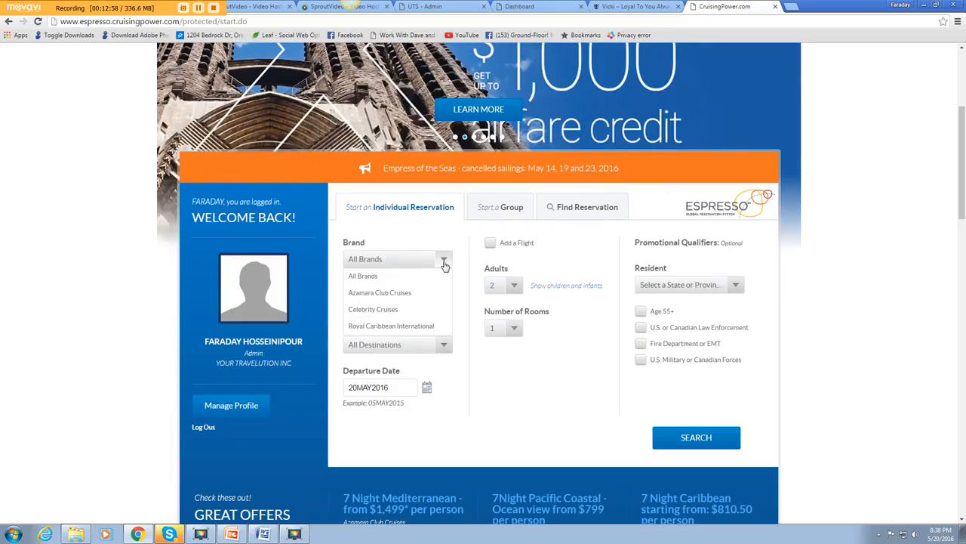
pyautogui.moveTo(379, 292)
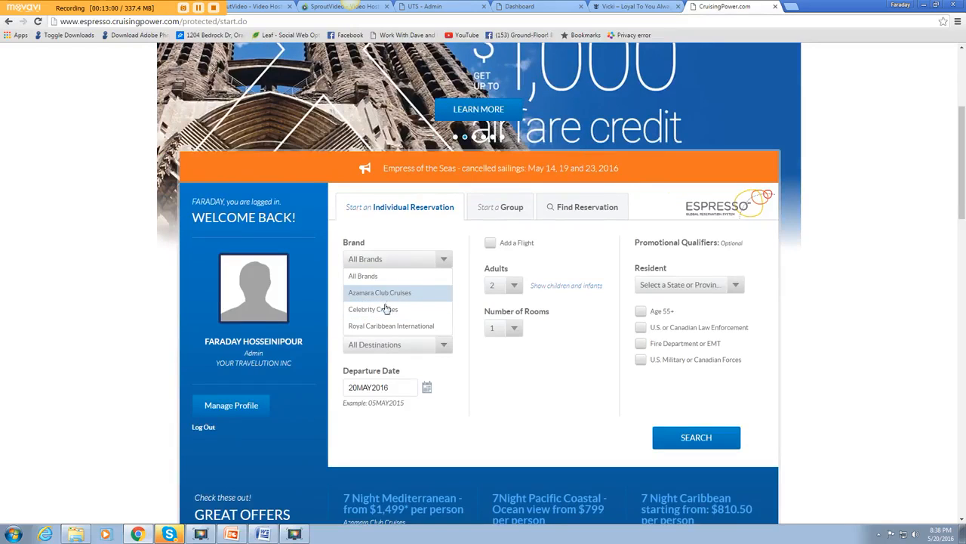
# Step: Search Royal Caribbean International sailings to the Bahamas departing 15JUN2016
pyautogui.click(391, 325)
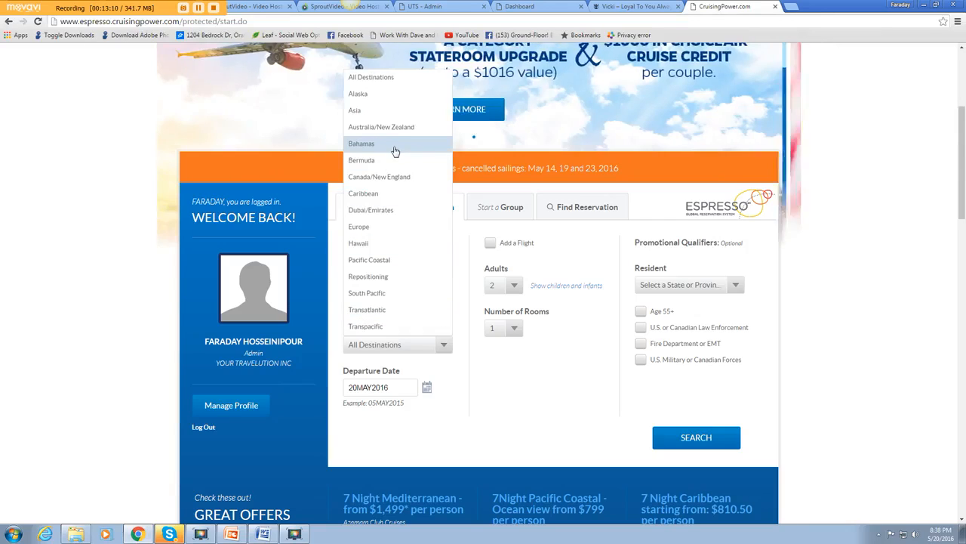
pyautogui.click(361, 144)
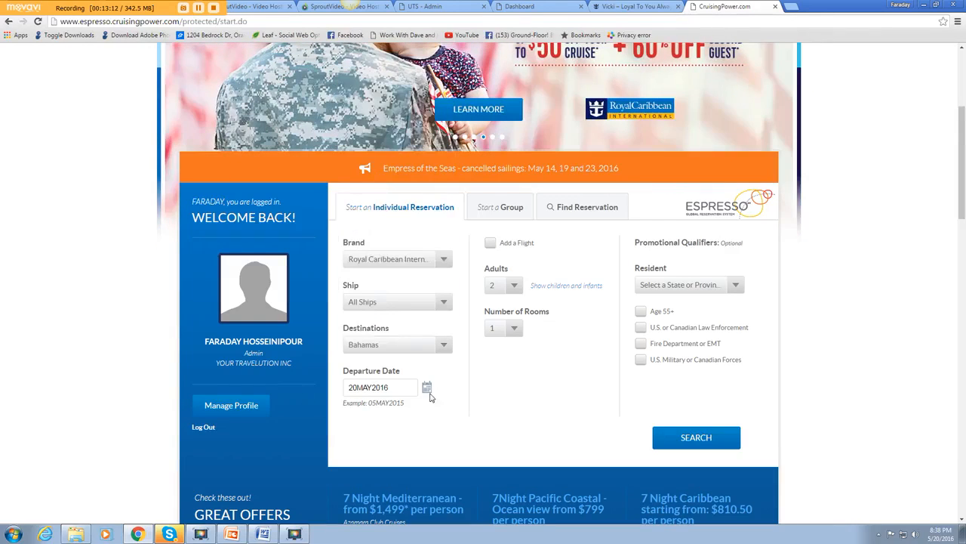
pyautogui.click(427, 387)
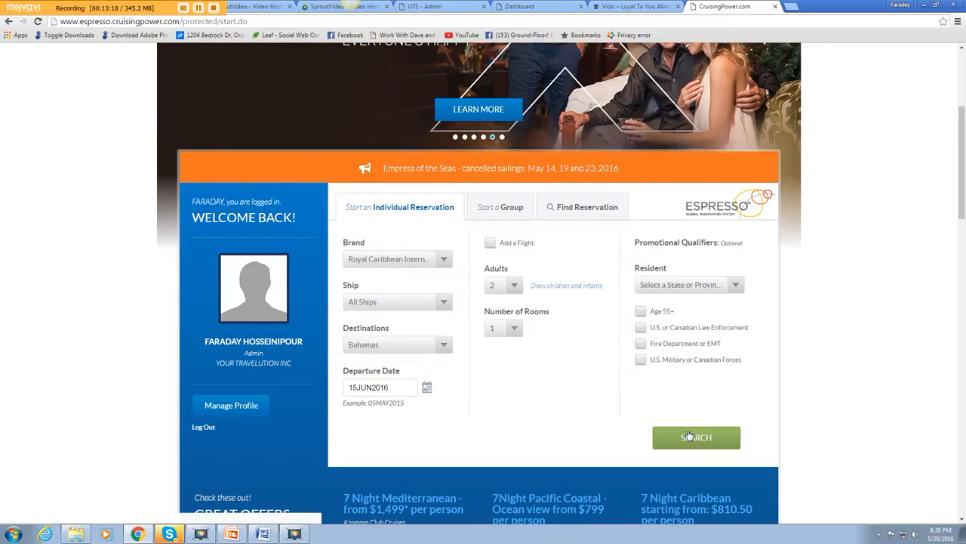
pyautogui.click(695, 437)
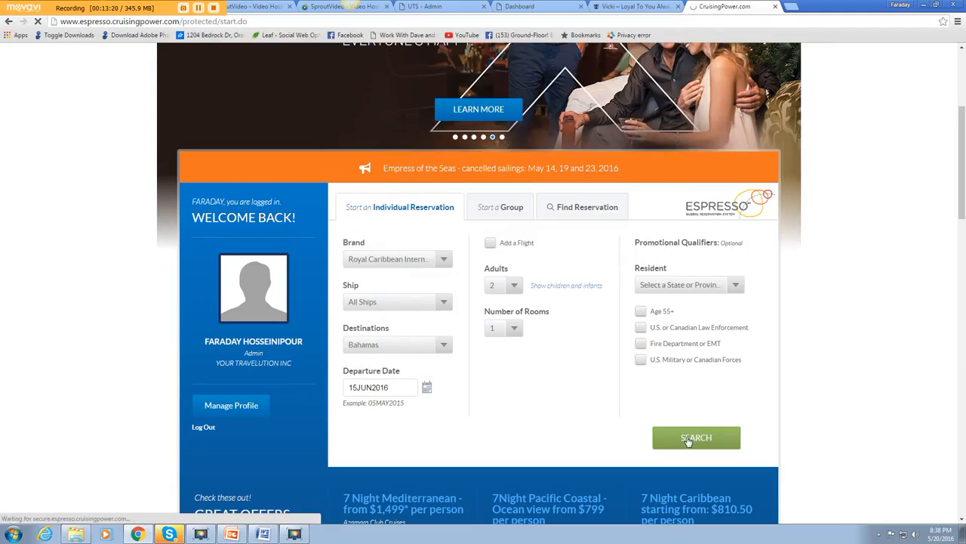
pyautogui.click(696, 437)
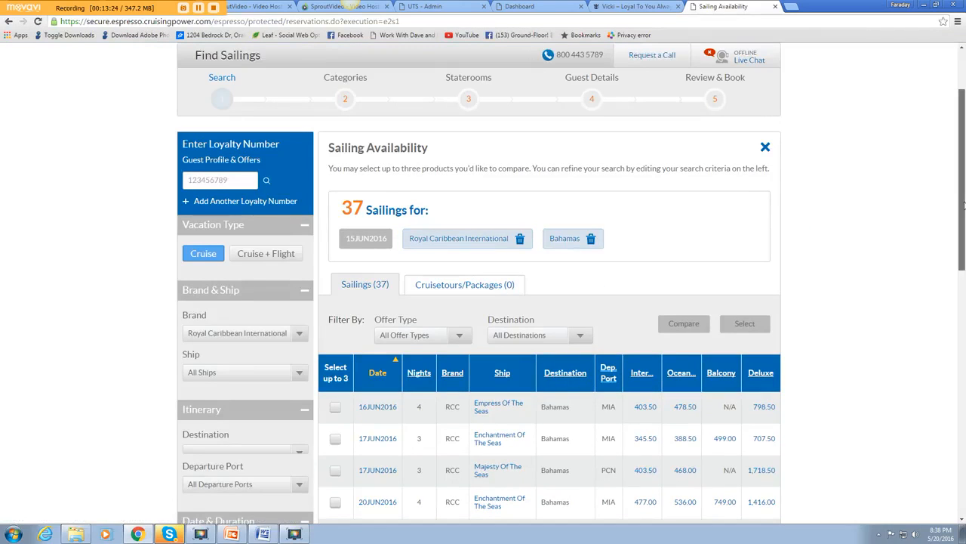
# Step: Compare Enchantment 17JUN2016, Majesty 20JUN2016 and Empress 30JUN2016 sailings side by side
pyautogui.scroll(-3)
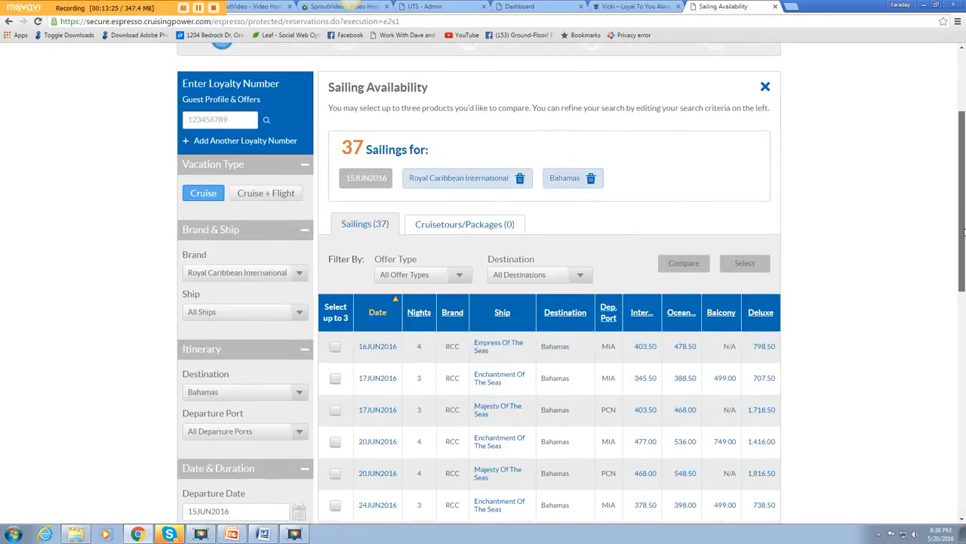
pyautogui.scroll(-3)
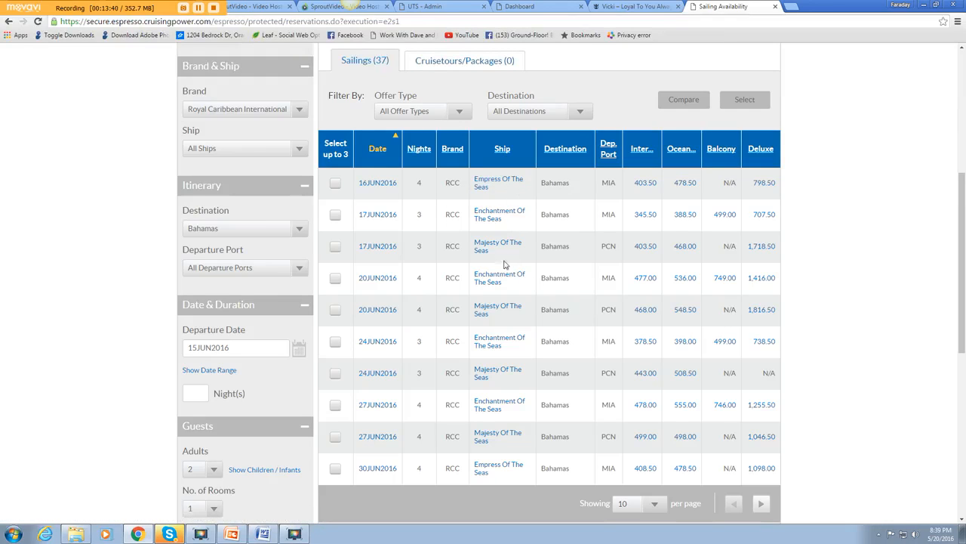
pyautogui.moveTo(593, 206)
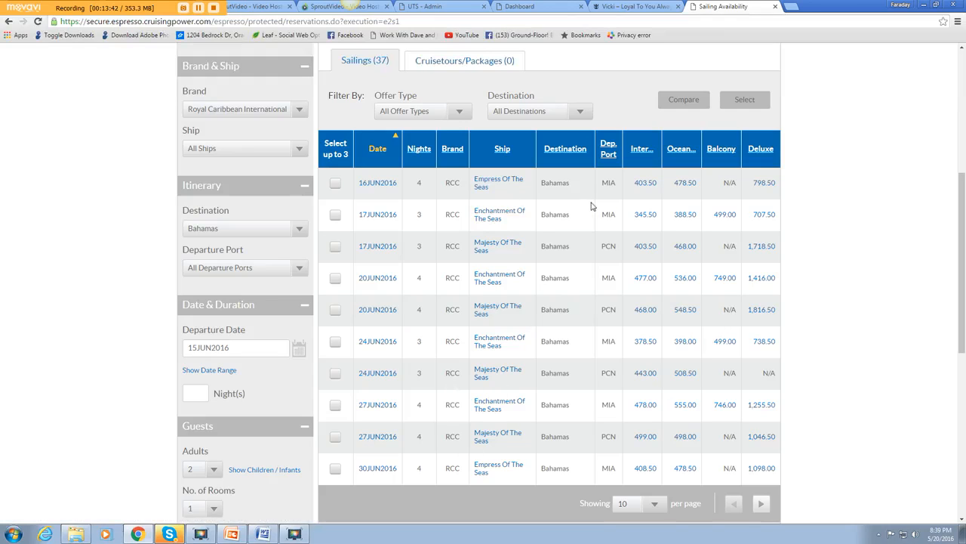
pyautogui.moveTo(721, 224)
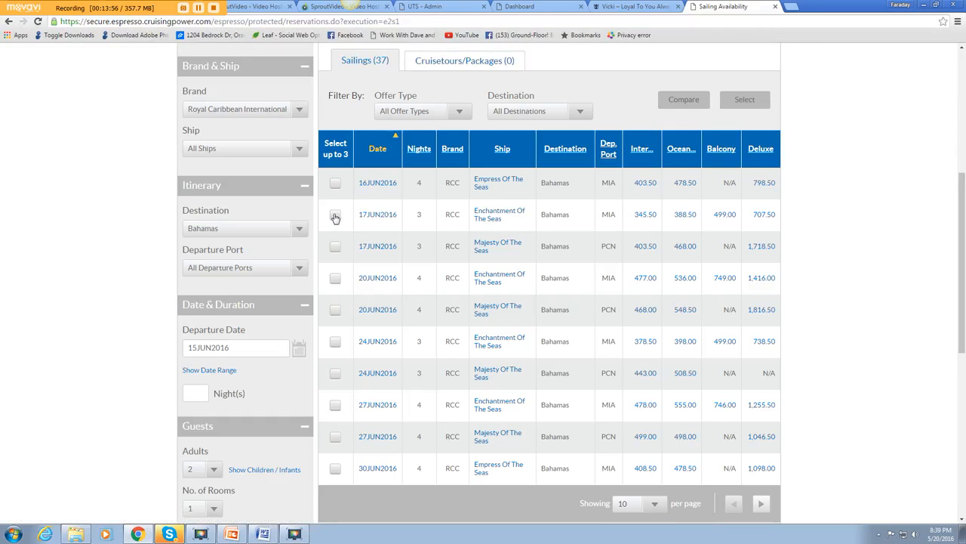
pyautogui.click(335, 215)
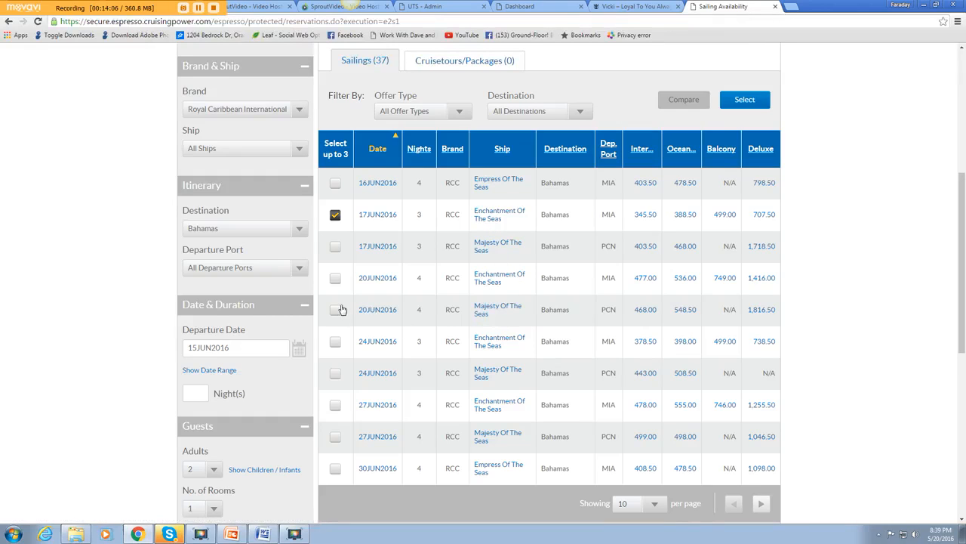
pyautogui.click(335, 309)
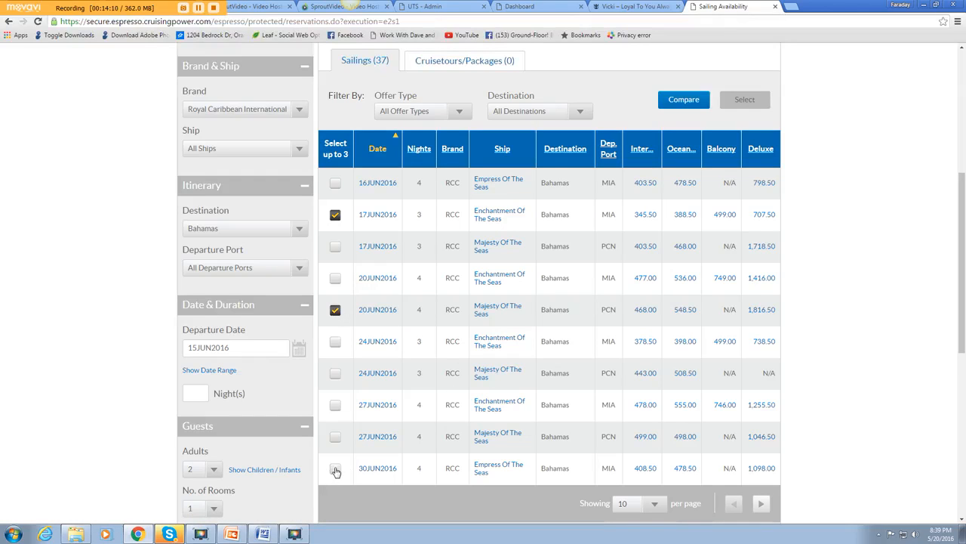
pyautogui.click(335, 468)
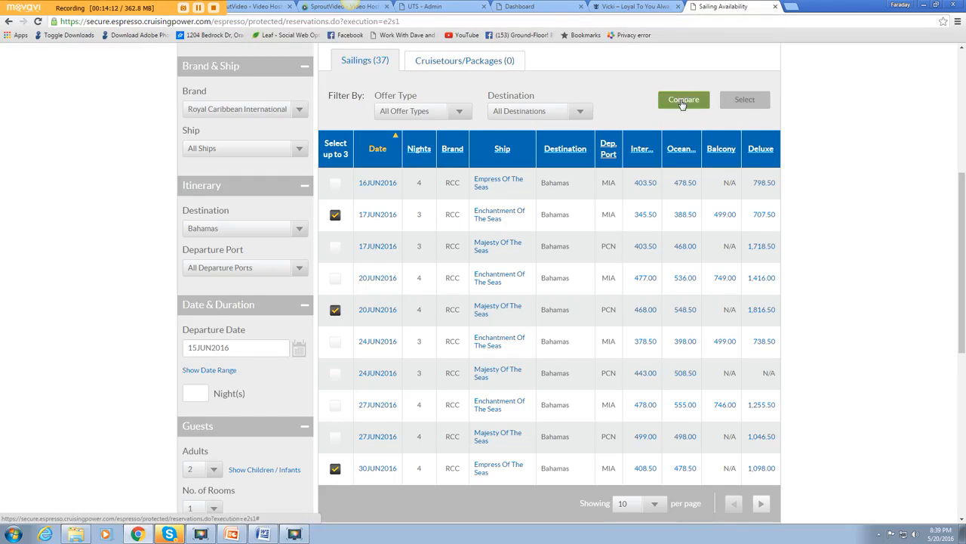
pyautogui.click(682, 99)
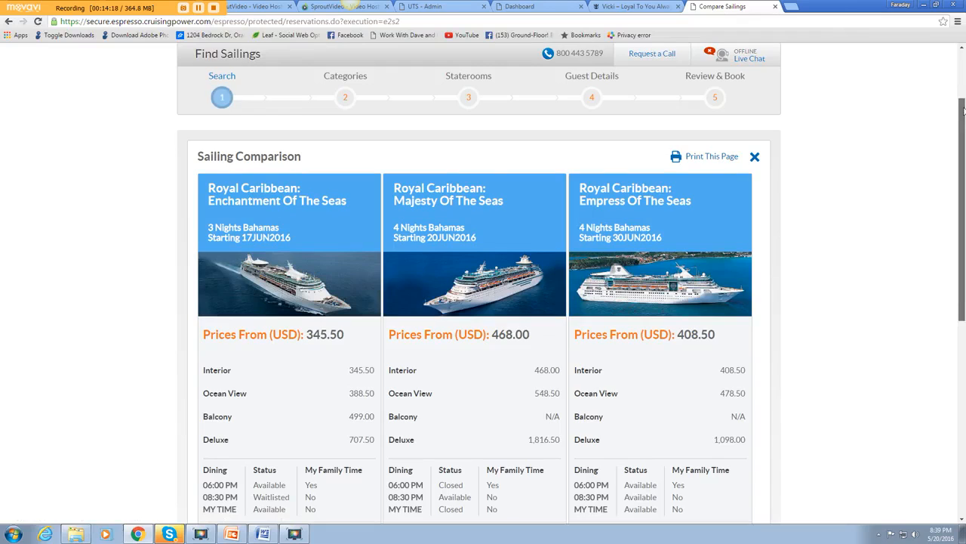
pyautogui.scroll(-3)
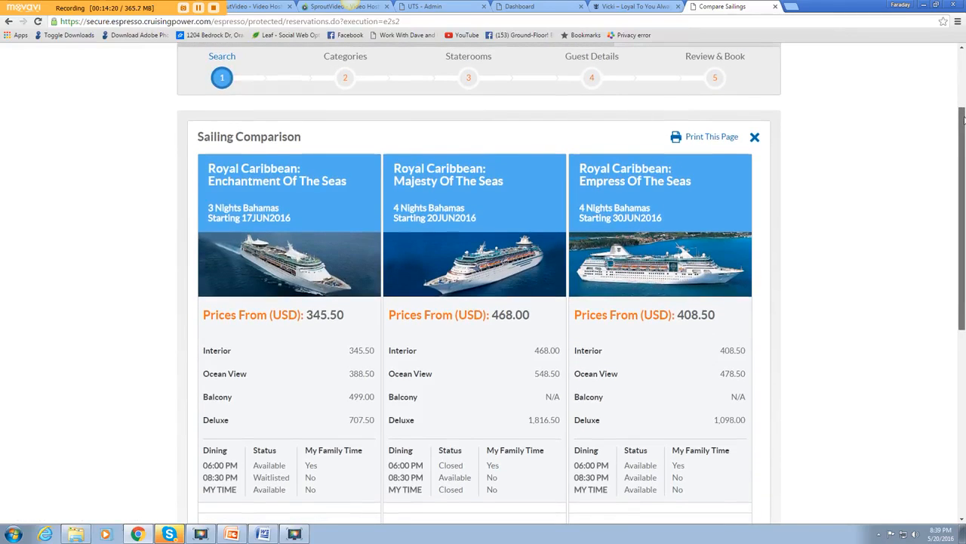
pyautogui.scroll(-3)
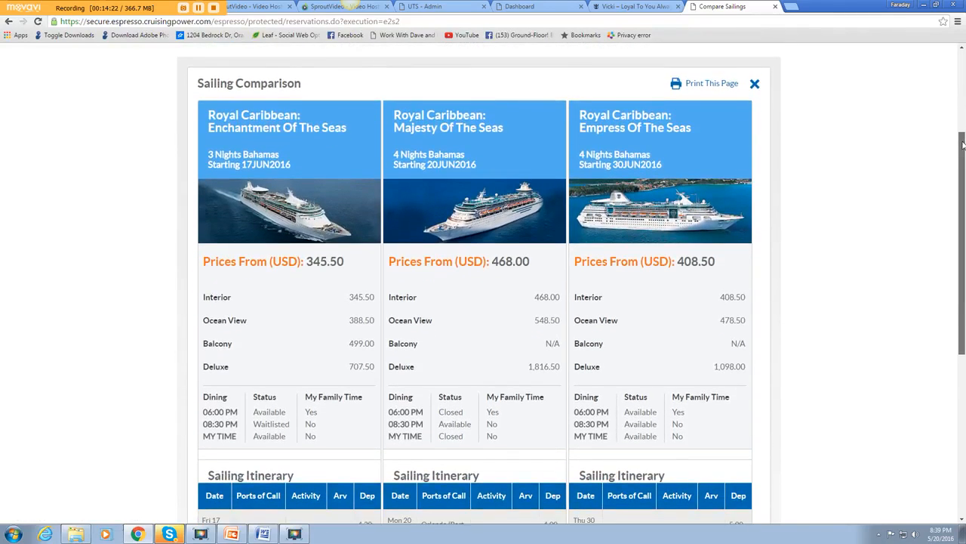
pyautogui.scroll(-3)
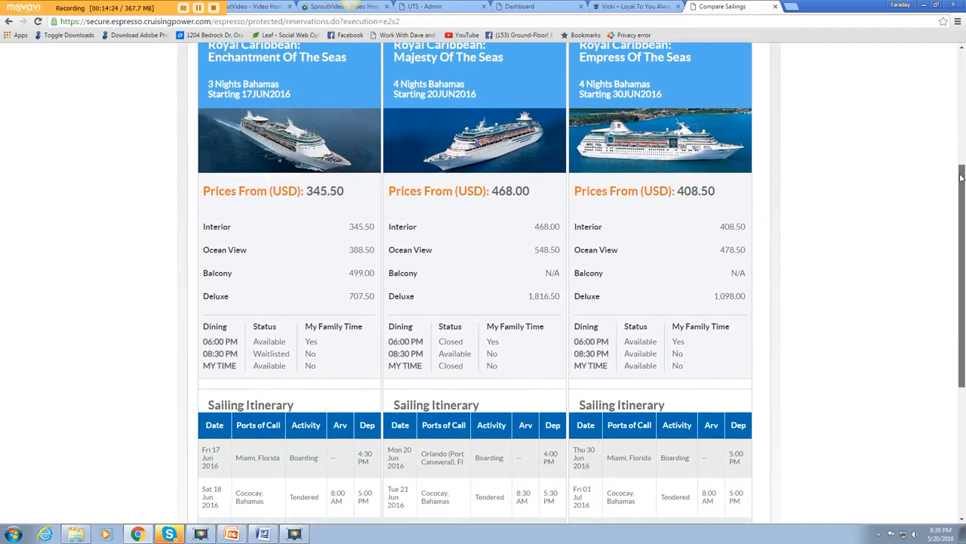
pyautogui.scroll(-3)
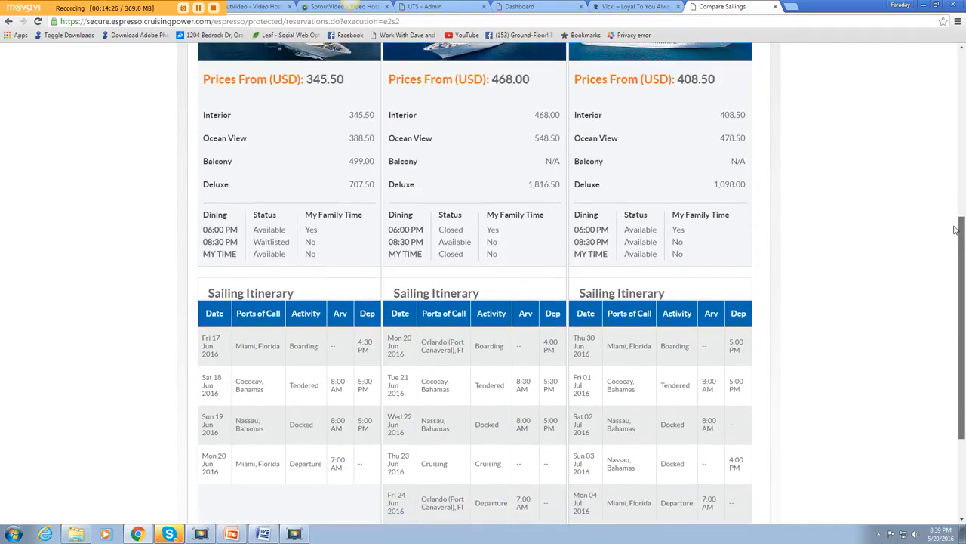
pyautogui.scroll(-3)
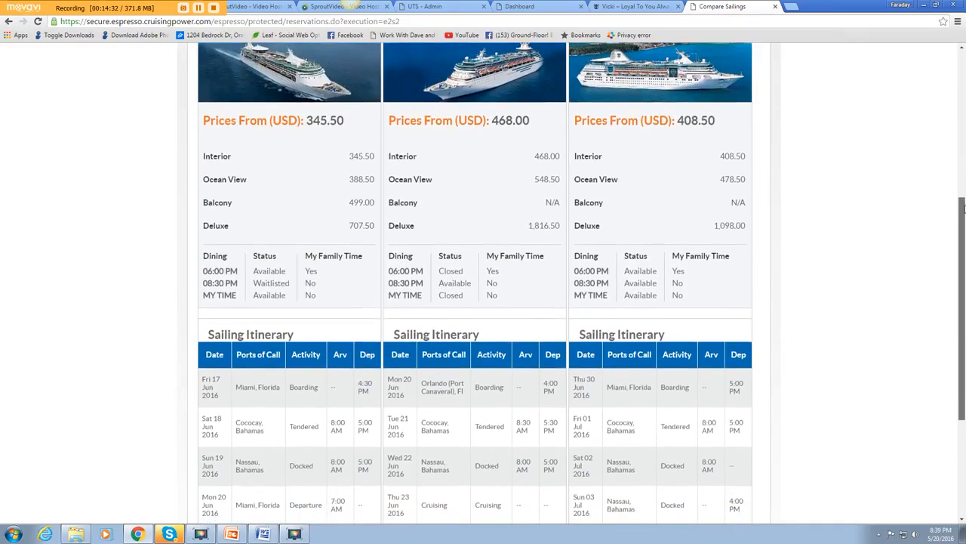
pyautogui.scroll(-3)
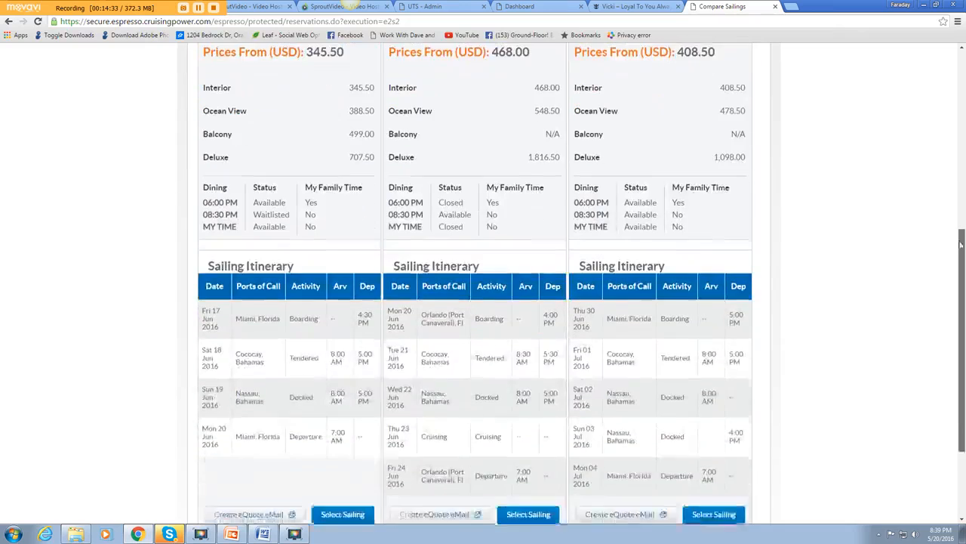
pyautogui.scroll(-3)
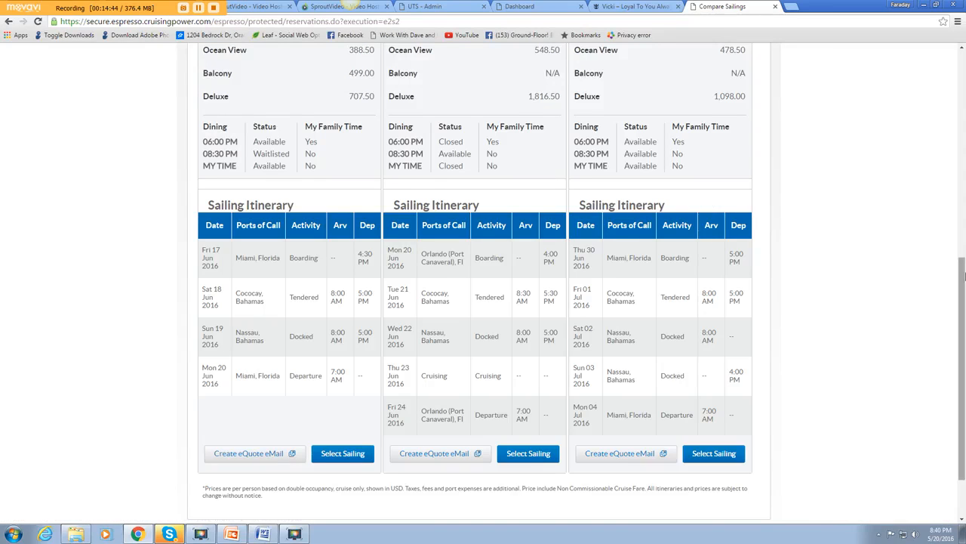
pyautogui.scroll(-3)
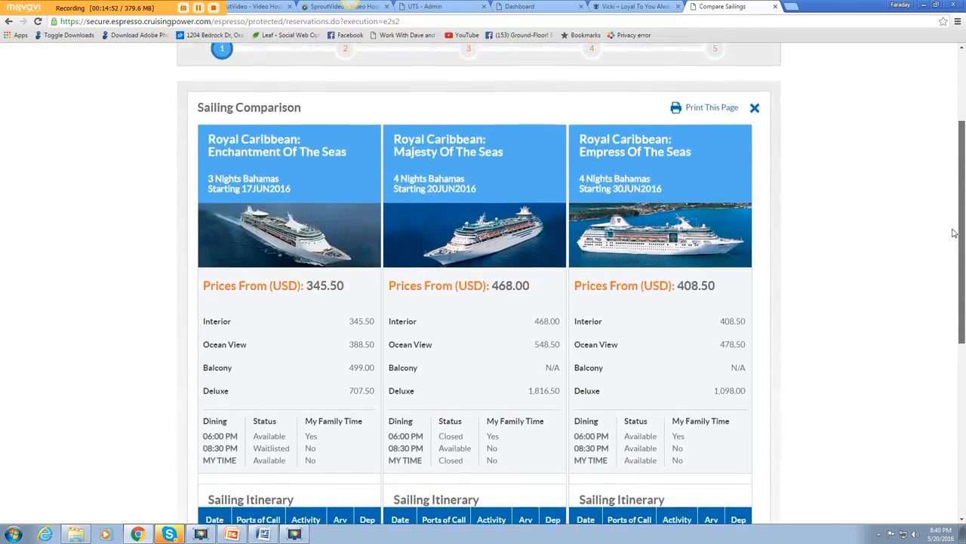
pyautogui.scroll(3)
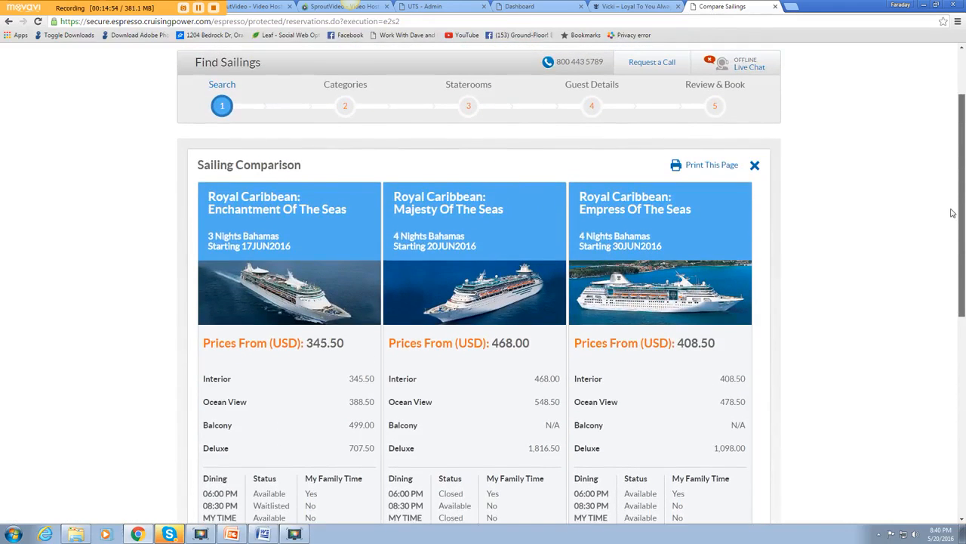
pyautogui.moveTo(350, 289)
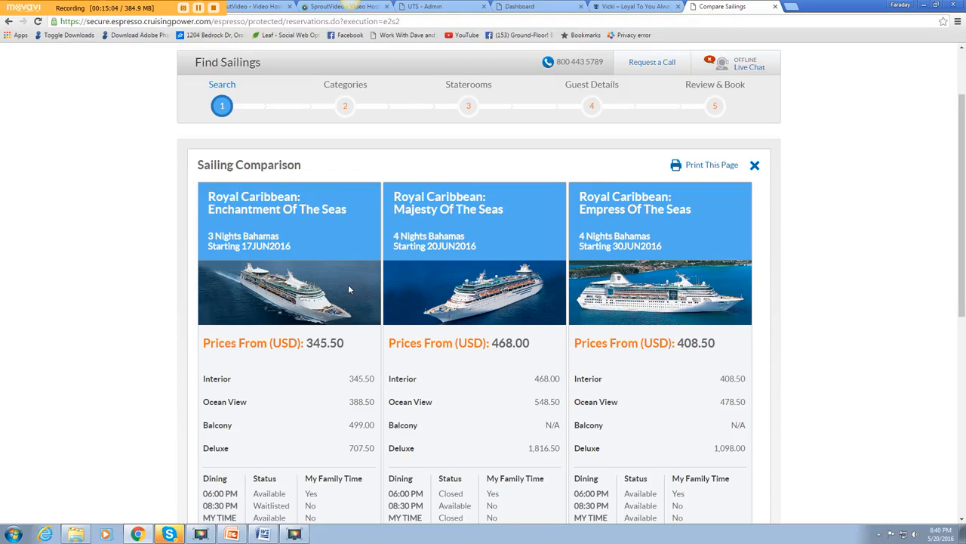
pyautogui.moveTo(196, 270)
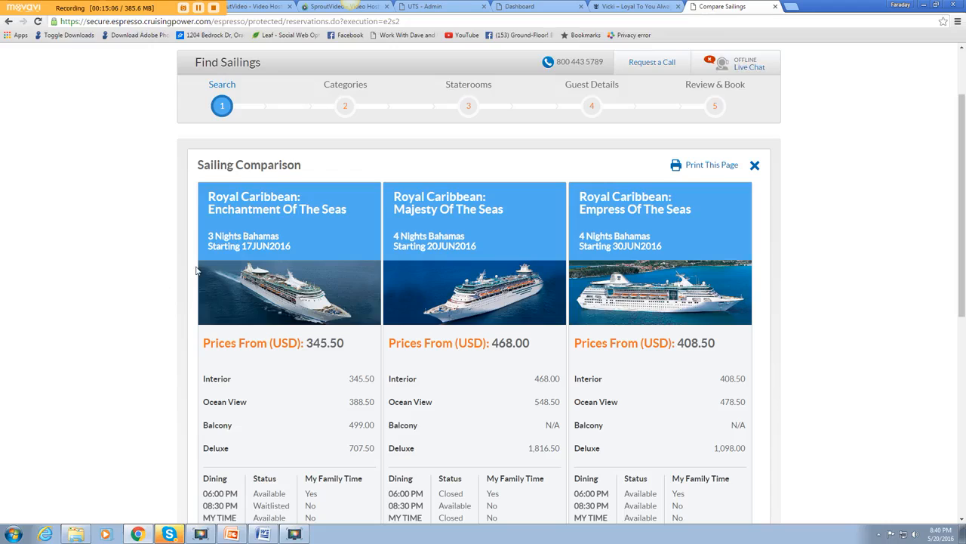
pyautogui.moveTo(281, 228)
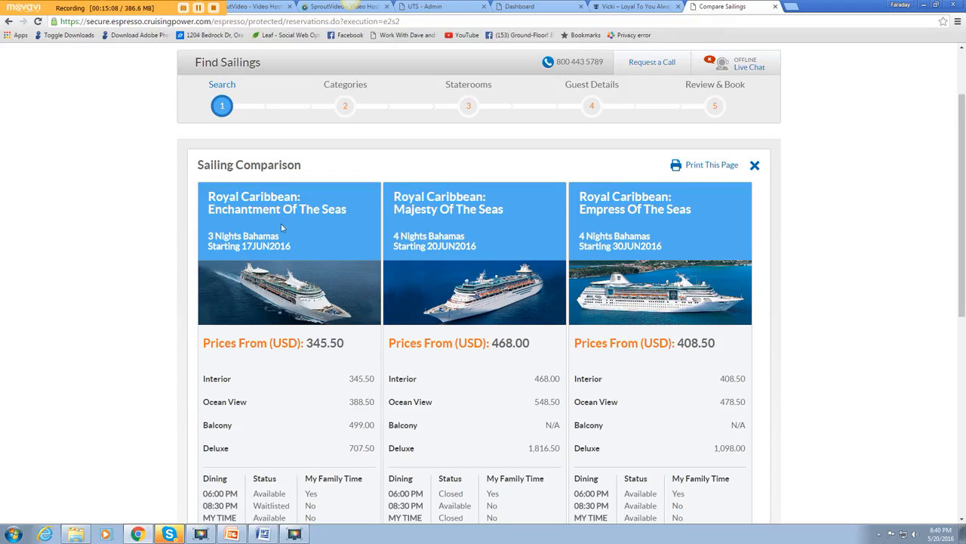
pyautogui.moveTo(575, 277)
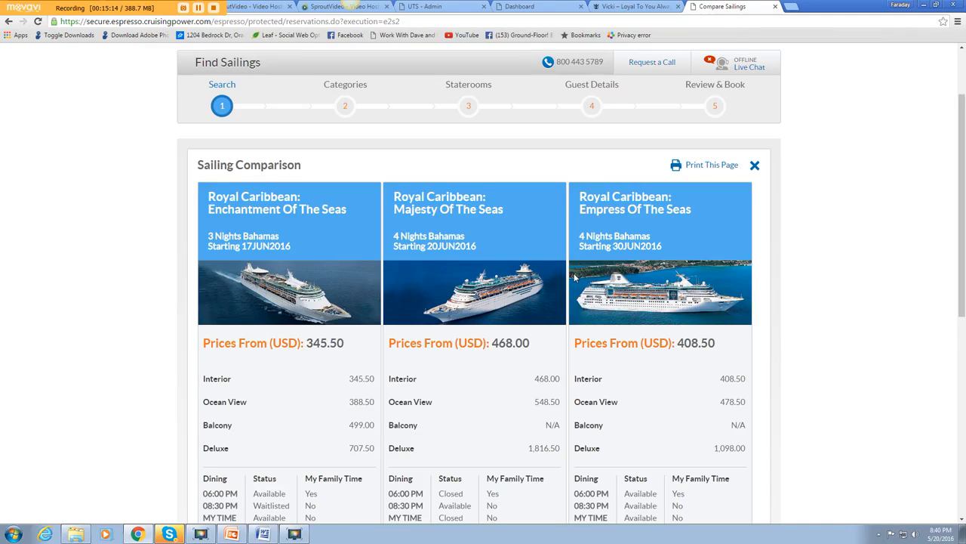
pyautogui.moveTo(173, 96)
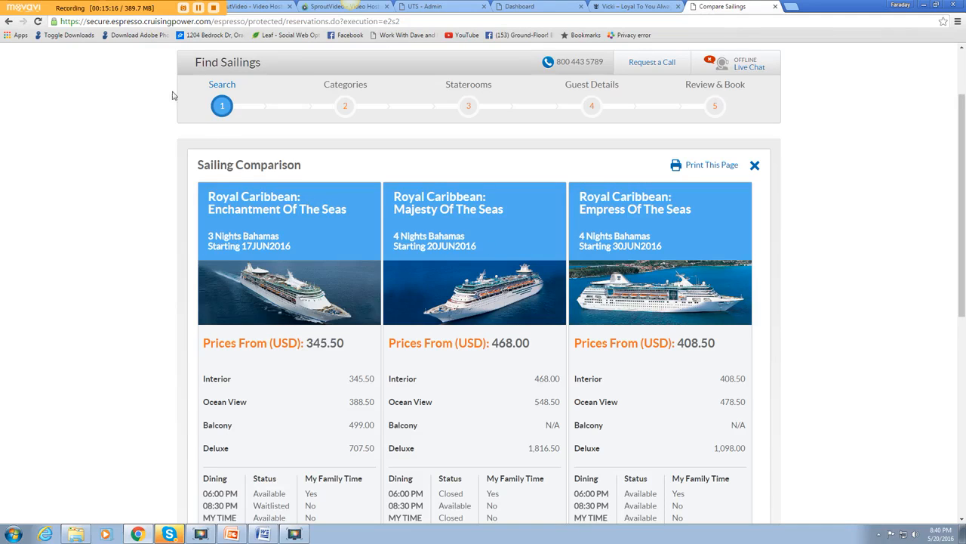